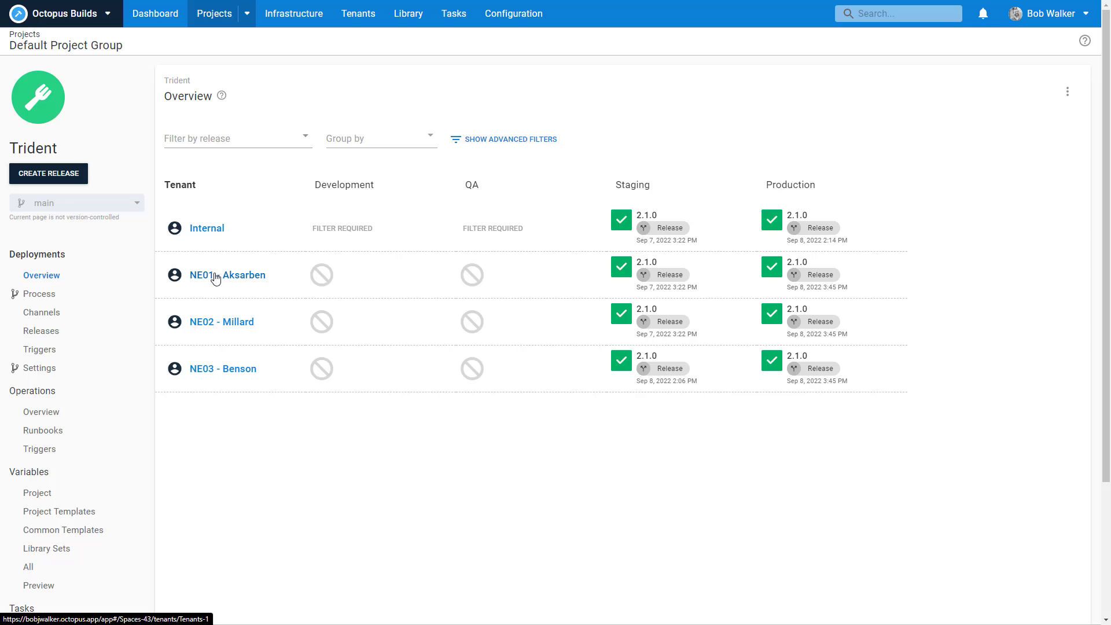
mouse_move(216, 373)
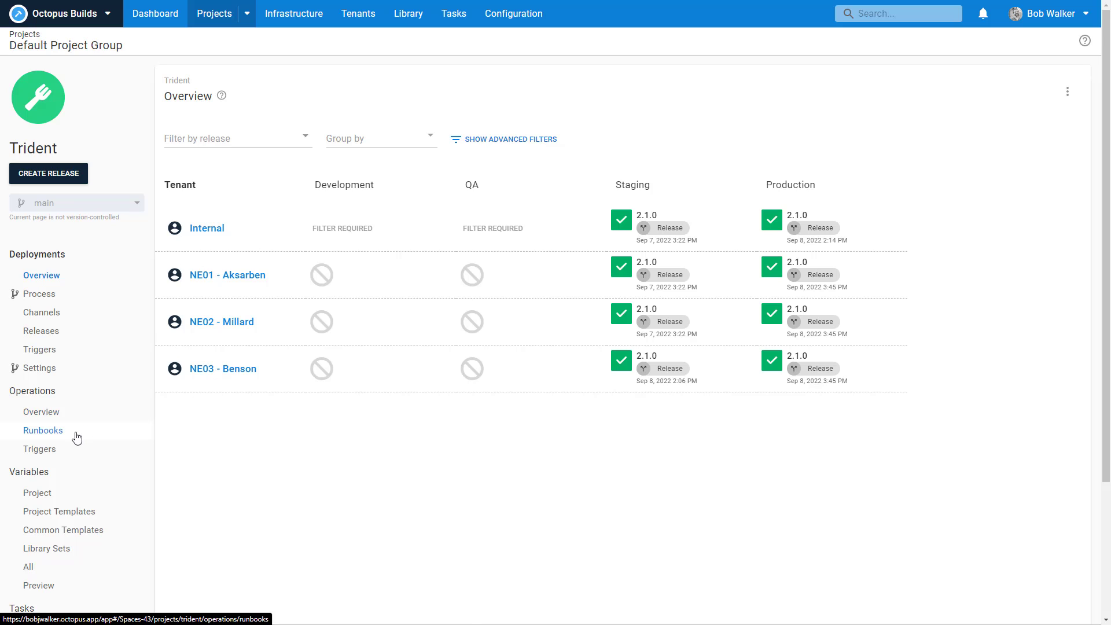
Step: Review the Create Trident Database runbook, then return to the Trident deployment process
click(43, 430)
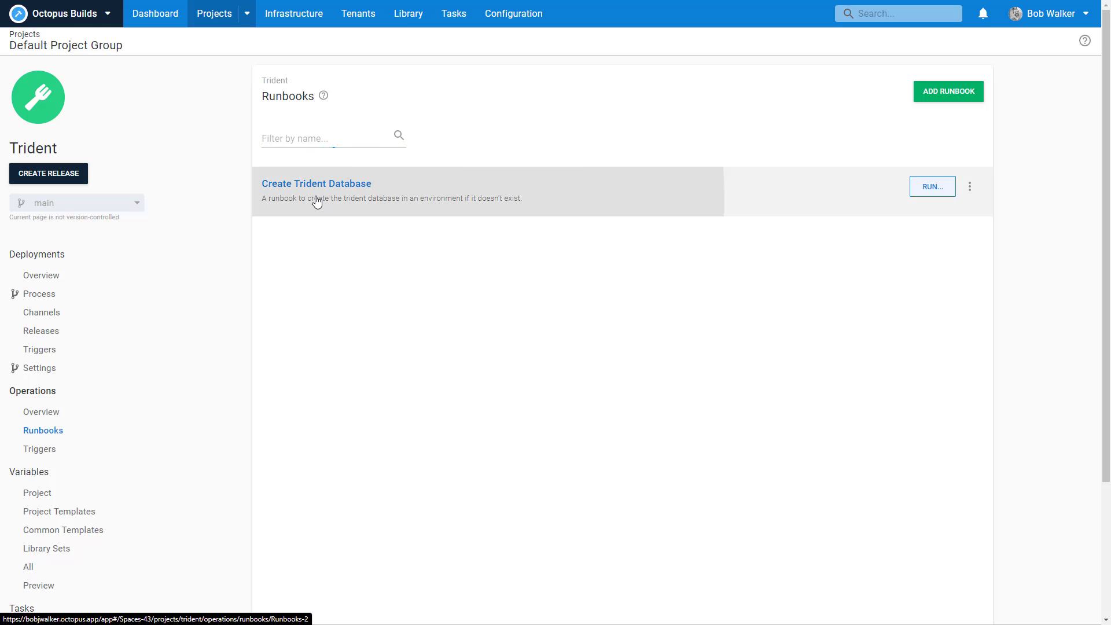
click(316, 184)
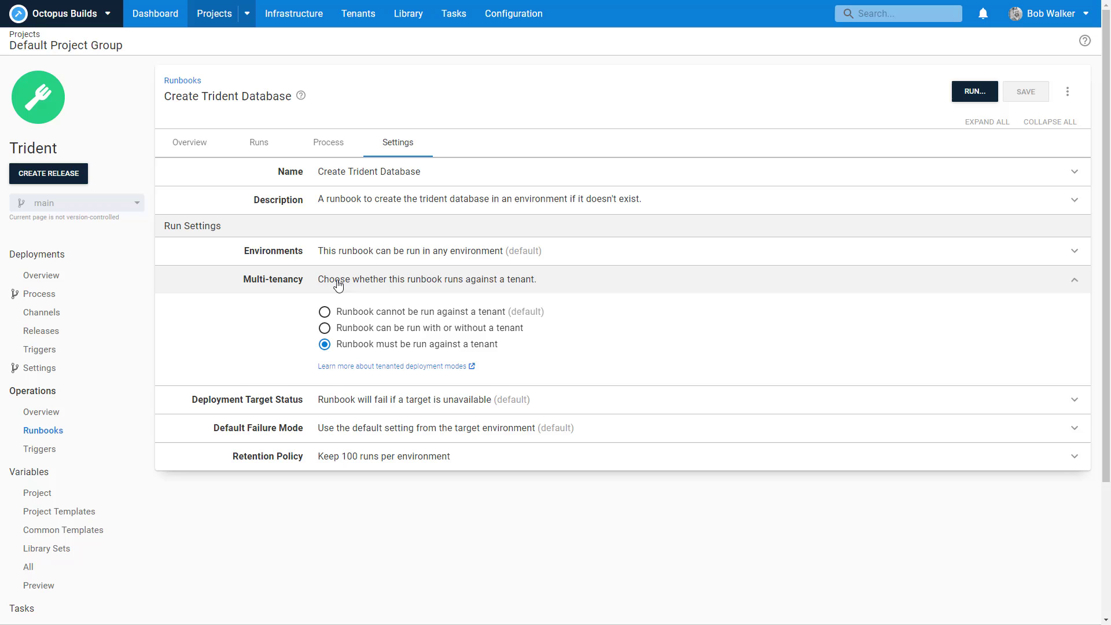
mouse_move(358, 289)
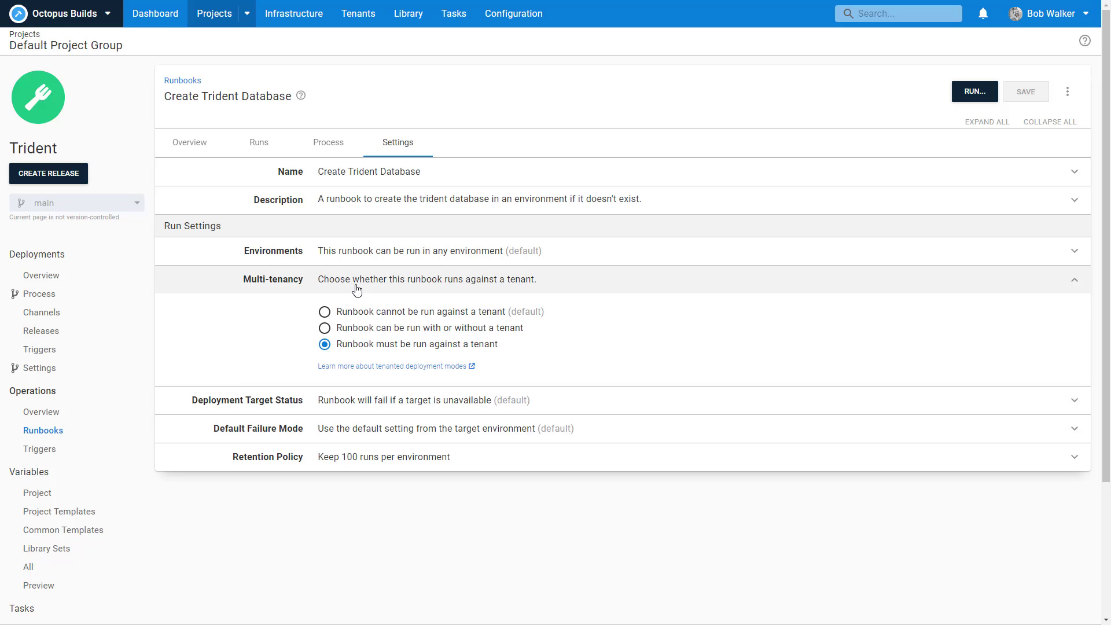
click(37, 293)
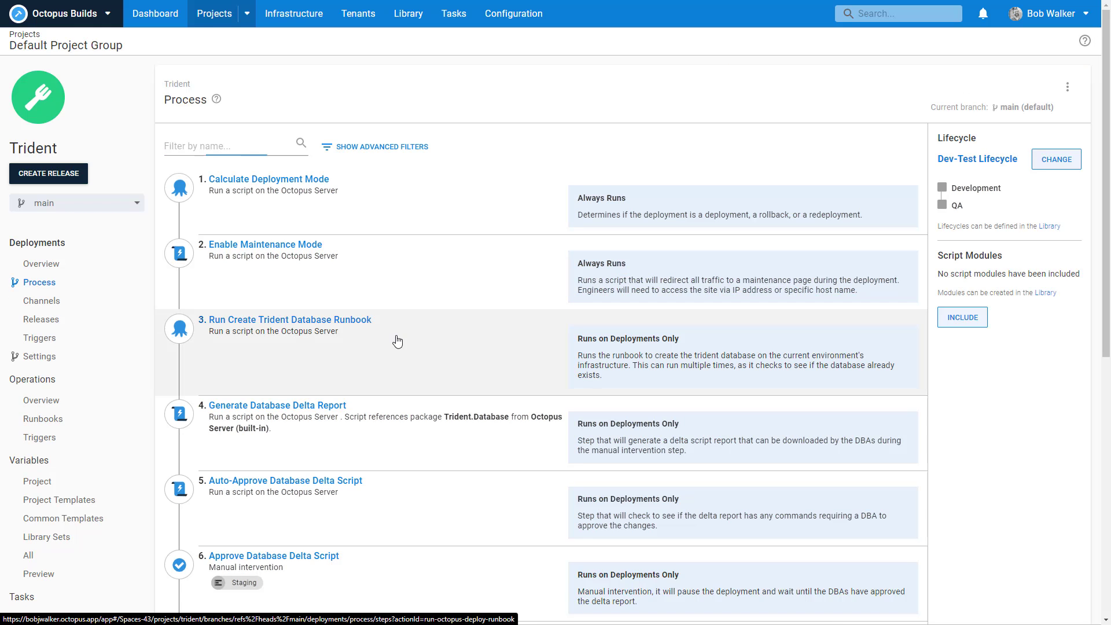
Step: Inspect the database runbook step and the Trident project variables
click(288, 319)
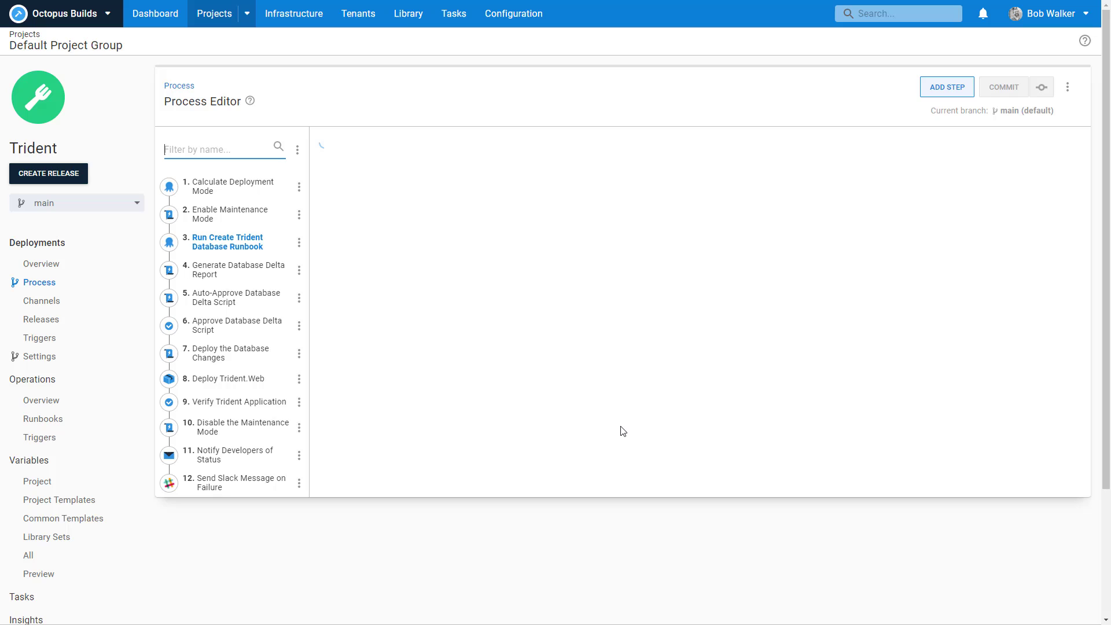
click(227, 242)
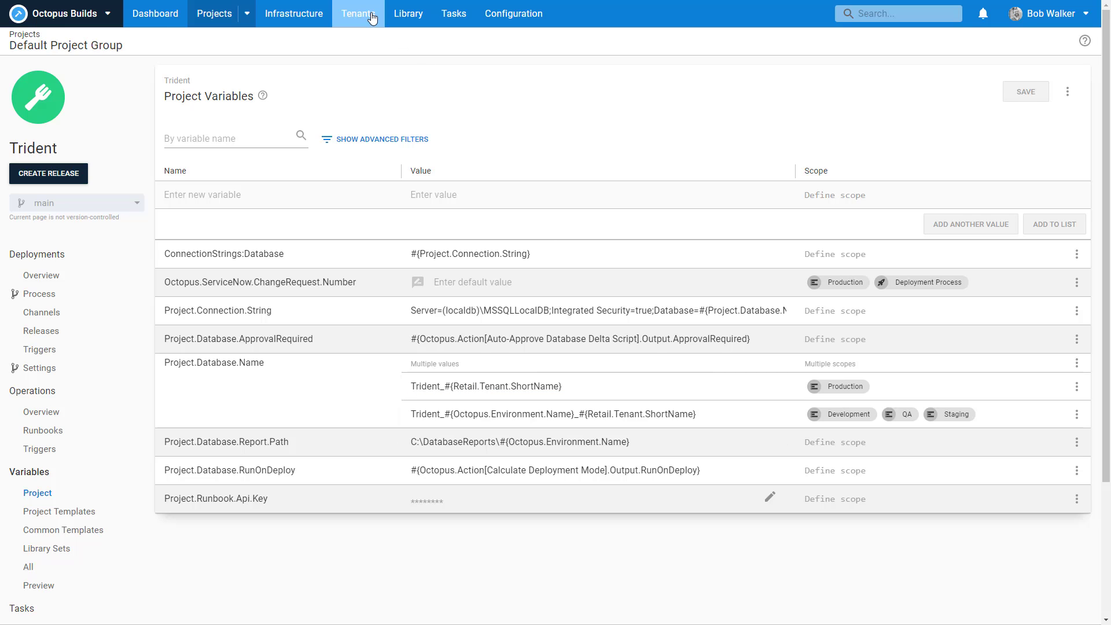
Step: View tenant NE01 - Aksarben's common Retail Location variables, then return to the dashboard
click(358, 14)
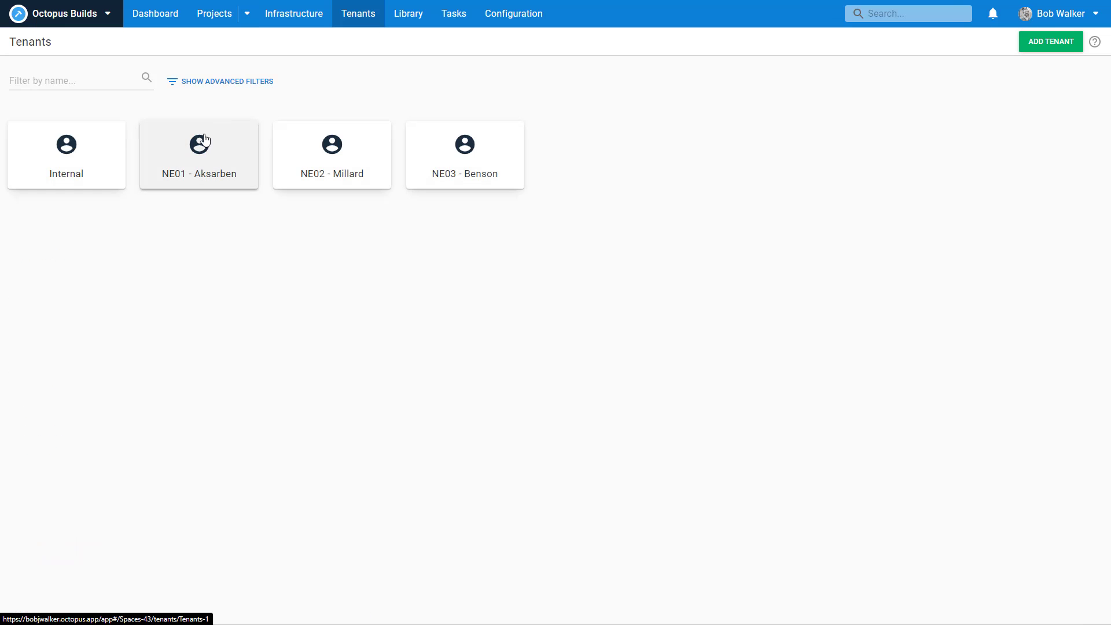
click(198, 154)
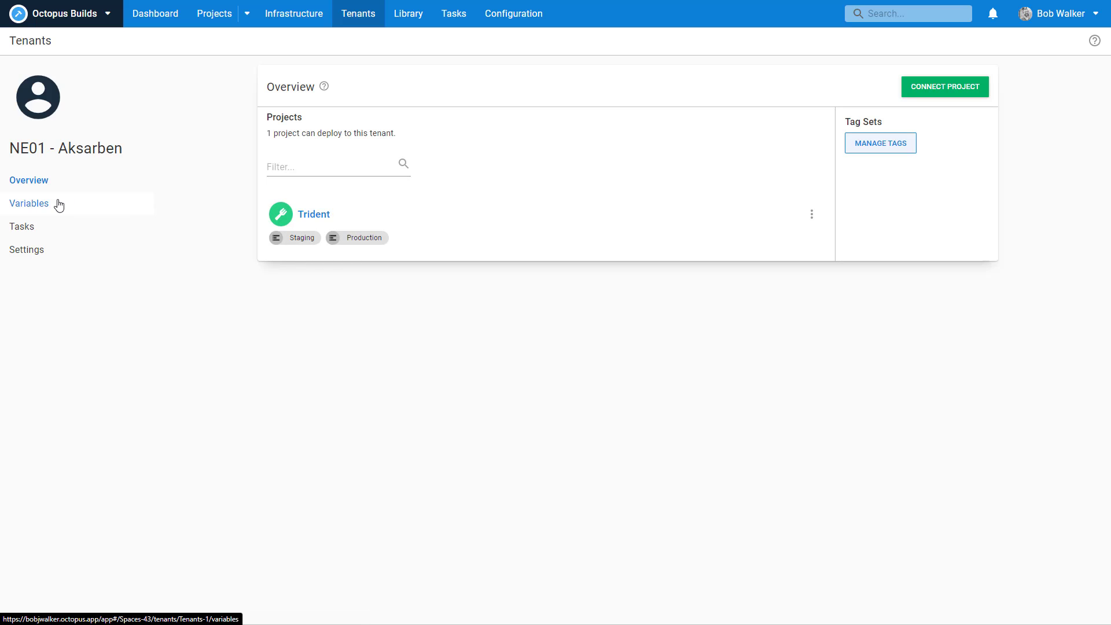
click(29, 204)
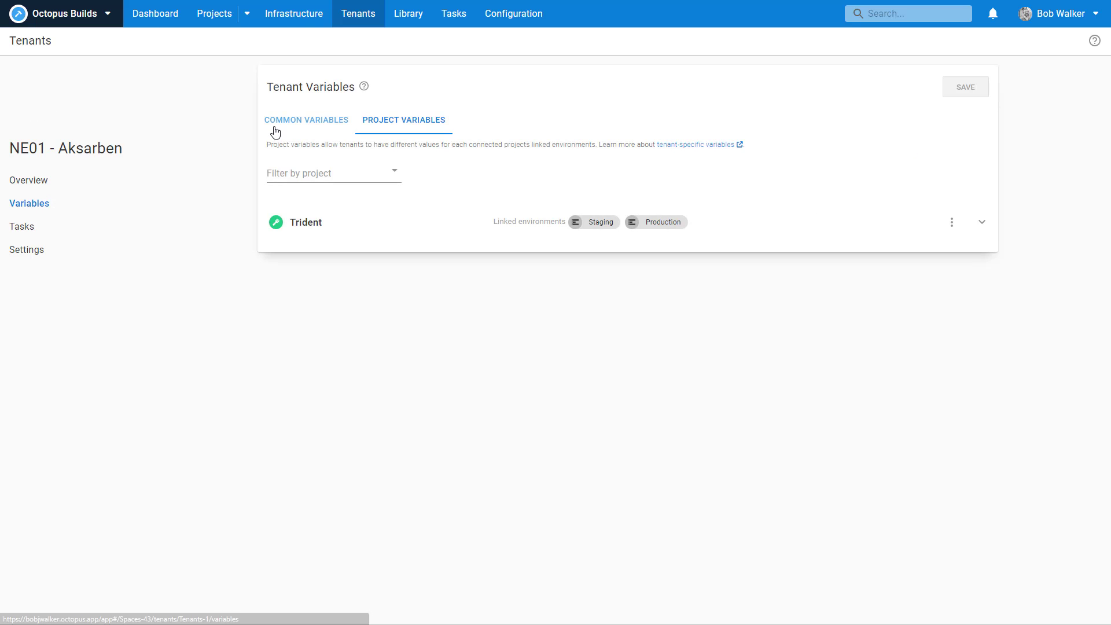
click(306, 119)
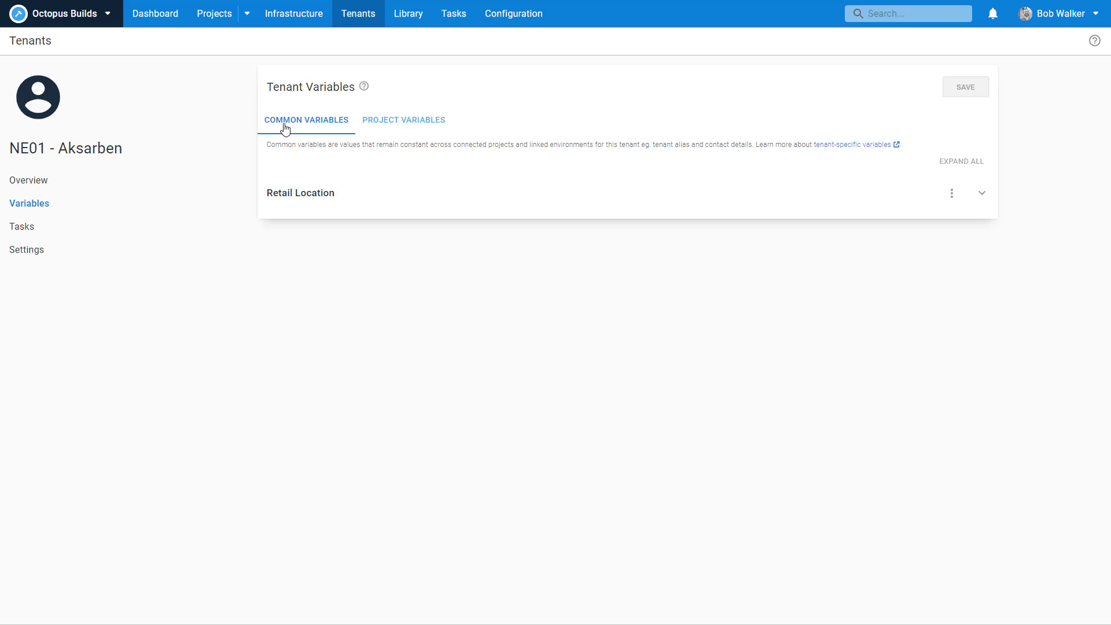
click(983, 193)
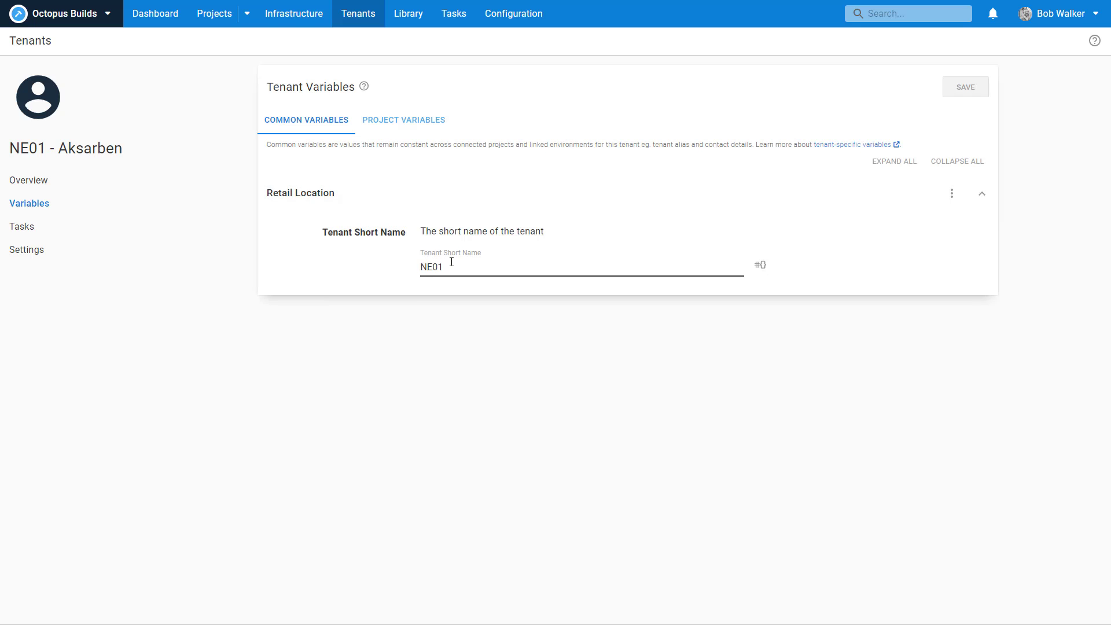
mouse_move(155, 12)
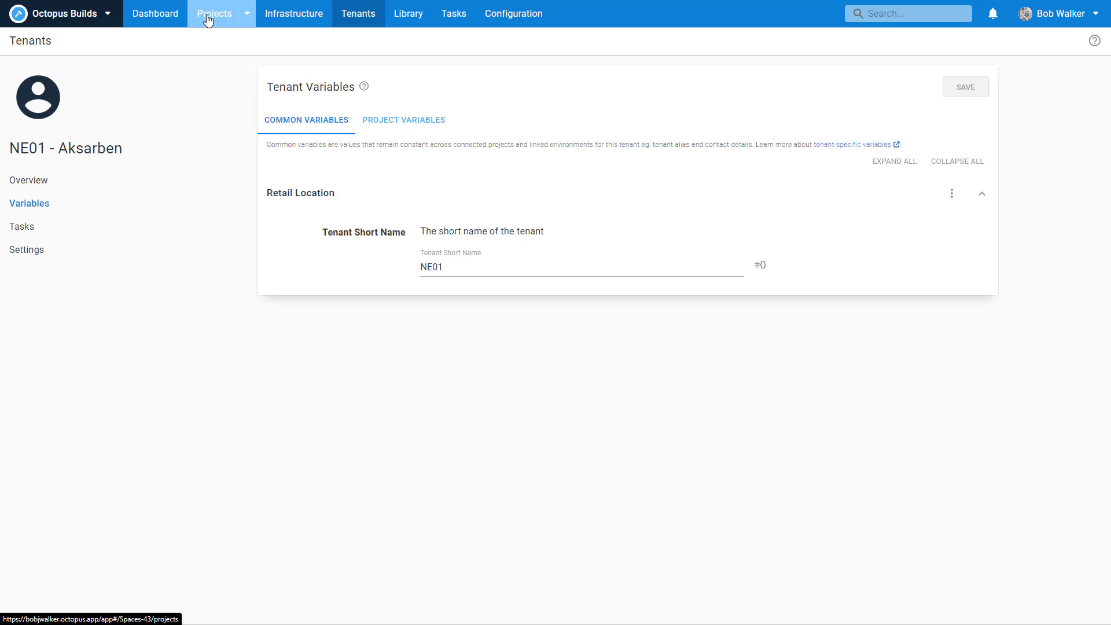
click(154, 13)
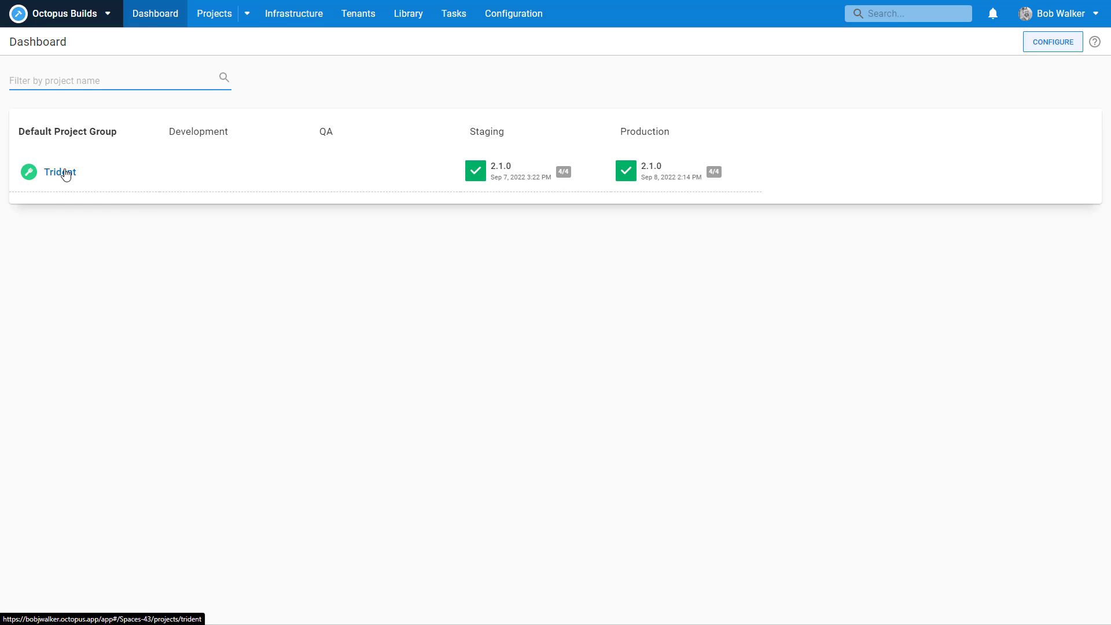
Step: Open the Trident project from the dashboard
click(59, 173)
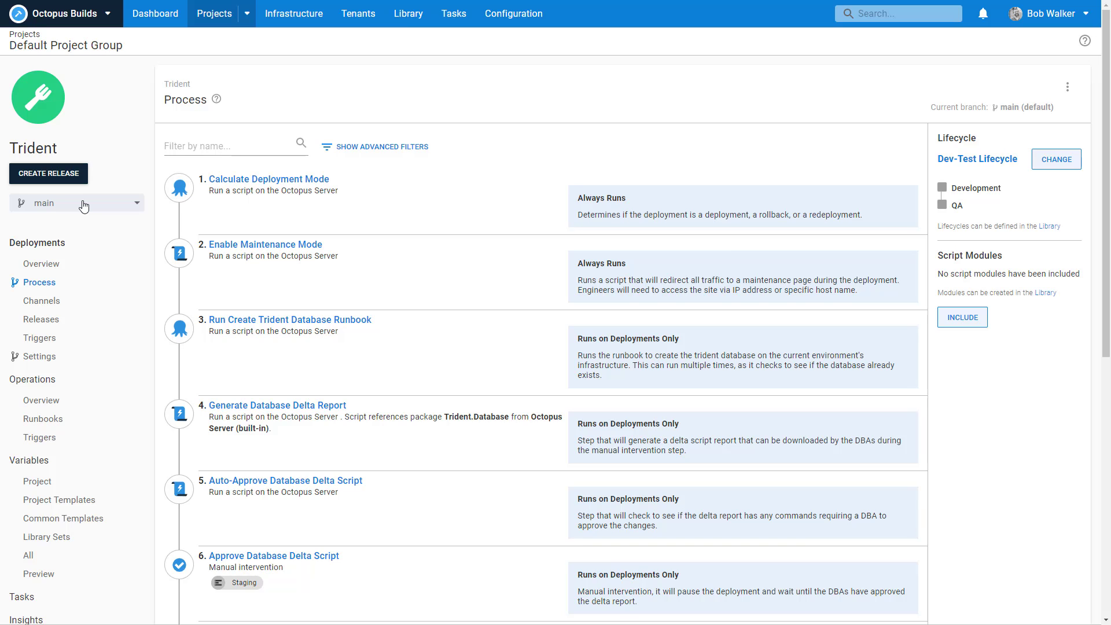
Step: Create a new branch named tenants from main for the Trident process
click(77, 204)
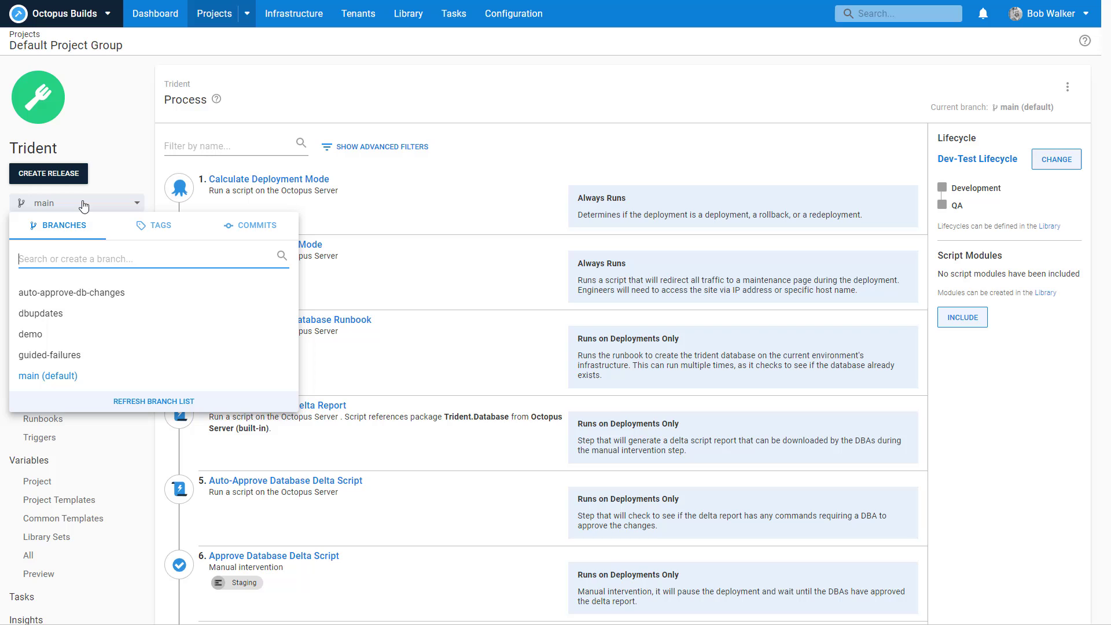
mouse_move(121, 258)
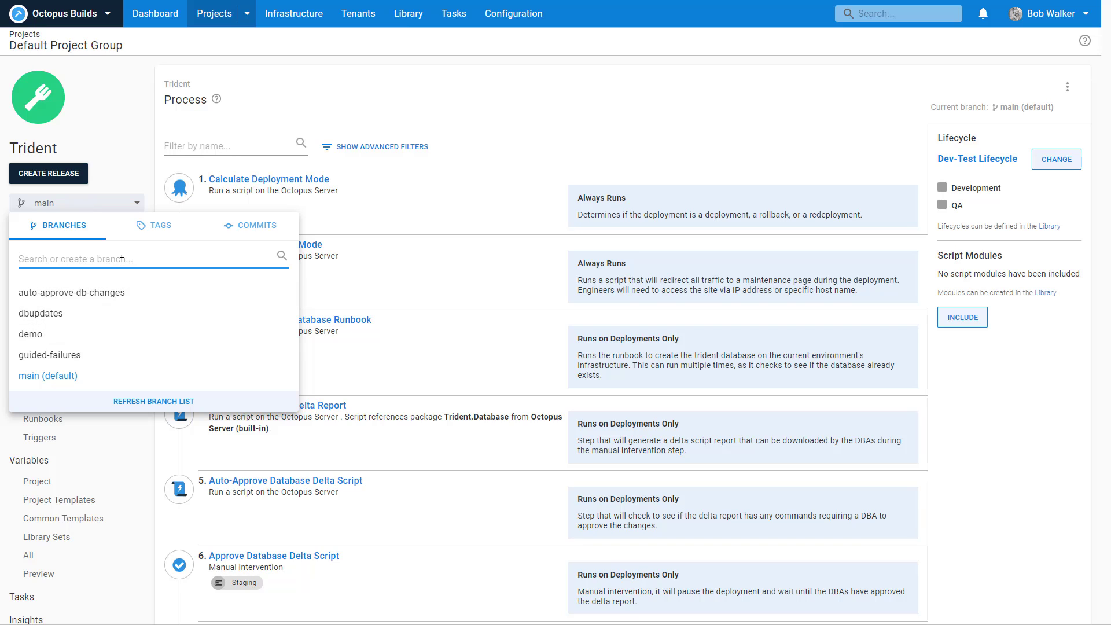
text(tenants)
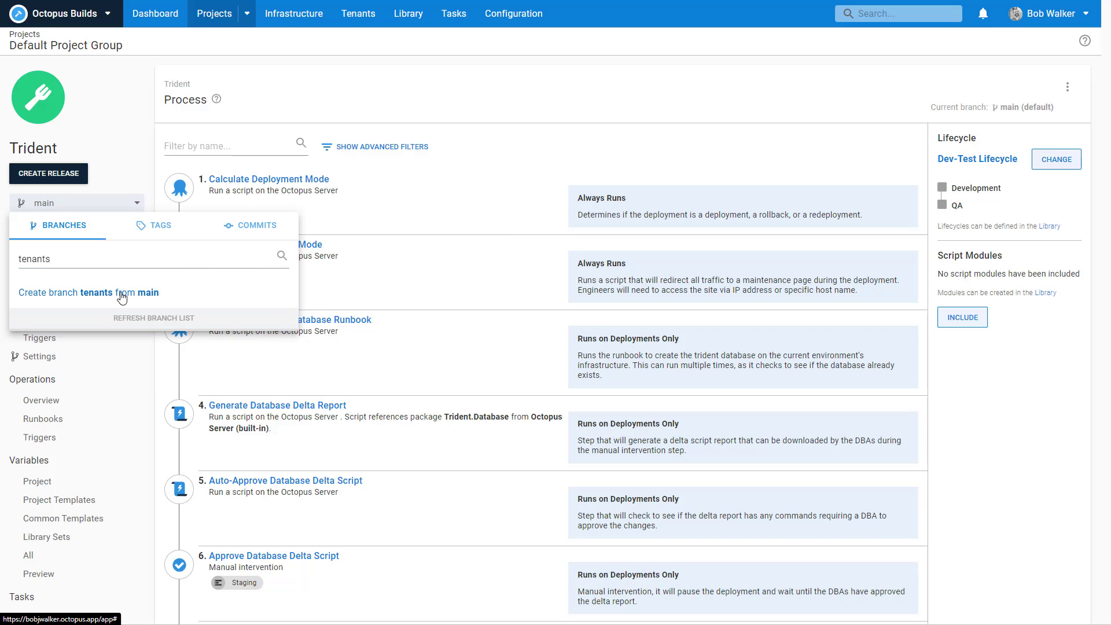
click(88, 293)
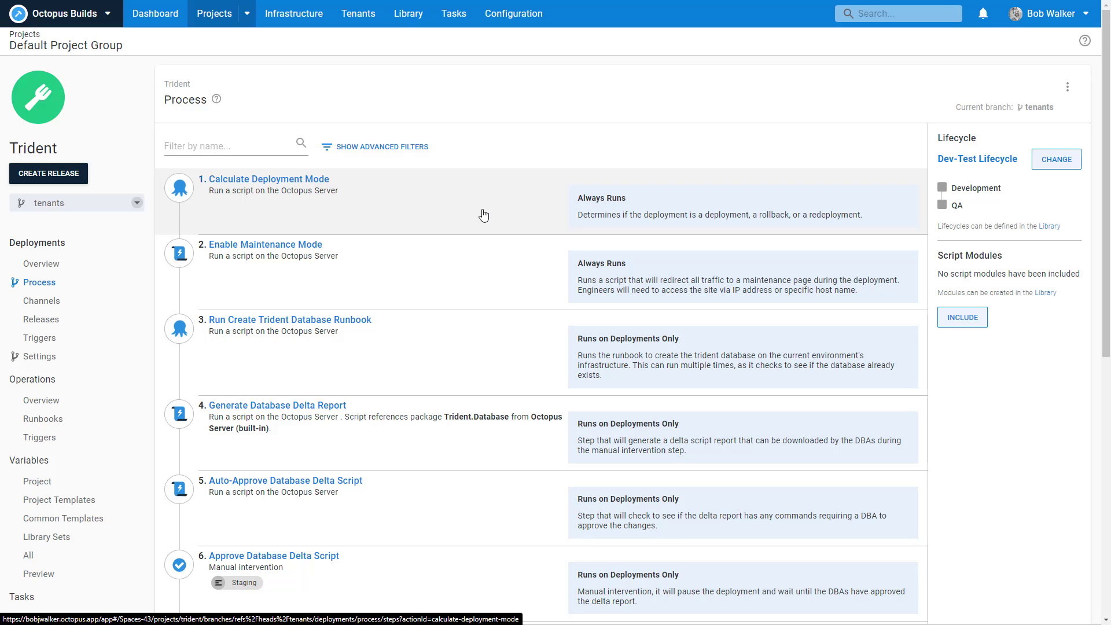
scroll(down, 3)
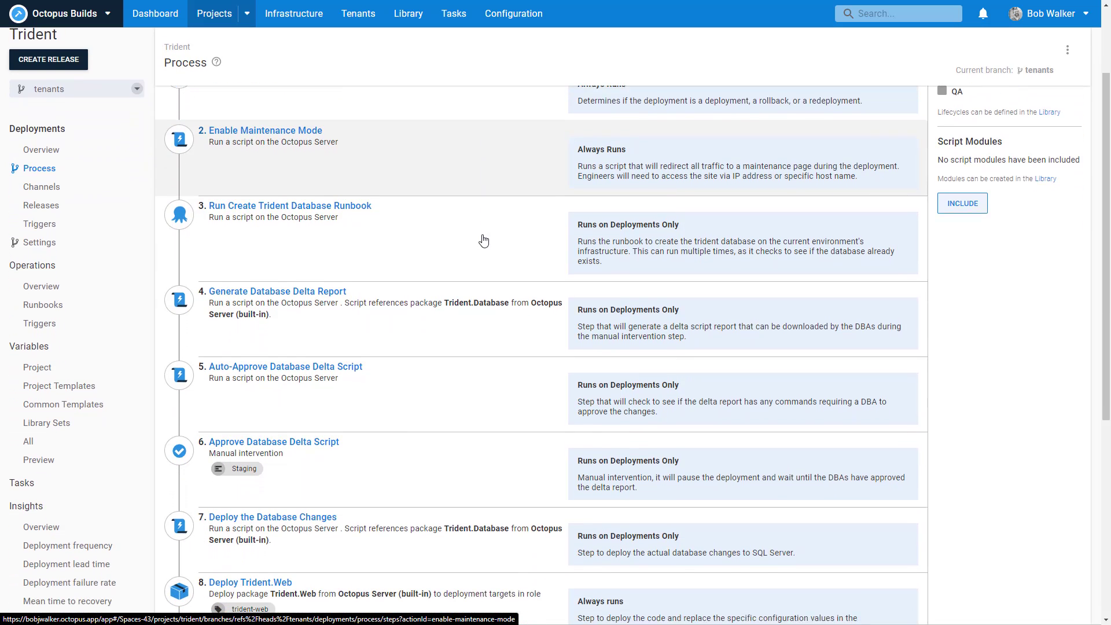
scroll(down, 3)
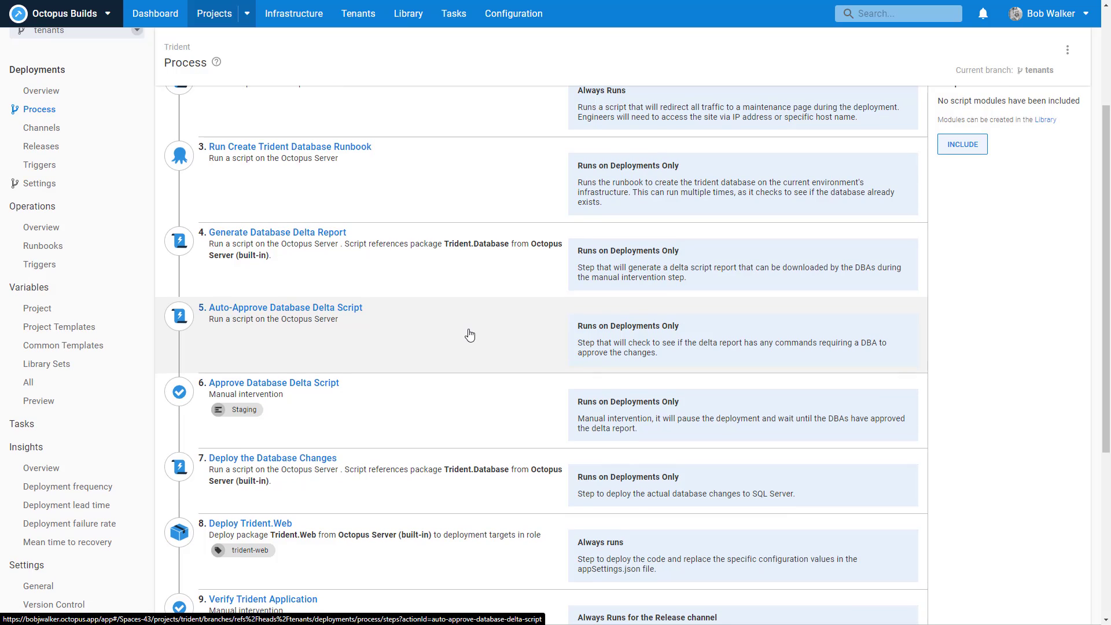
mouse_move(470, 339)
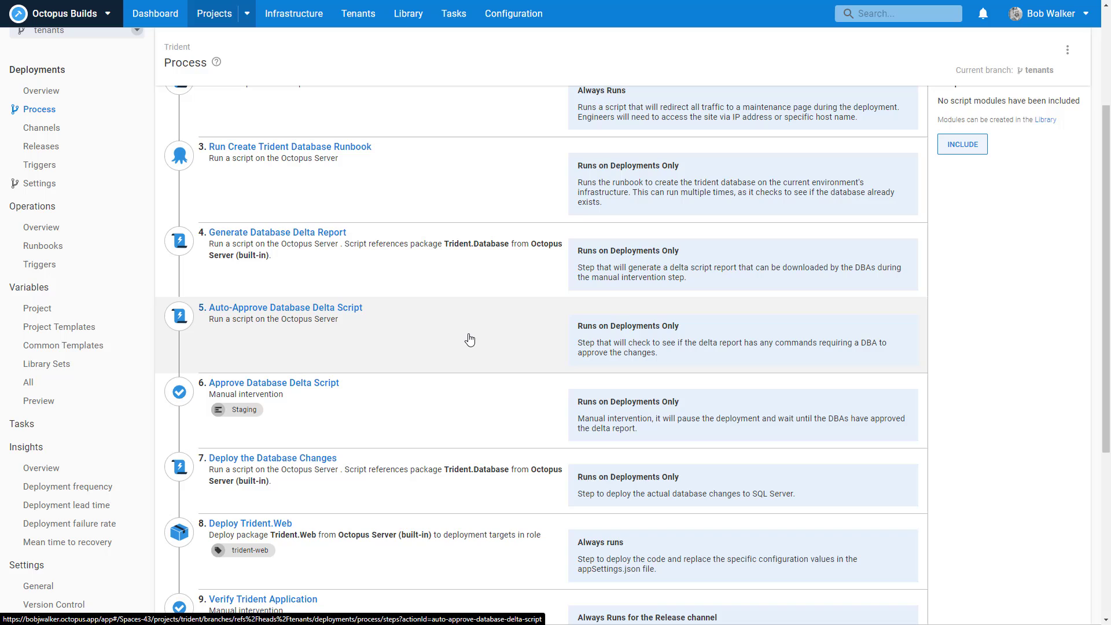
mouse_move(447, 386)
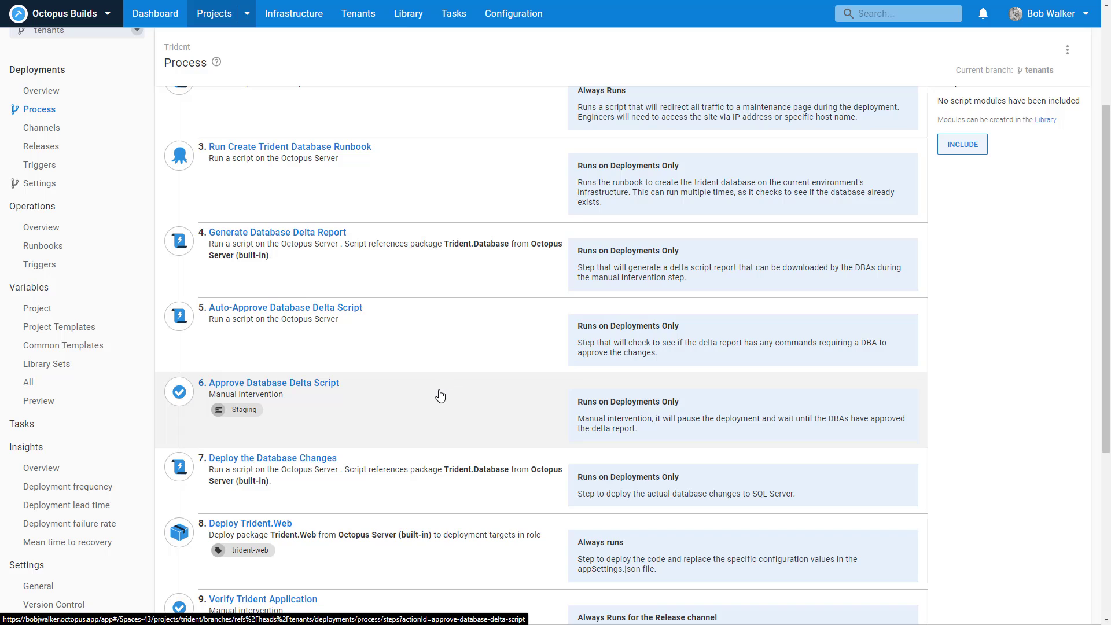
mouse_move(426, 375)
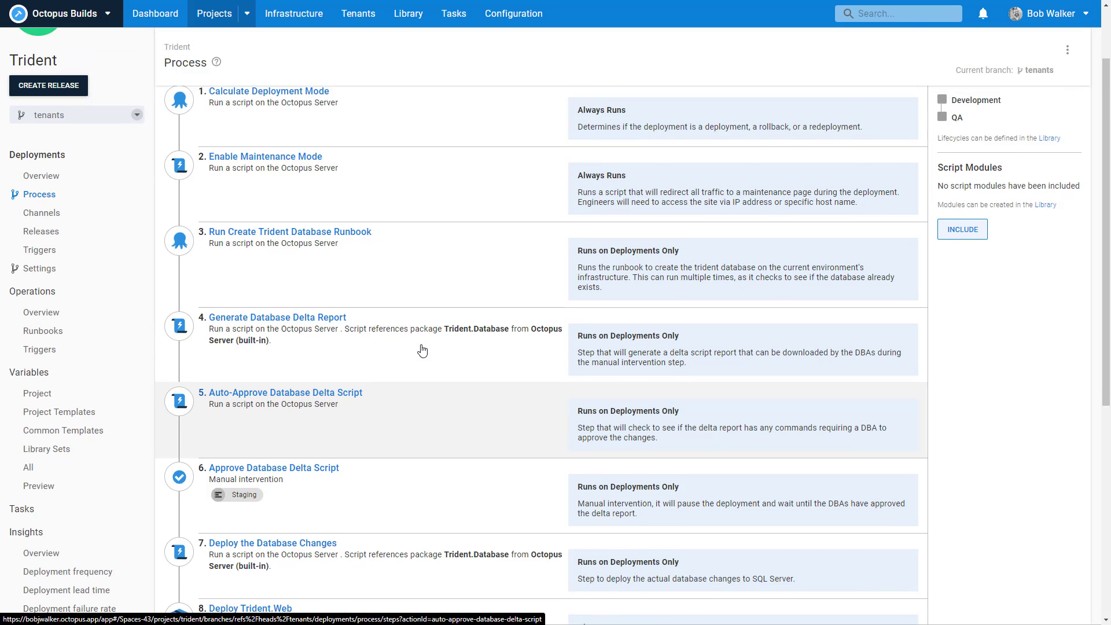
scroll(down, 3)
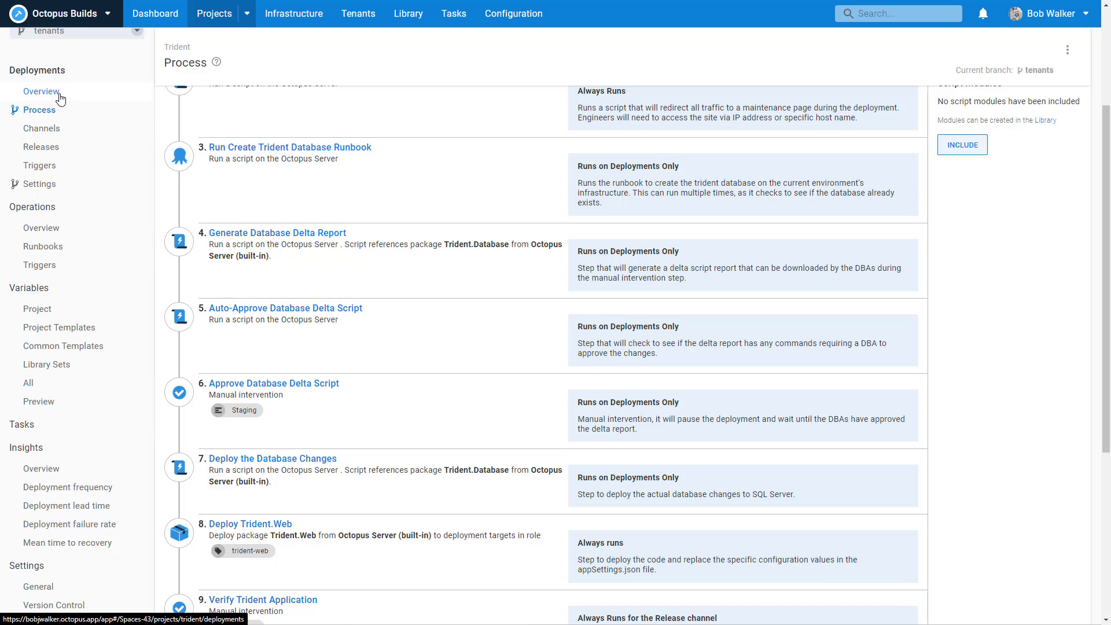
Step: Show the Trident deployments overview with its tenants
click(41, 91)
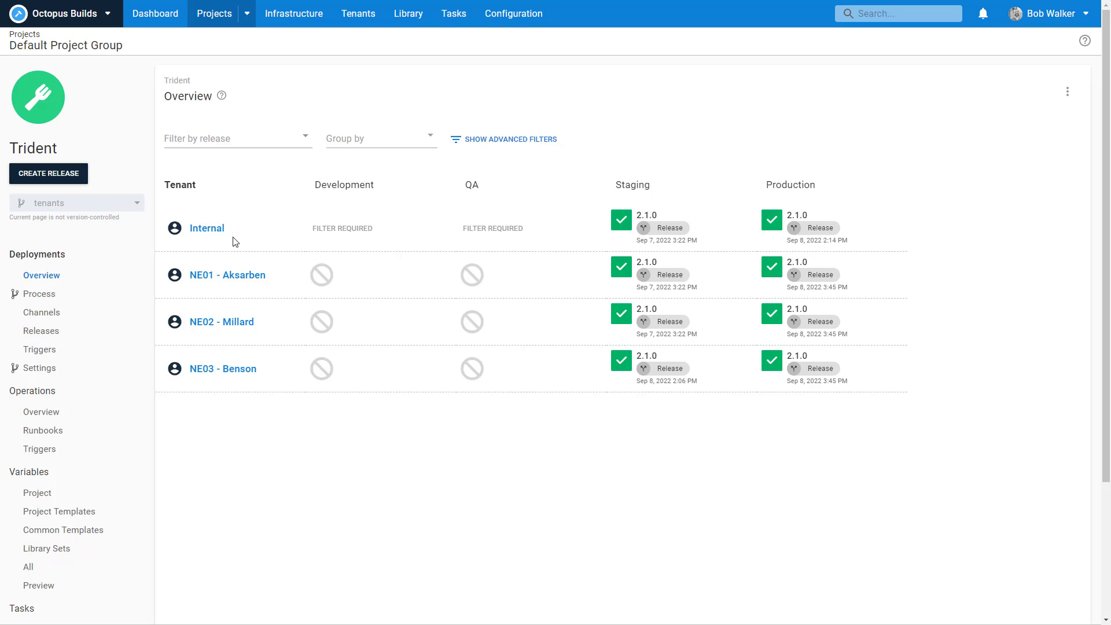
mouse_move(643, 137)
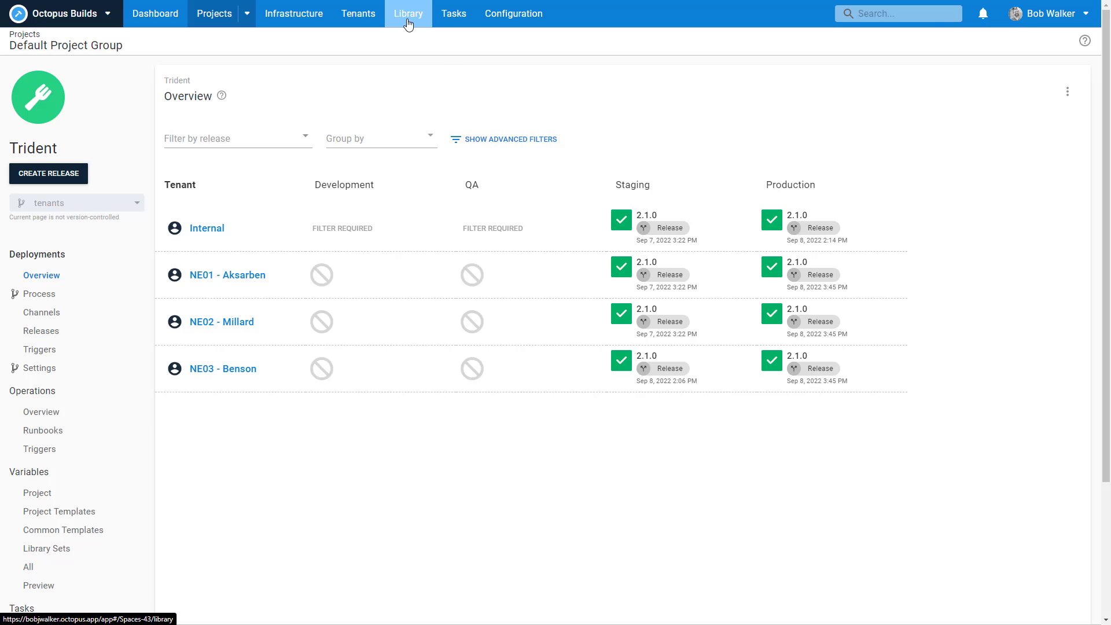
Step: Navigate to the Library's Tenant Tag Sets page
click(408, 14)
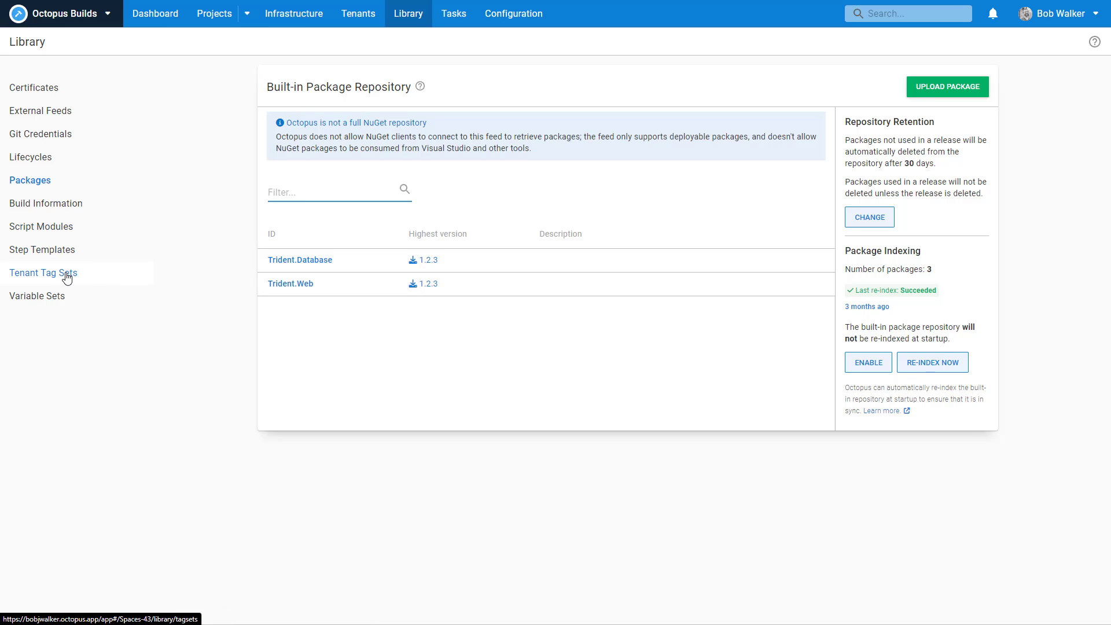
click(43, 273)
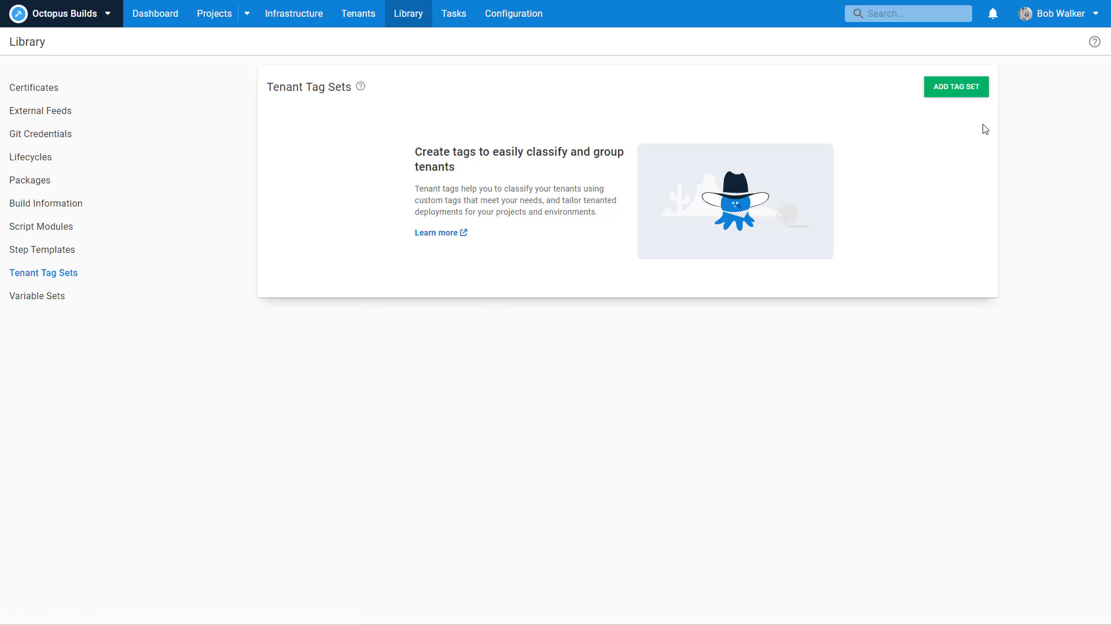
mouse_move(848, 196)
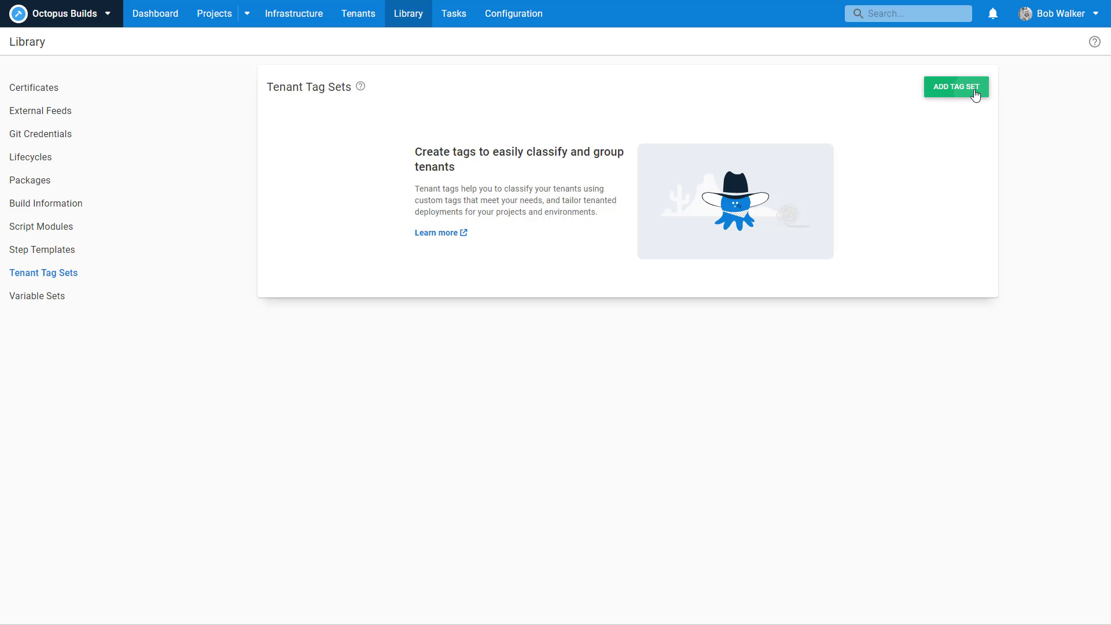
Step: Start a tag set named Branch Type described as storing what kind of branch it really is
click(955, 87)
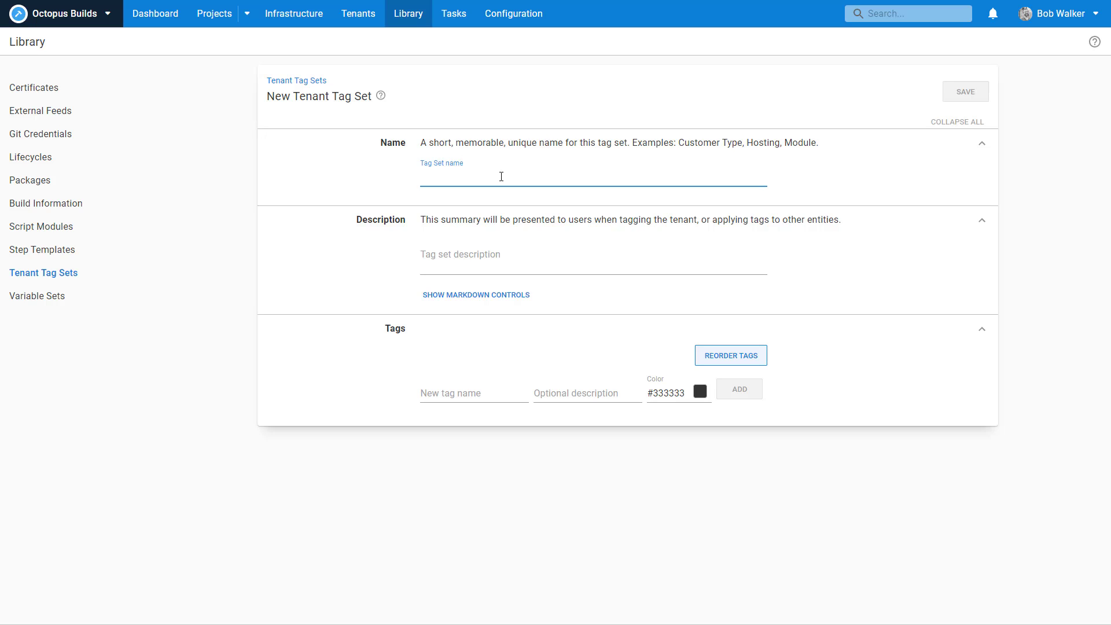
text(Deployment Process)
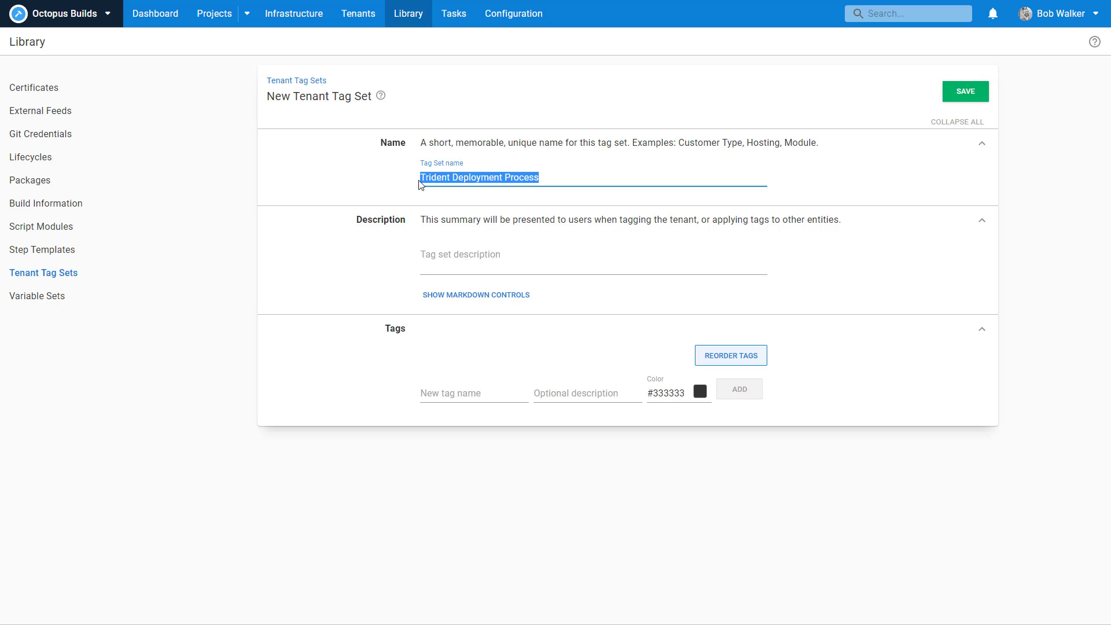
text(Tenant Typ)
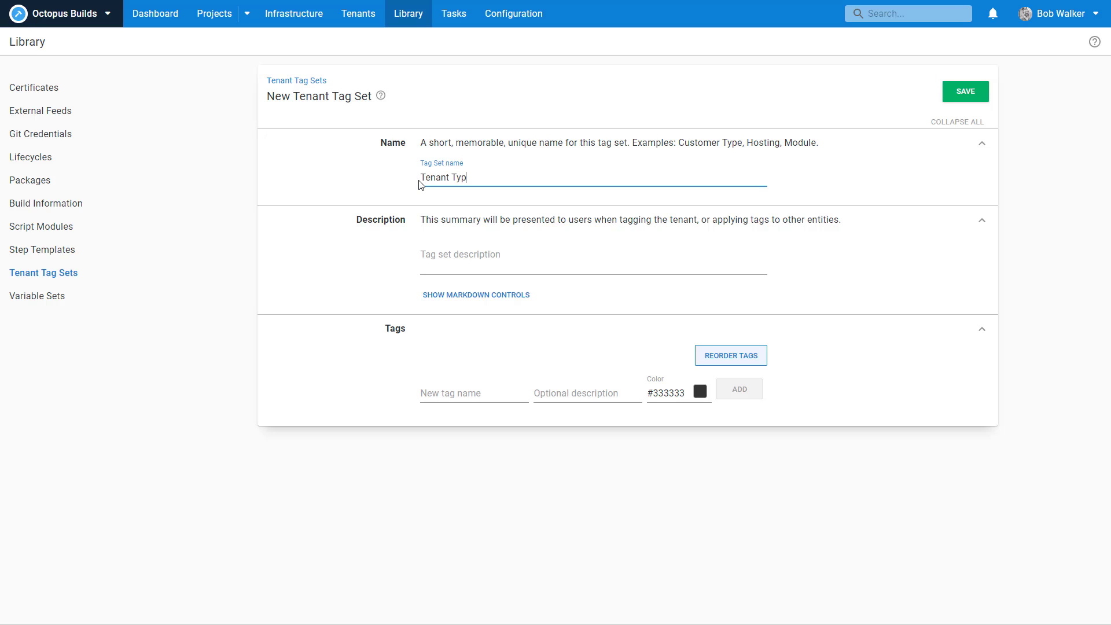
click(593, 254)
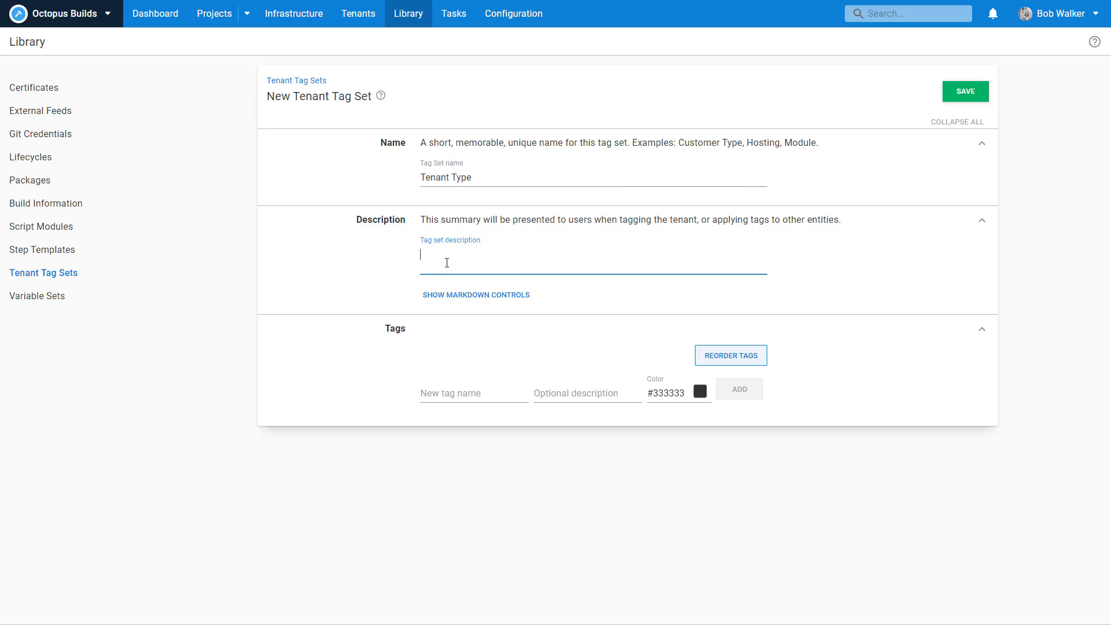
text(The tag set that will)
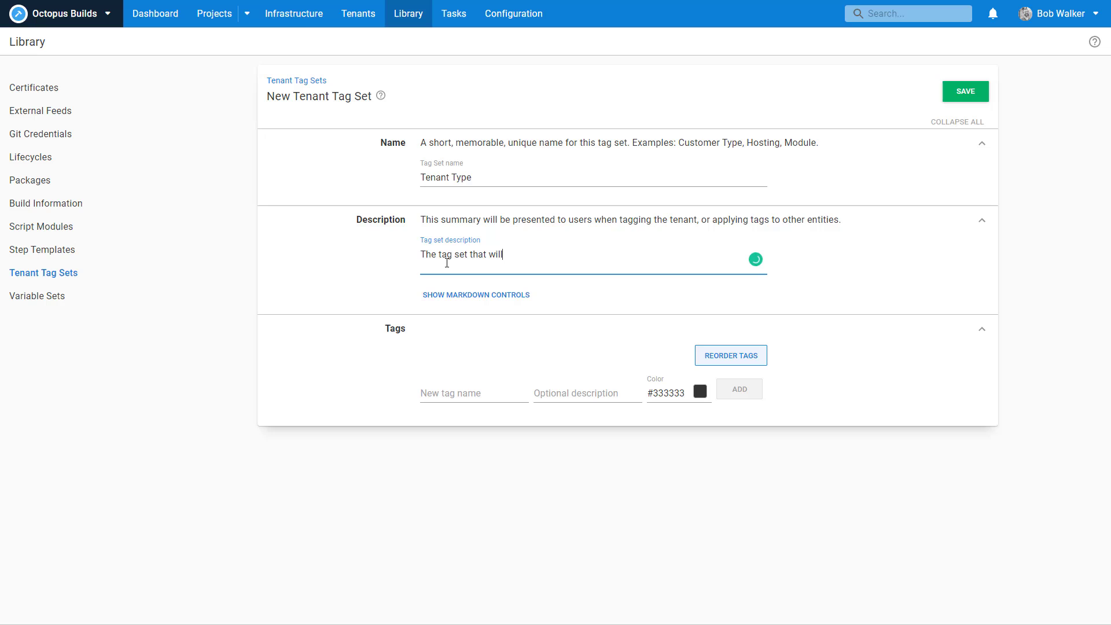
text(store what kind of)
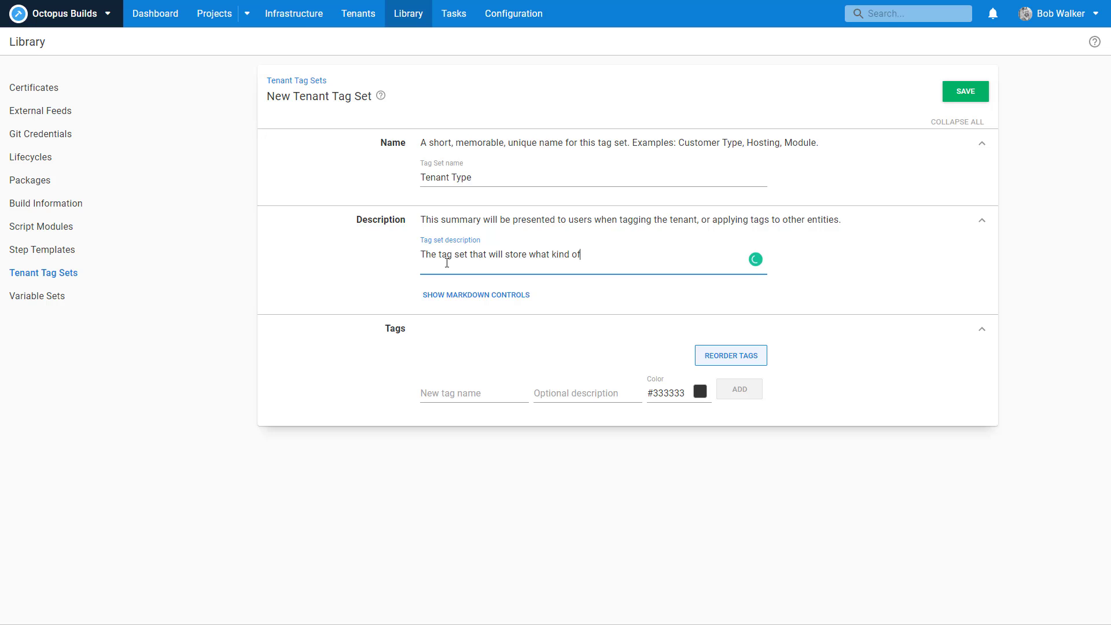
text(tenant it r)
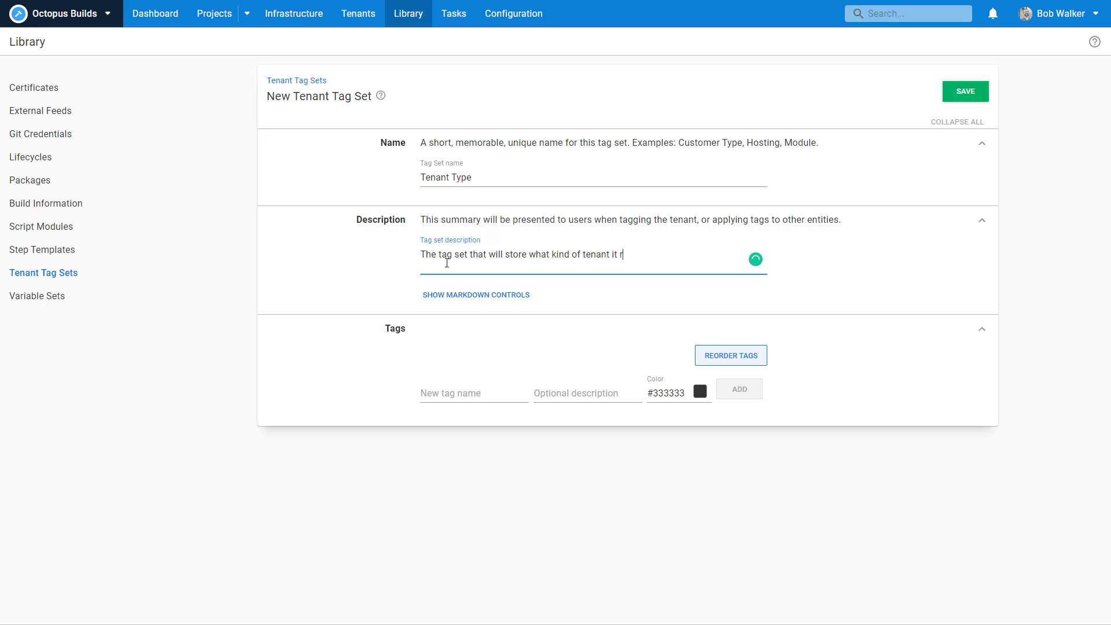
text(eally is.)
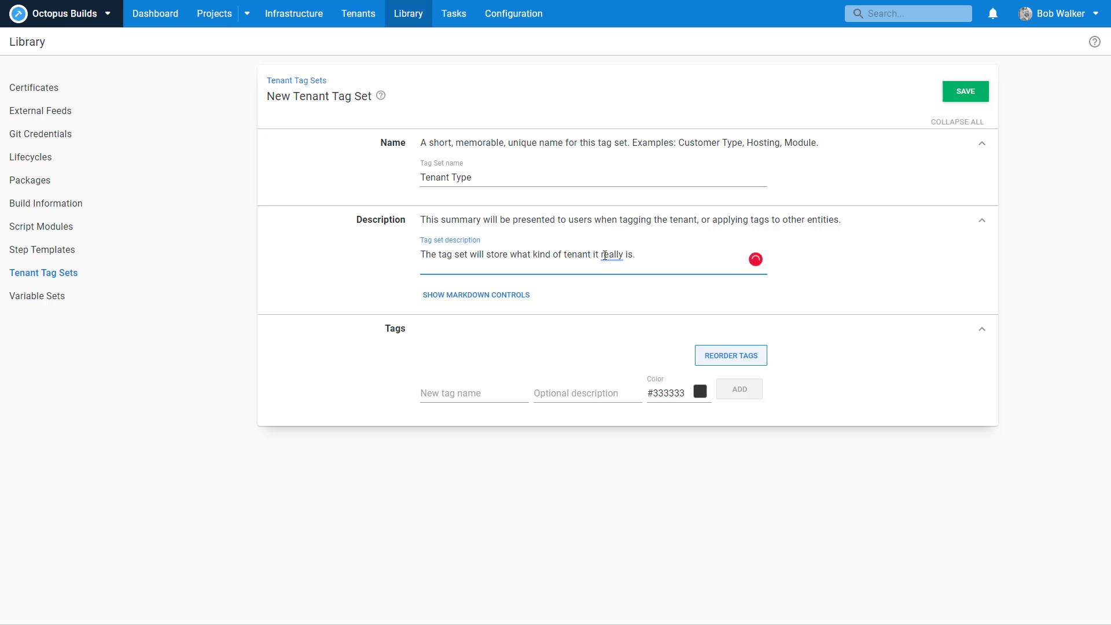
click(474, 394)
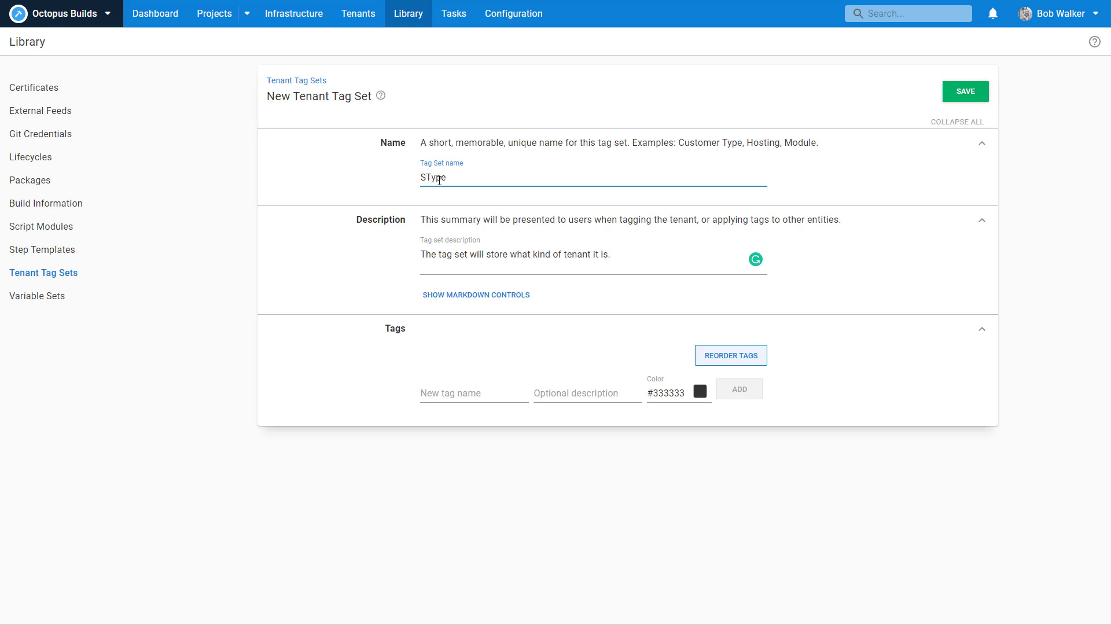
text(Branch Type)
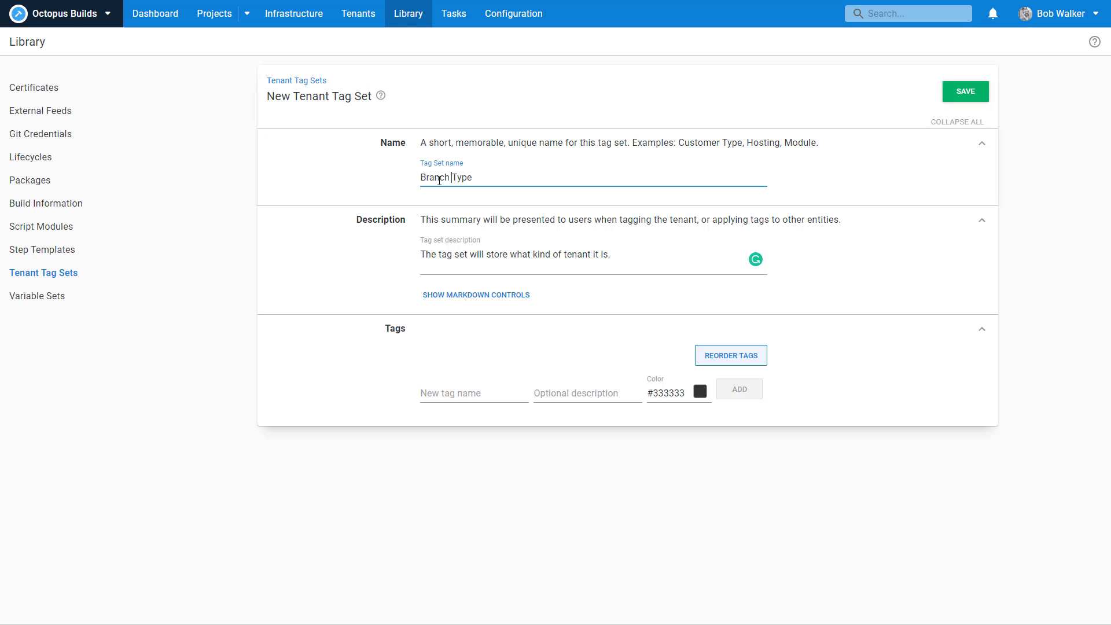
double_click(576, 255)
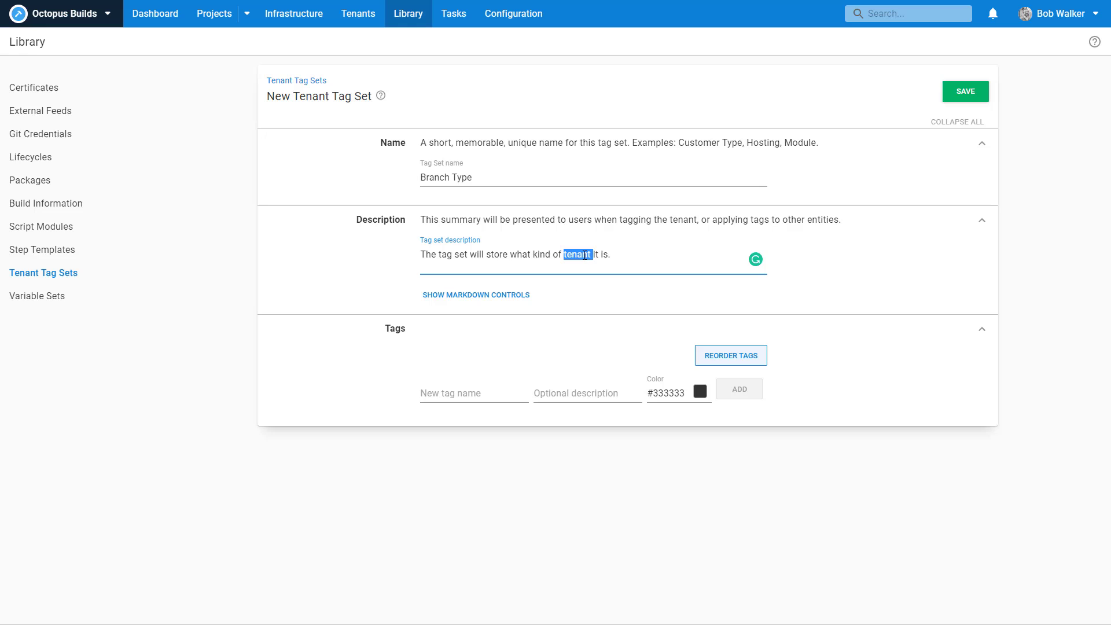
text(branch)
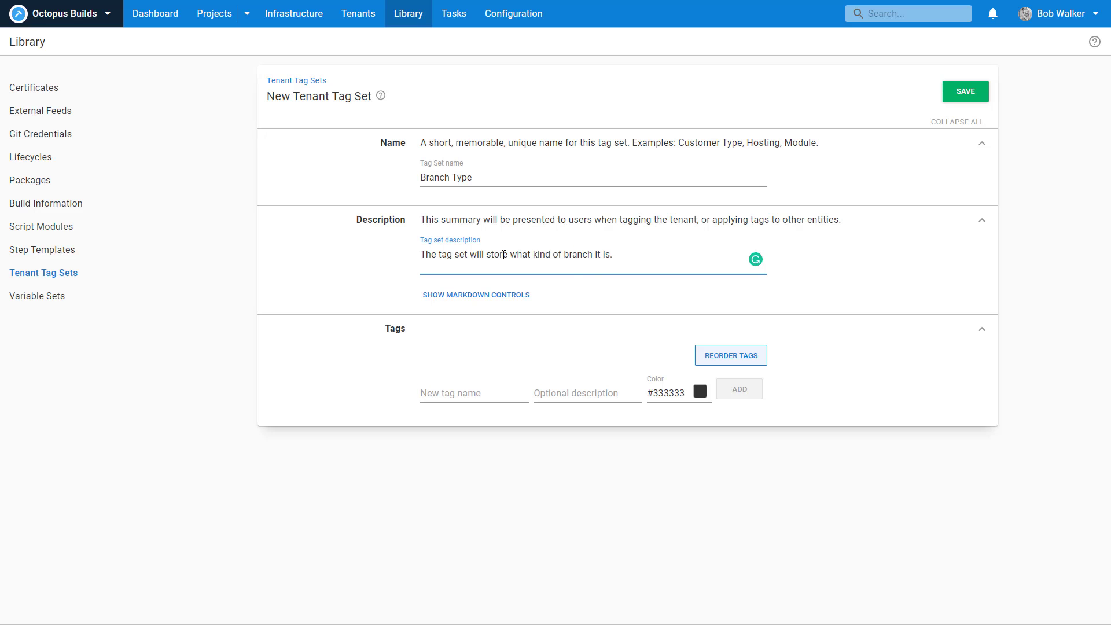
Step: Add a blue Pseudo tag and a green Physical tag to the set
click(473, 394)
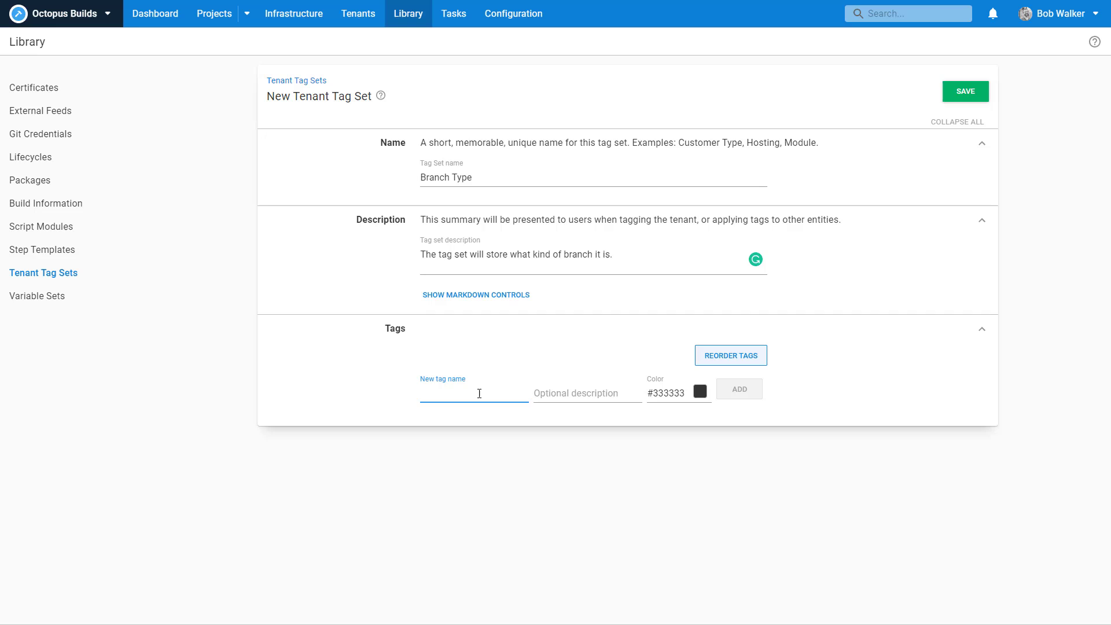
text(P)
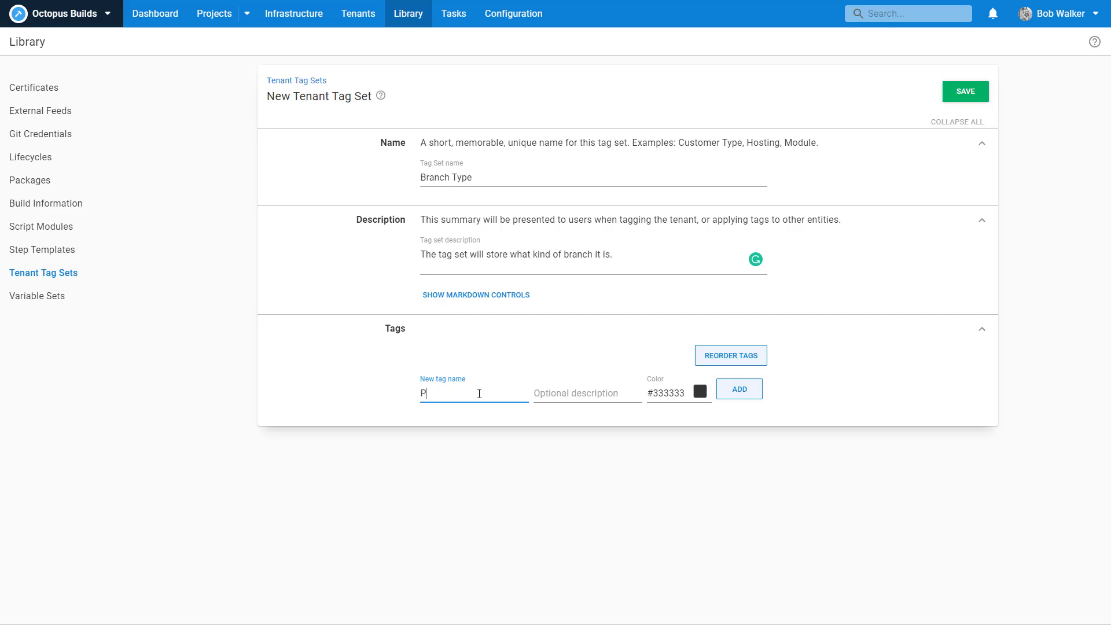
text(seudo)
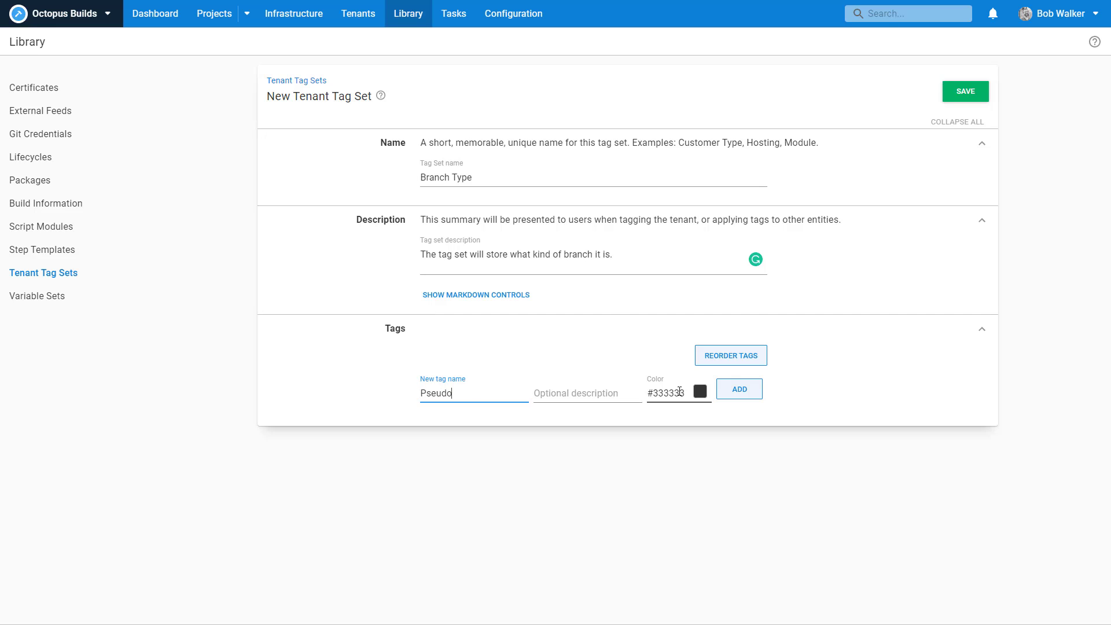
click(700, 393)
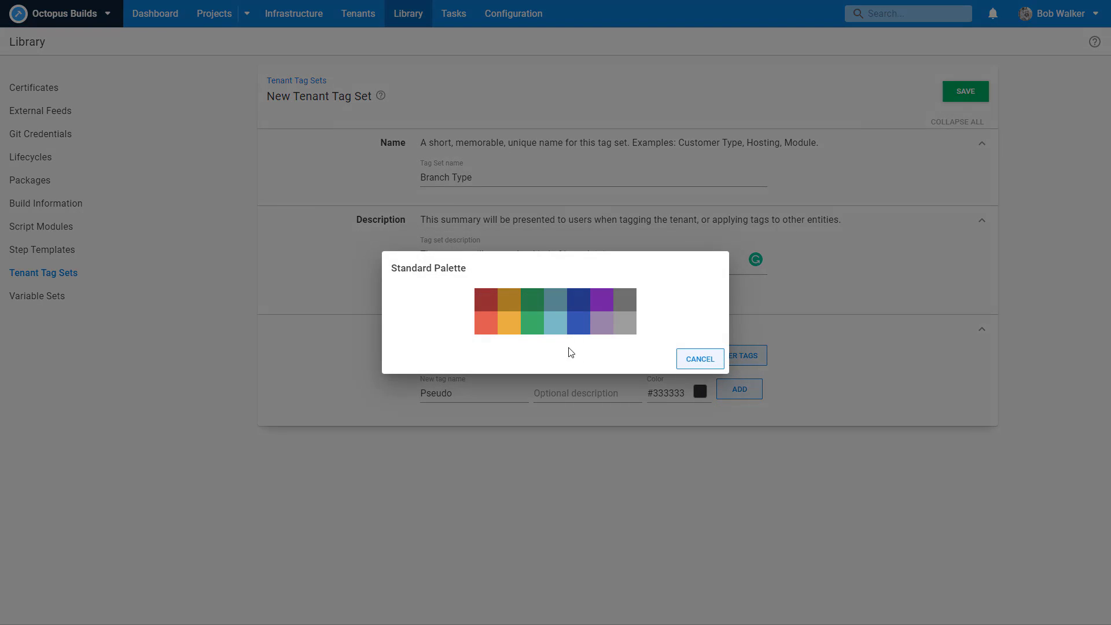
click(577, 312)
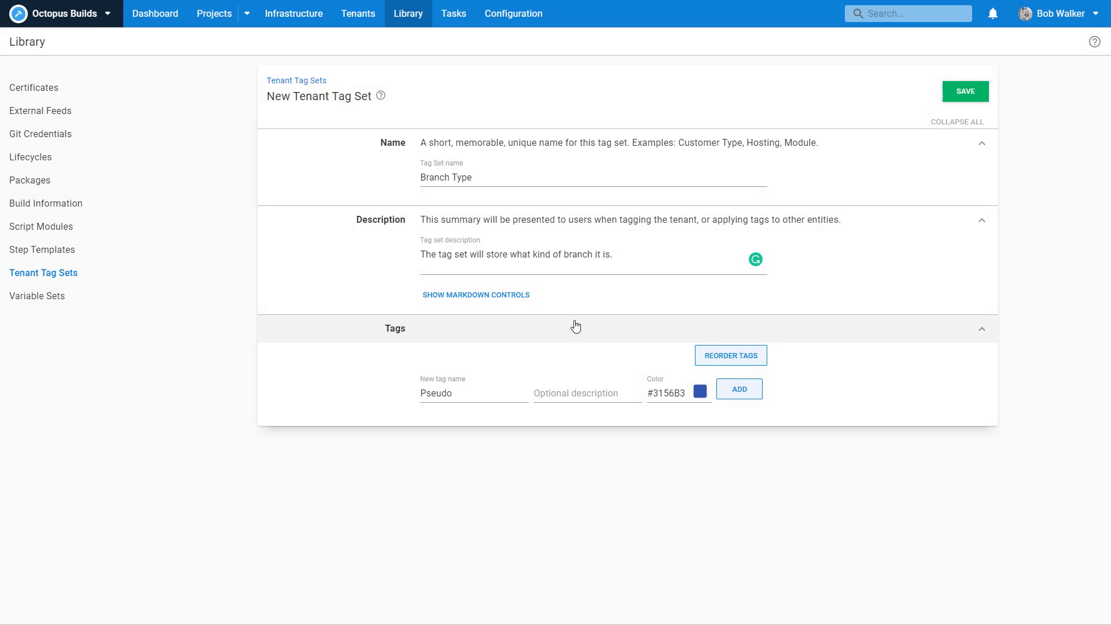
click(738, 389)
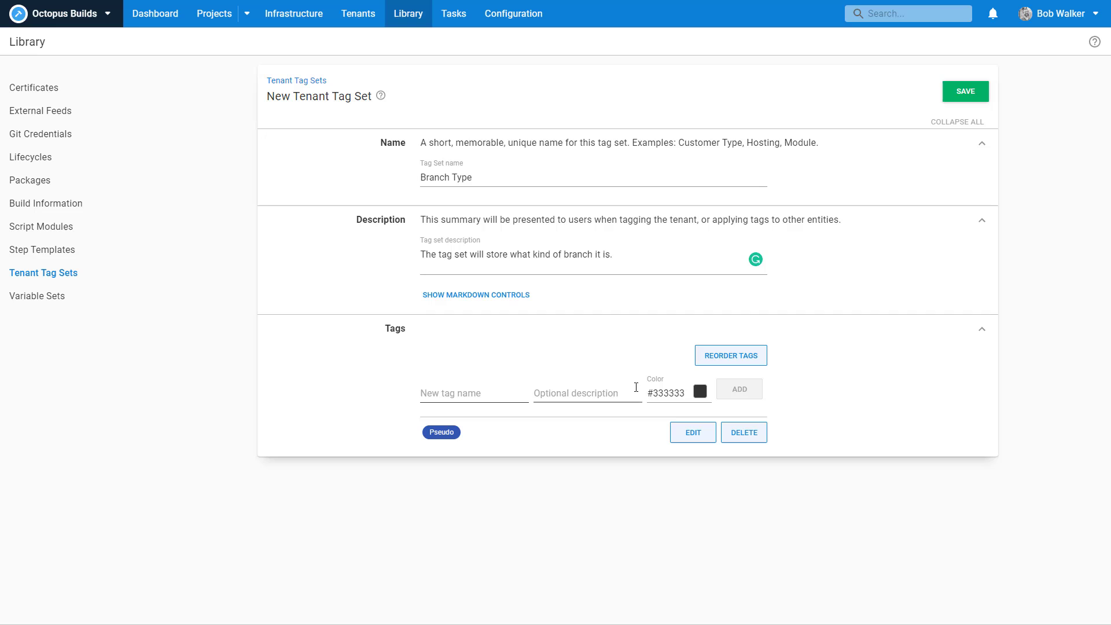
mouse_move(654, 413)
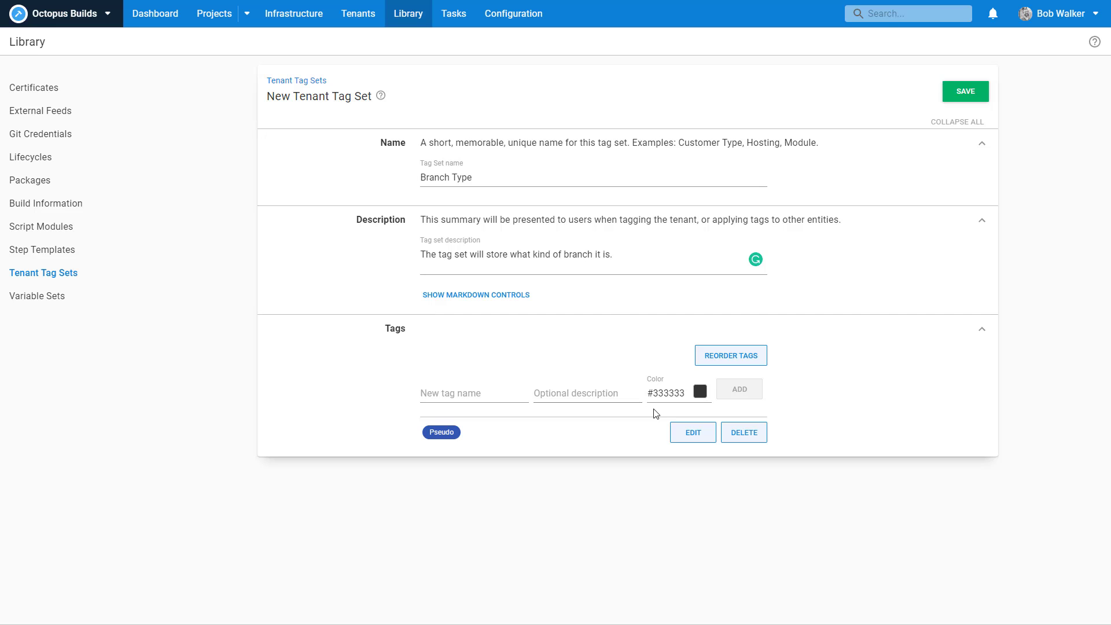
click(473, 393)
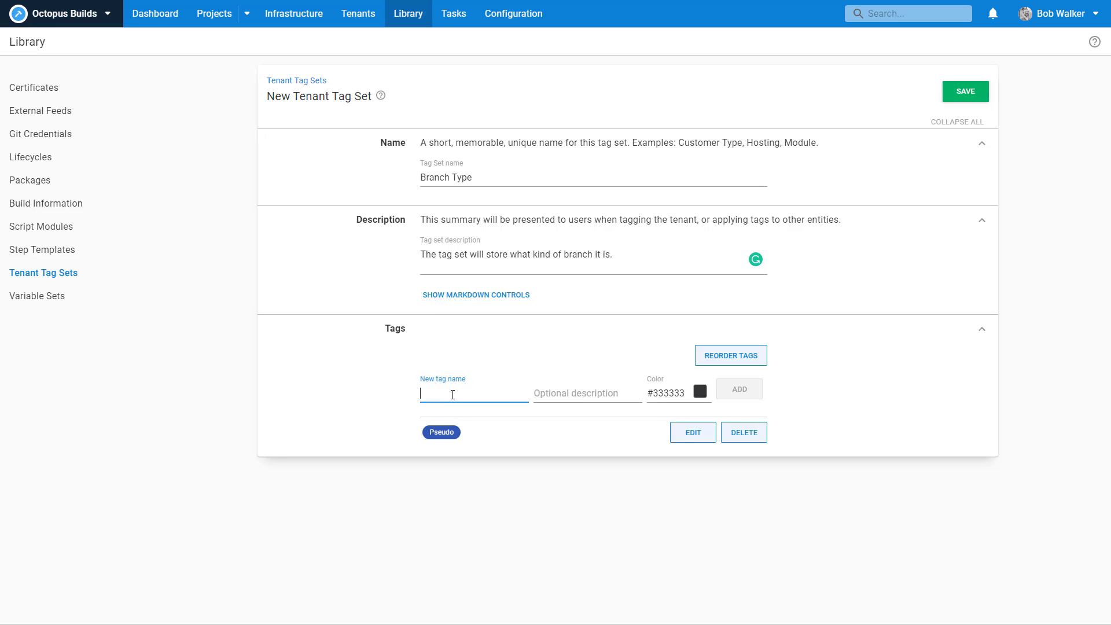
text(Ph)
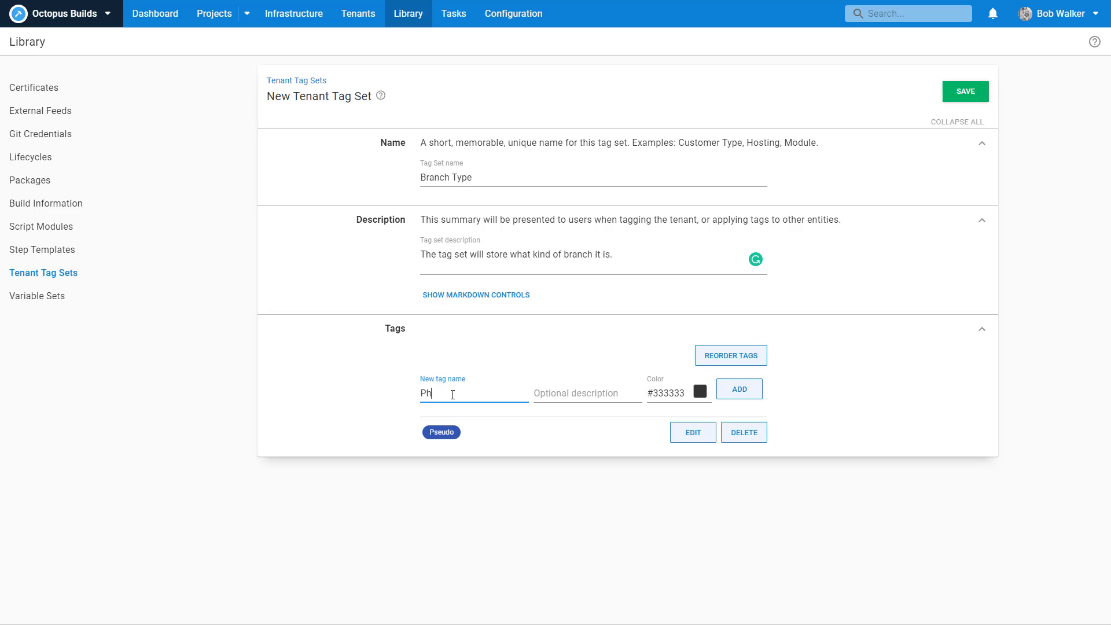
text(y)
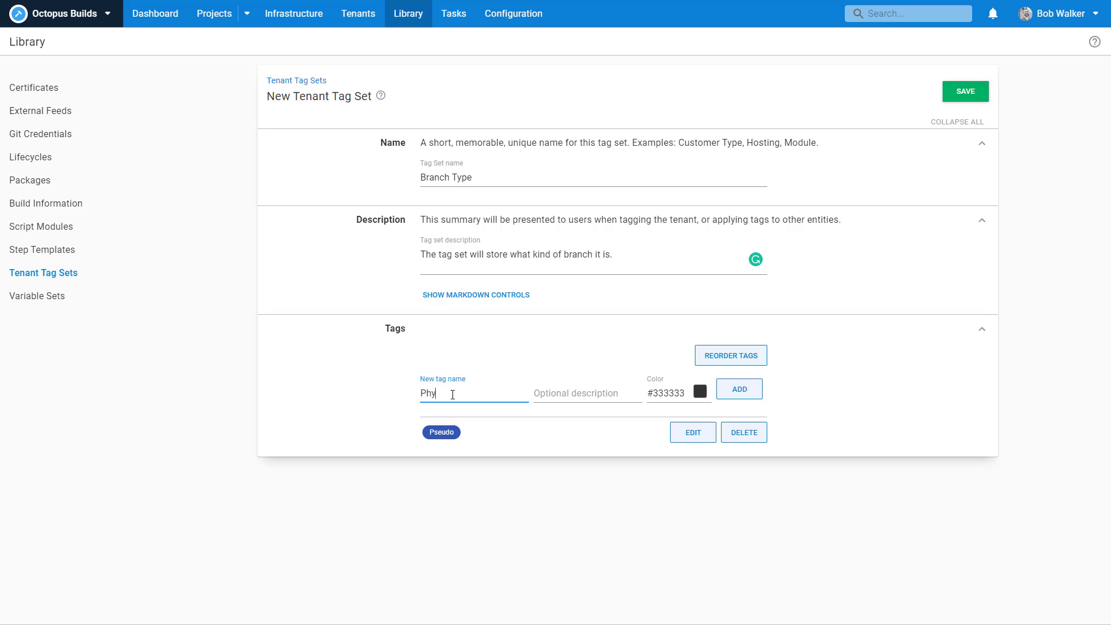
text(sical)
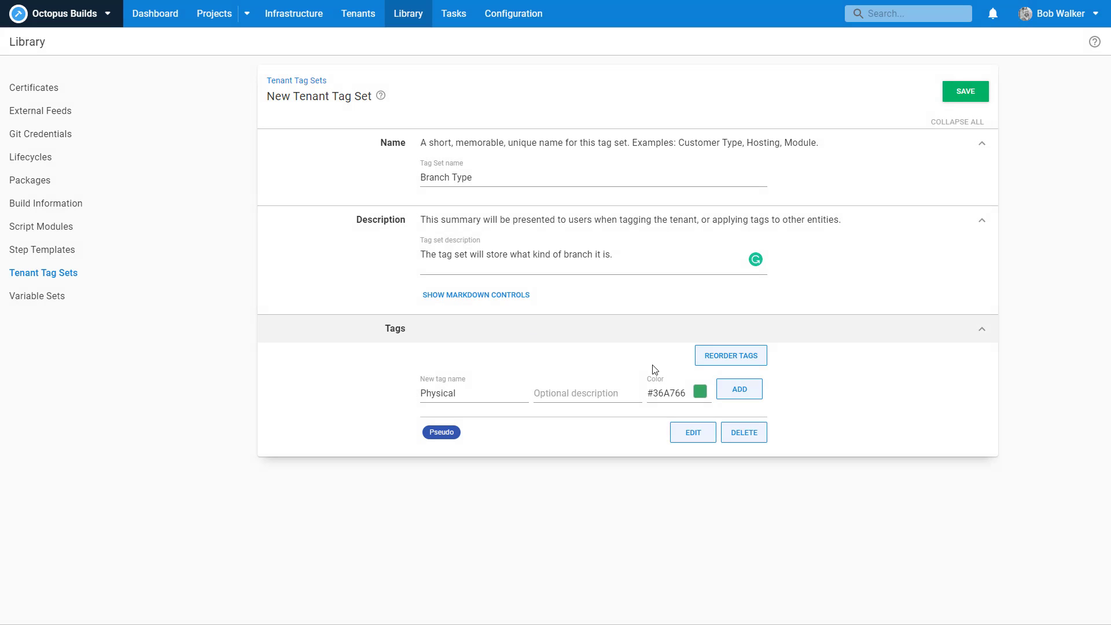
click(738, 389)
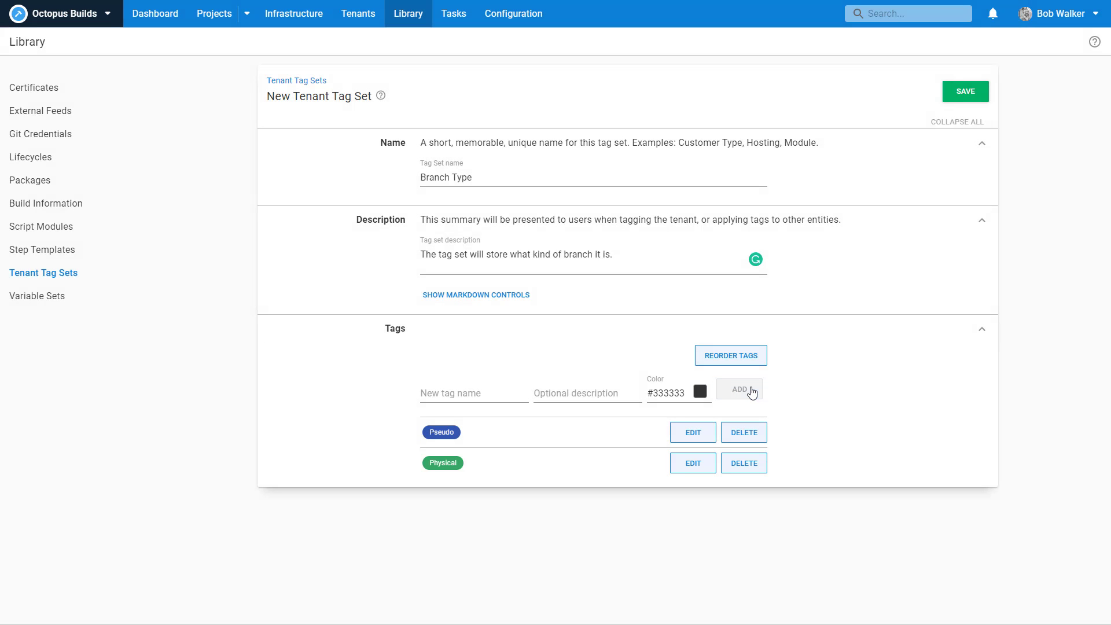
mouse_move(866, 400)
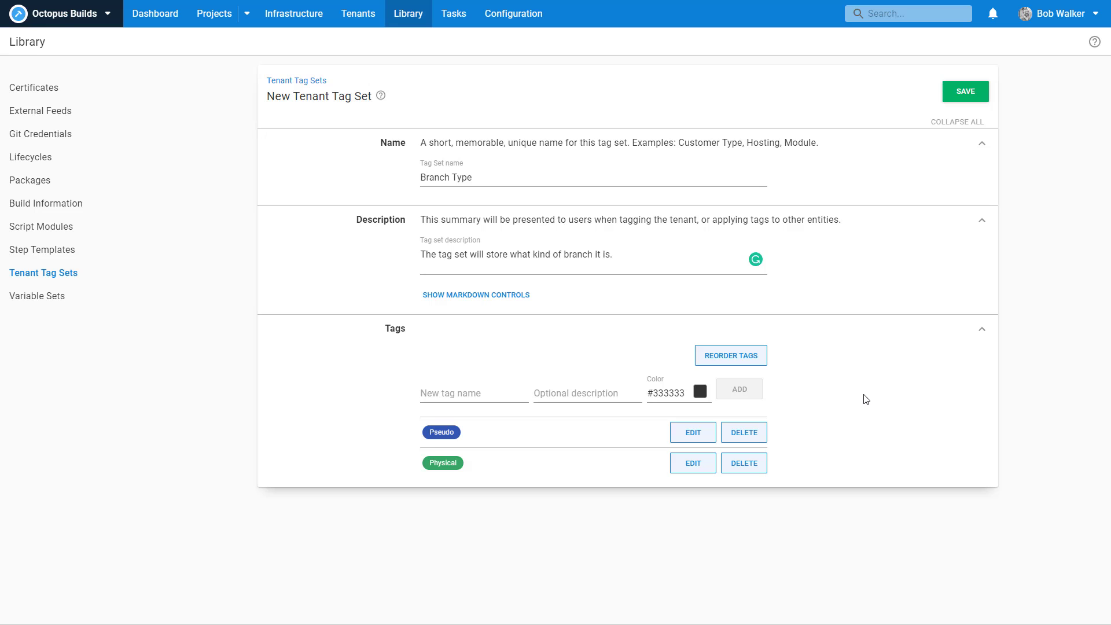
Step: Save the Branch Type tag set and go to the tenants
click(964, 92)
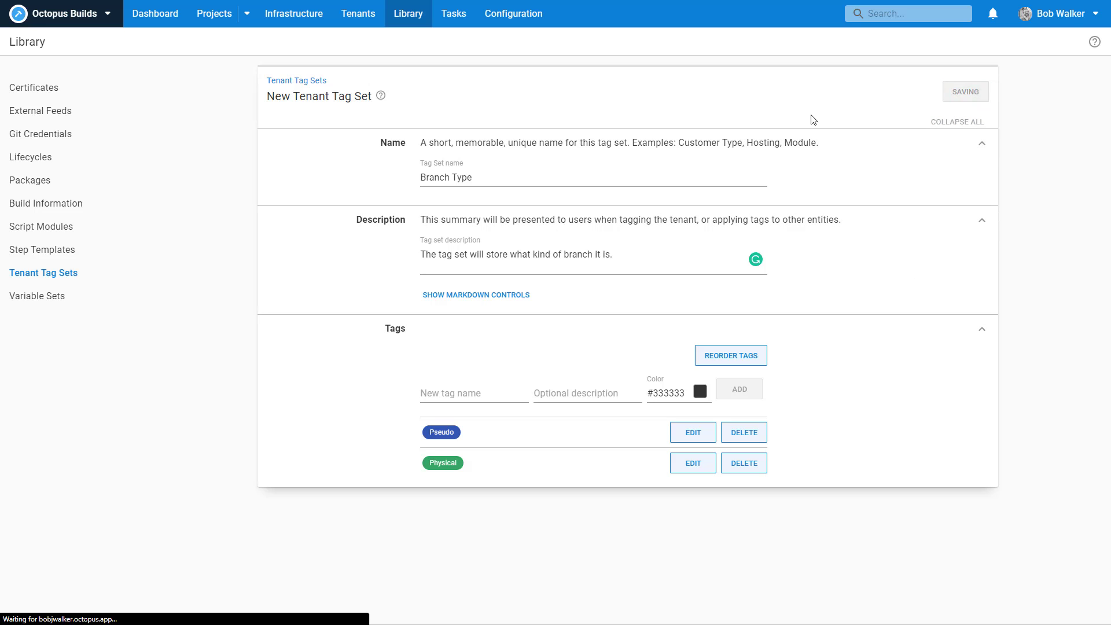
click(358, 14)
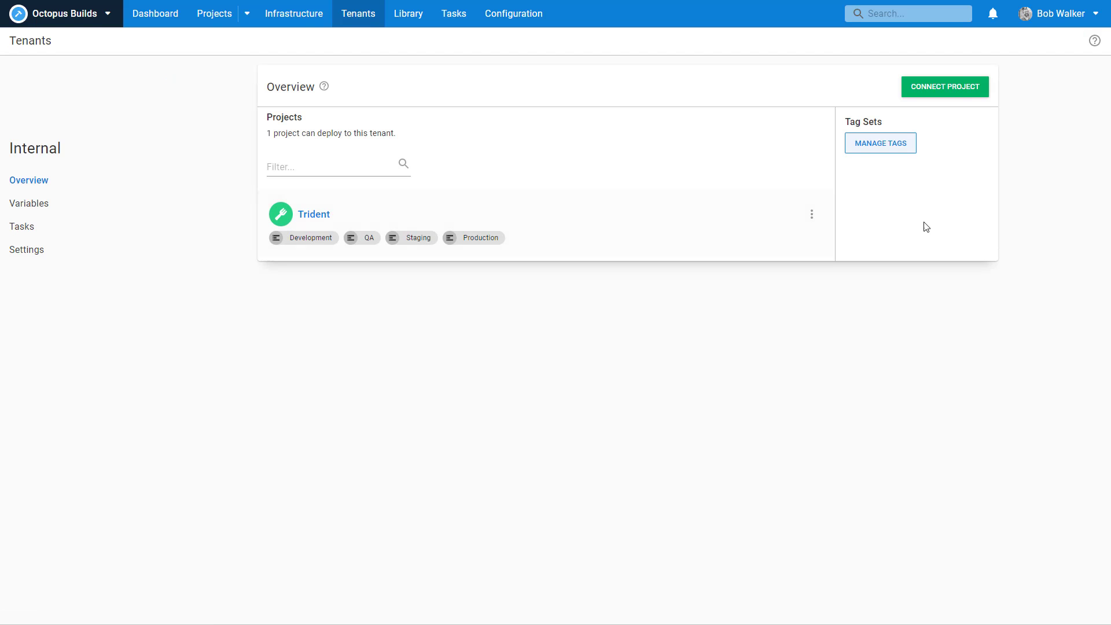
Step: Tag Internal as Pseudo and NE01 - Aksarben and NE02 - Millard as Physical
click(879, 142)
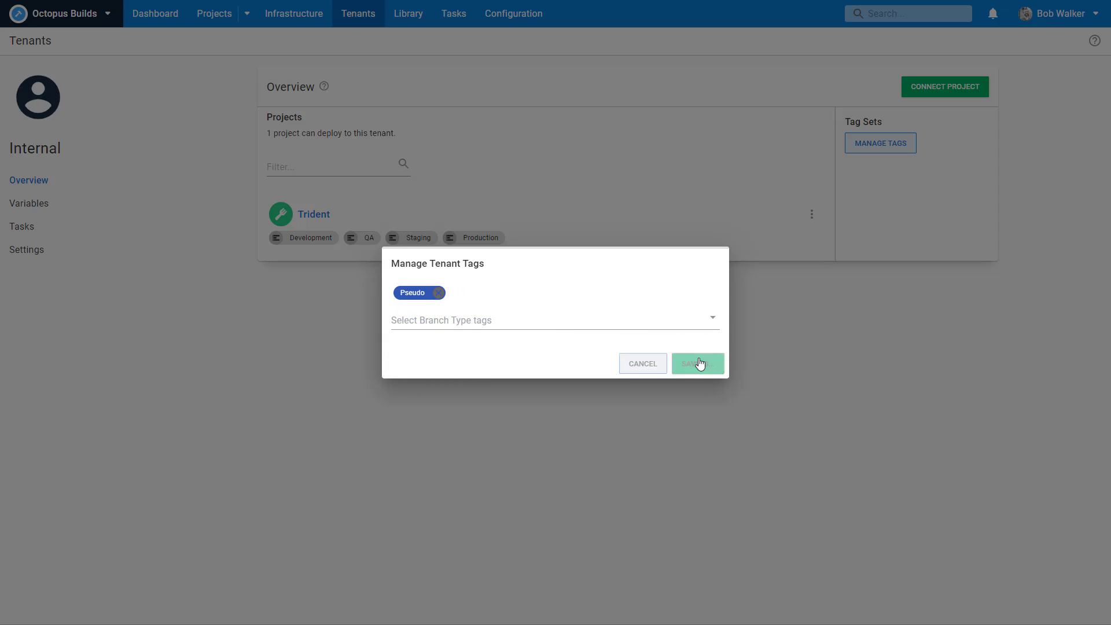
click(696, 362)
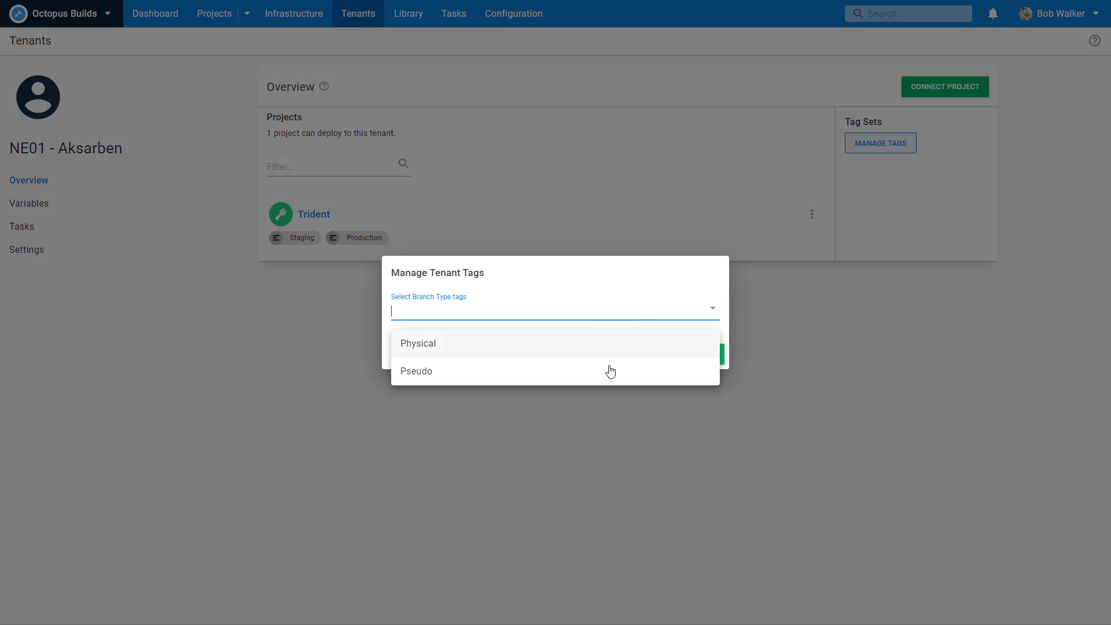
click(418, 344)
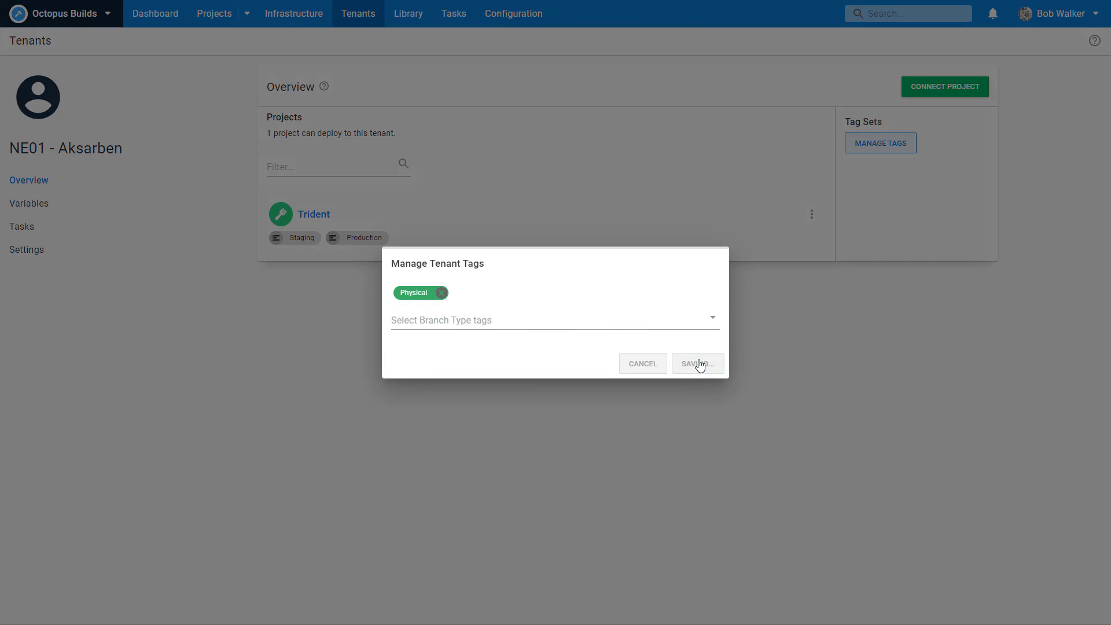
click(696, 364)
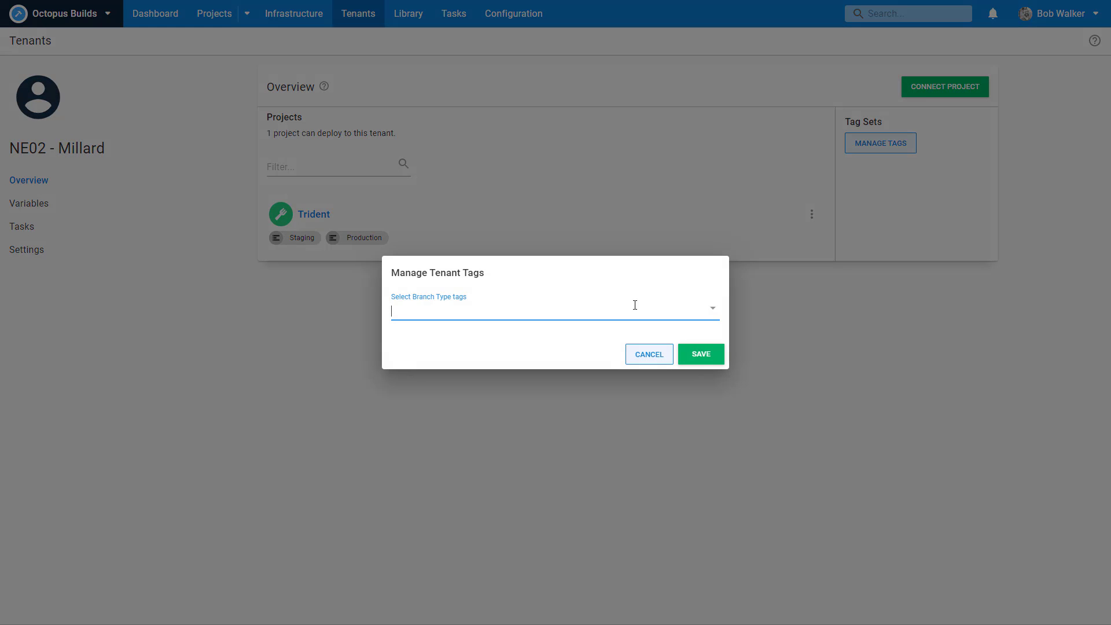
click(701, 354)
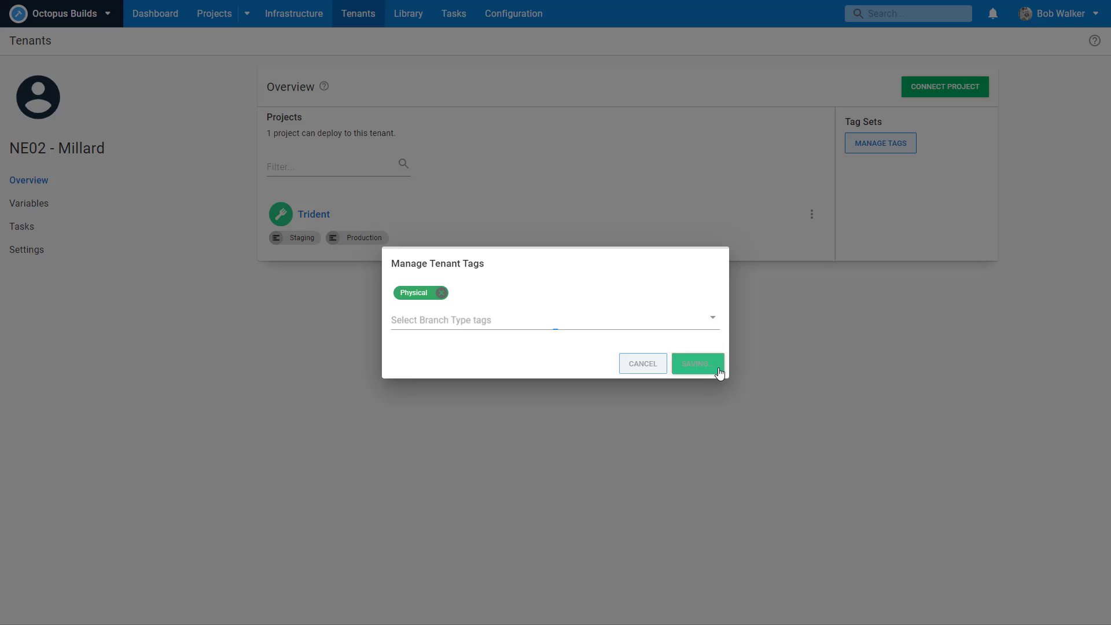
click(697, 362)
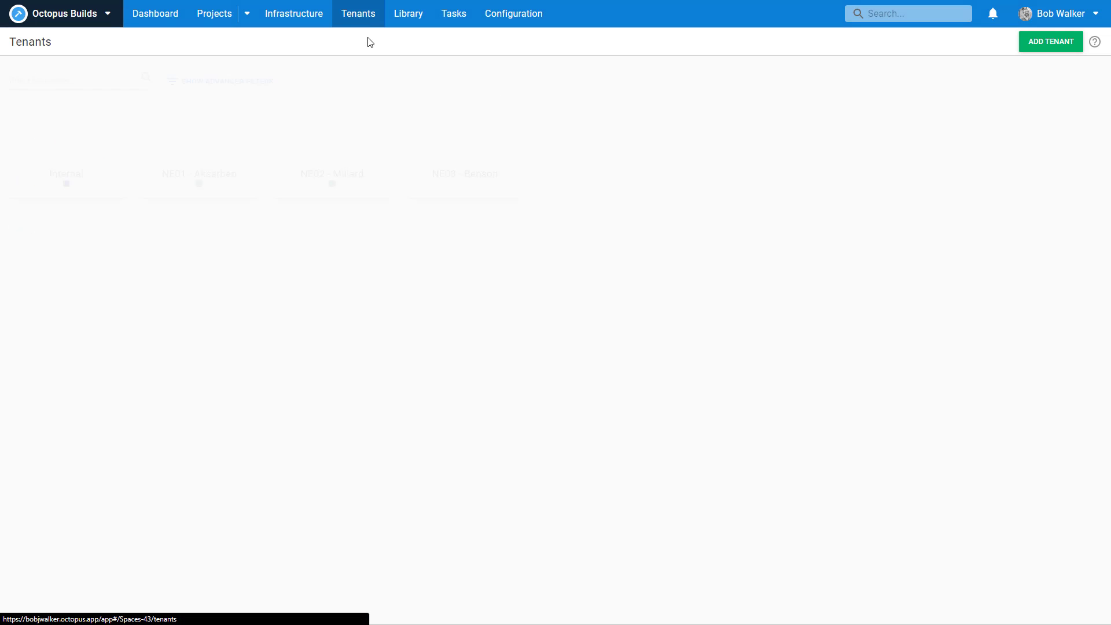
Step: Tag NE03 - Benson with the Physical Branch Type and save
click(464, 174)
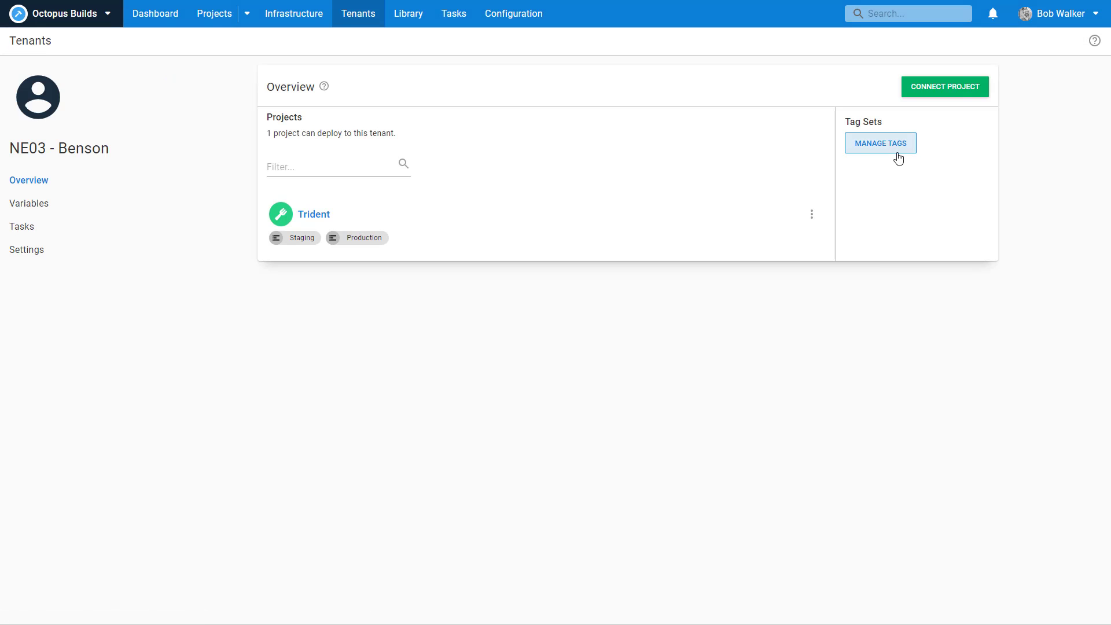
click(880, 143)
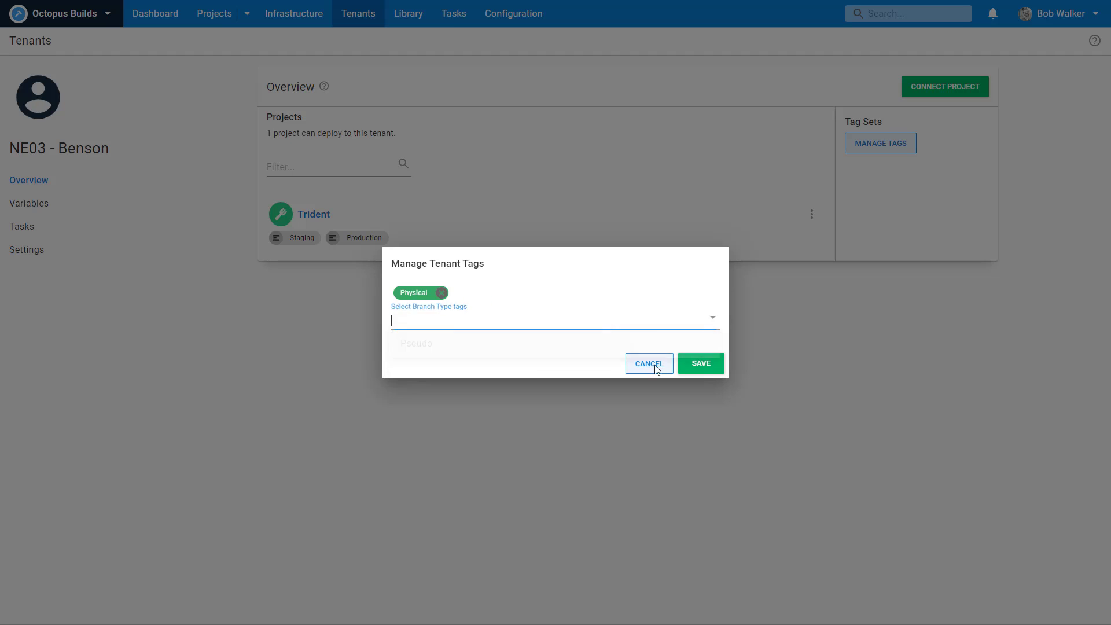
click(699, 362)
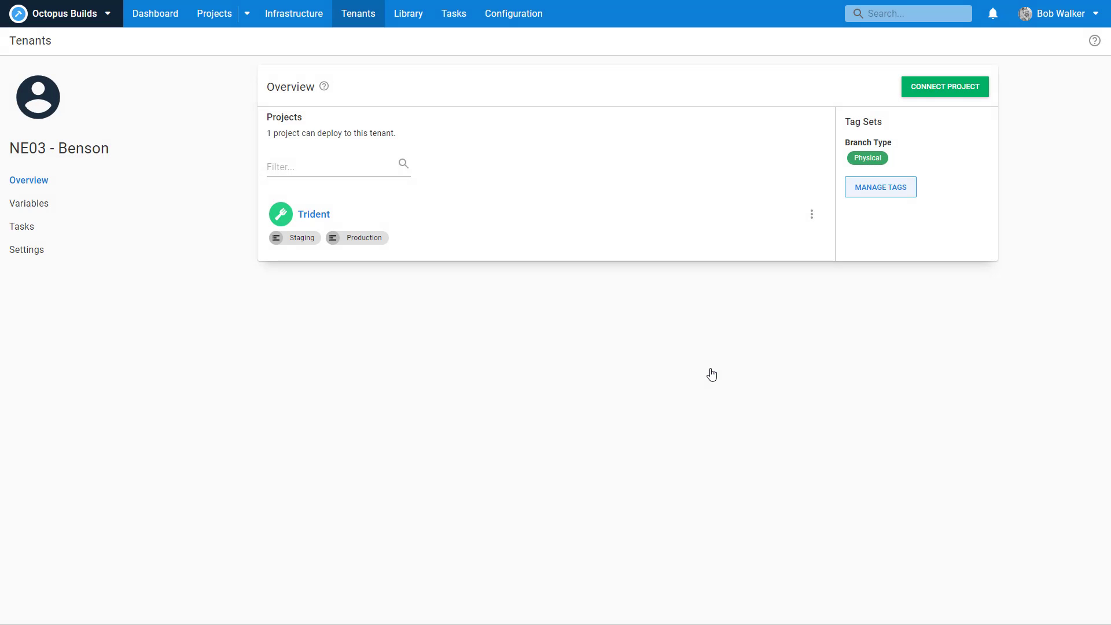
mouse_move(749, 313)
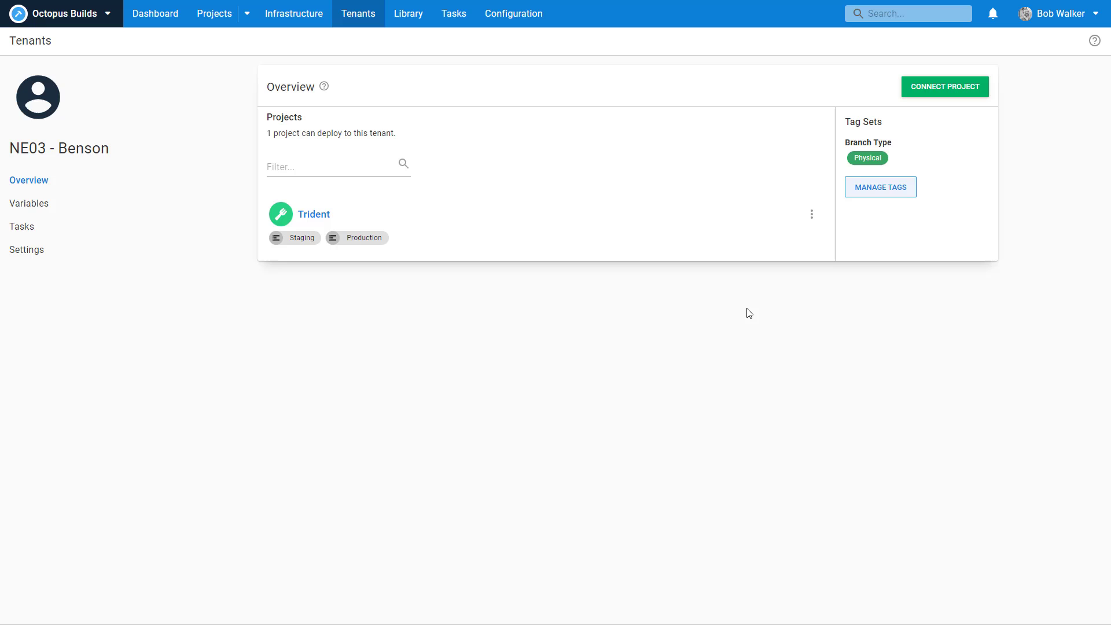
mouse_move(659, 328)
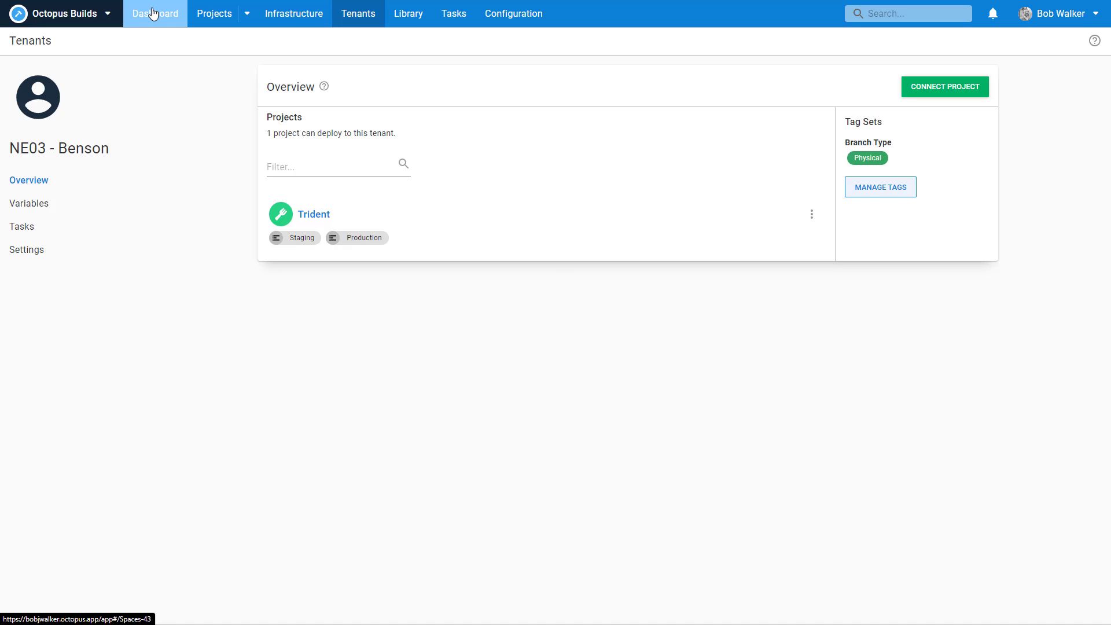
Step: Restrict the Trident Auto-Approve Database Delta Script step to Pseudo-tagged tenants
click(154, 14)
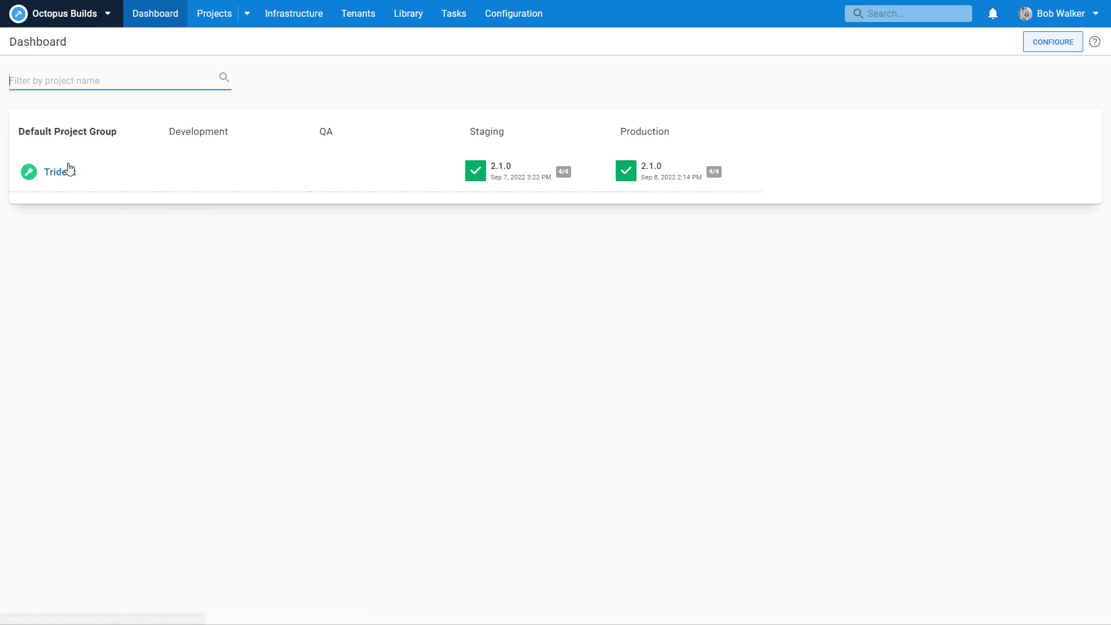
click(214, 14)
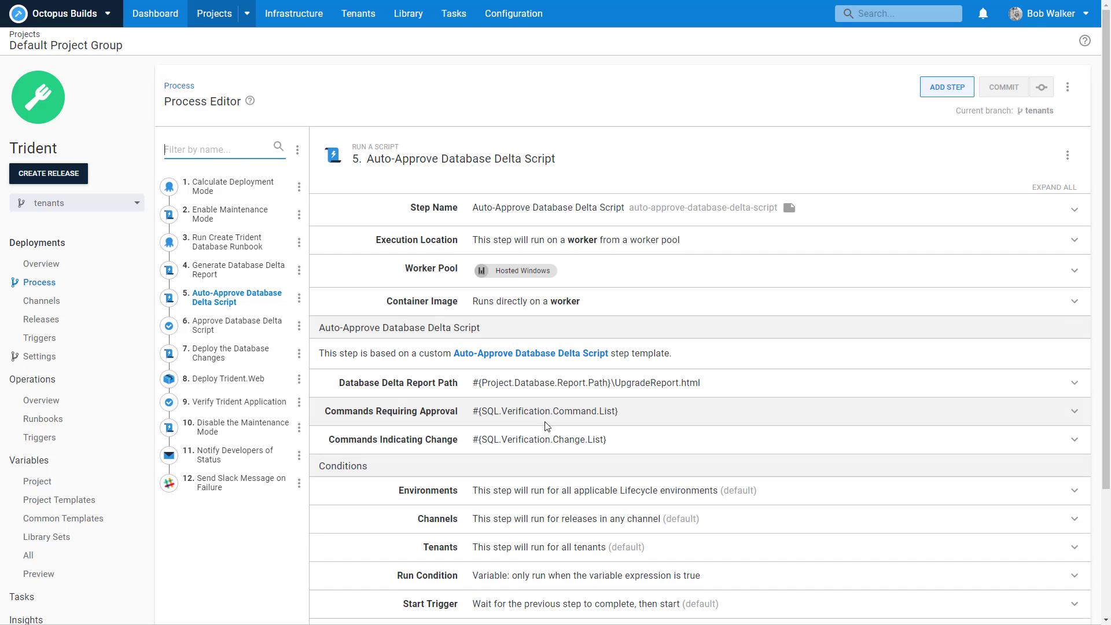
scroll(down, 3)
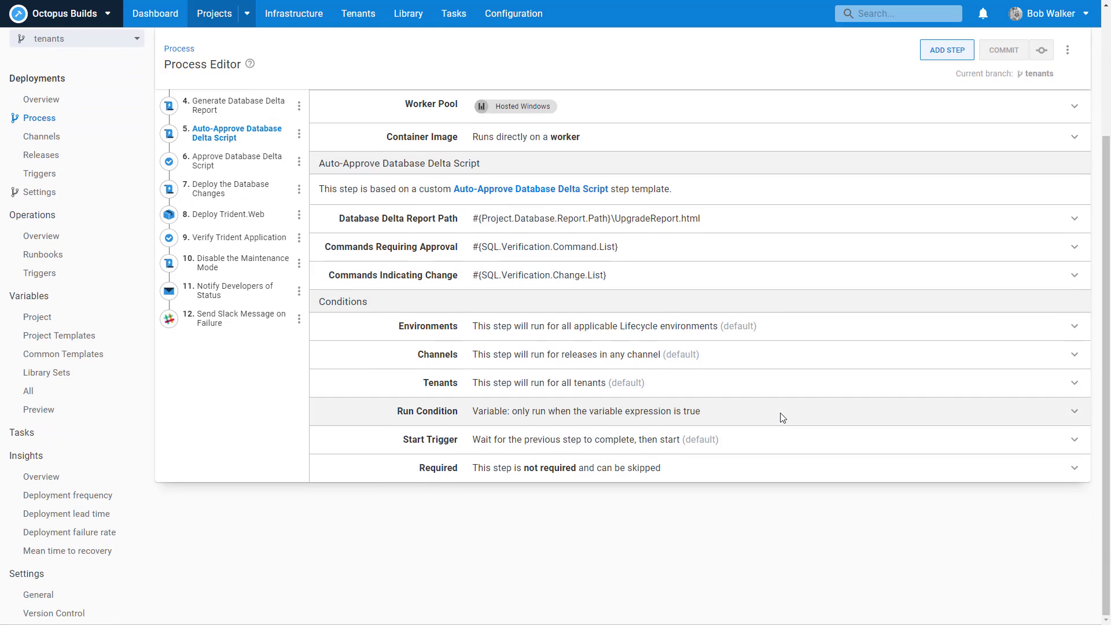
click(440, 383)
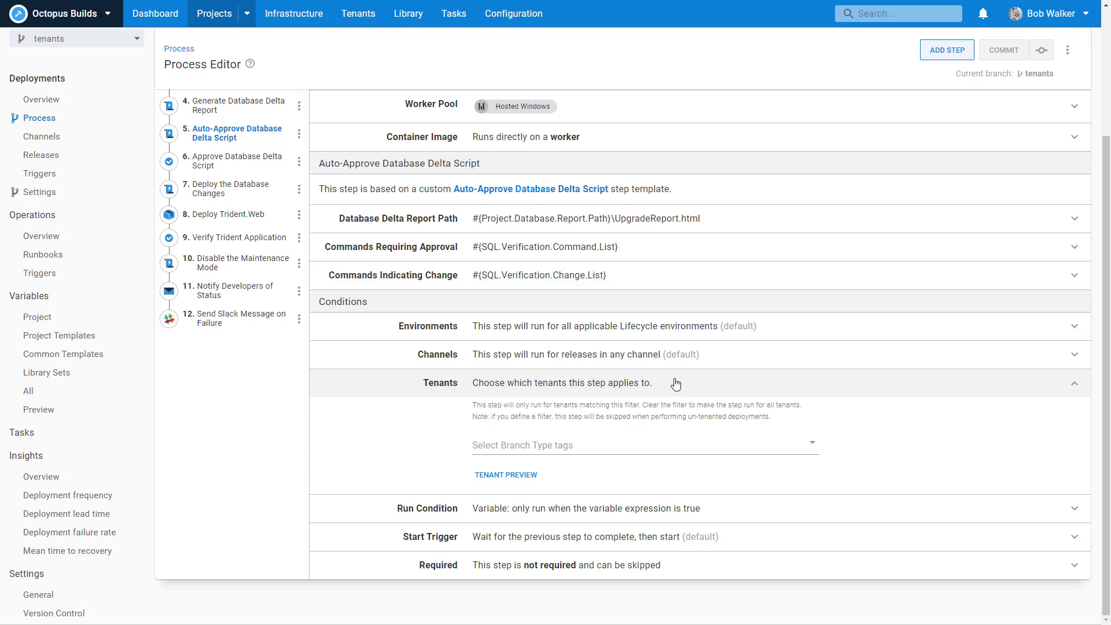
click(637, 444)
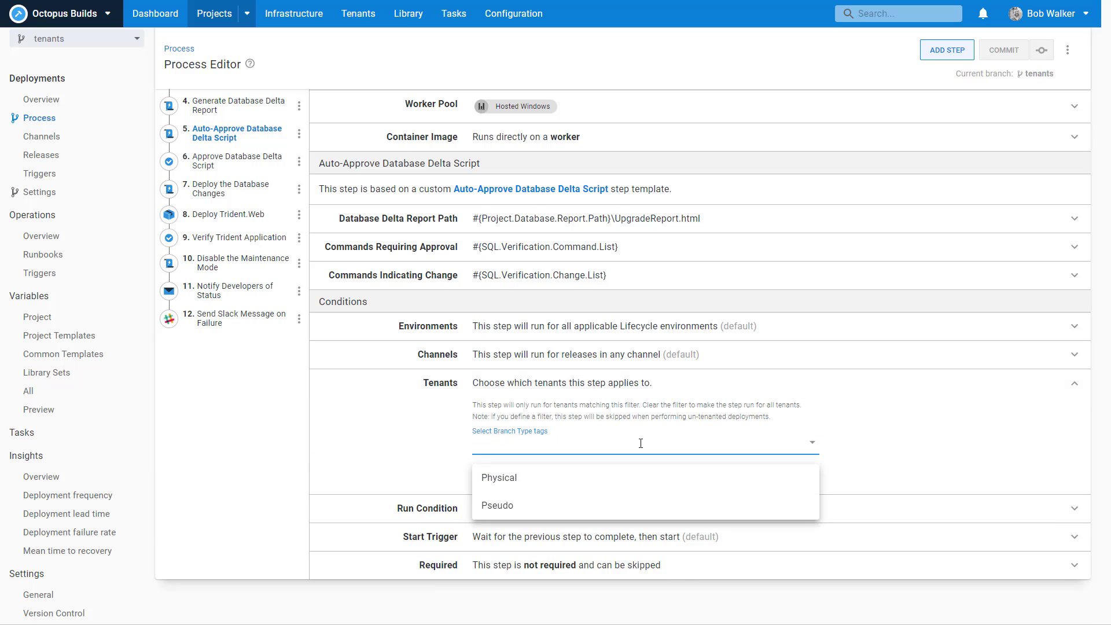
click(498, 506)
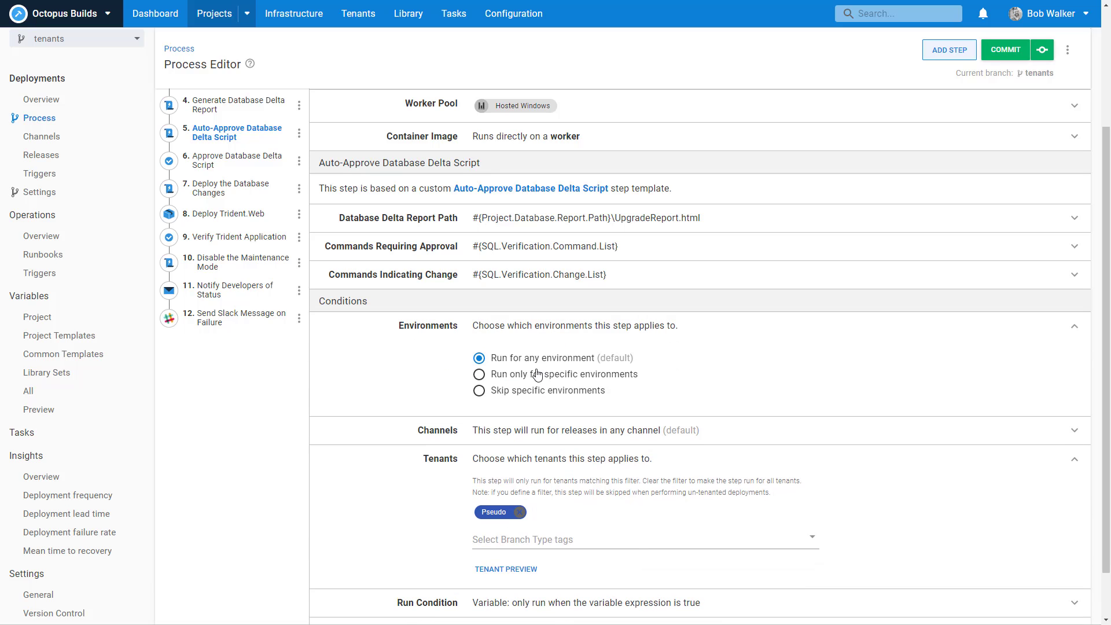
Step: Limit that step to run only in the Staging environment
click(479, 374)
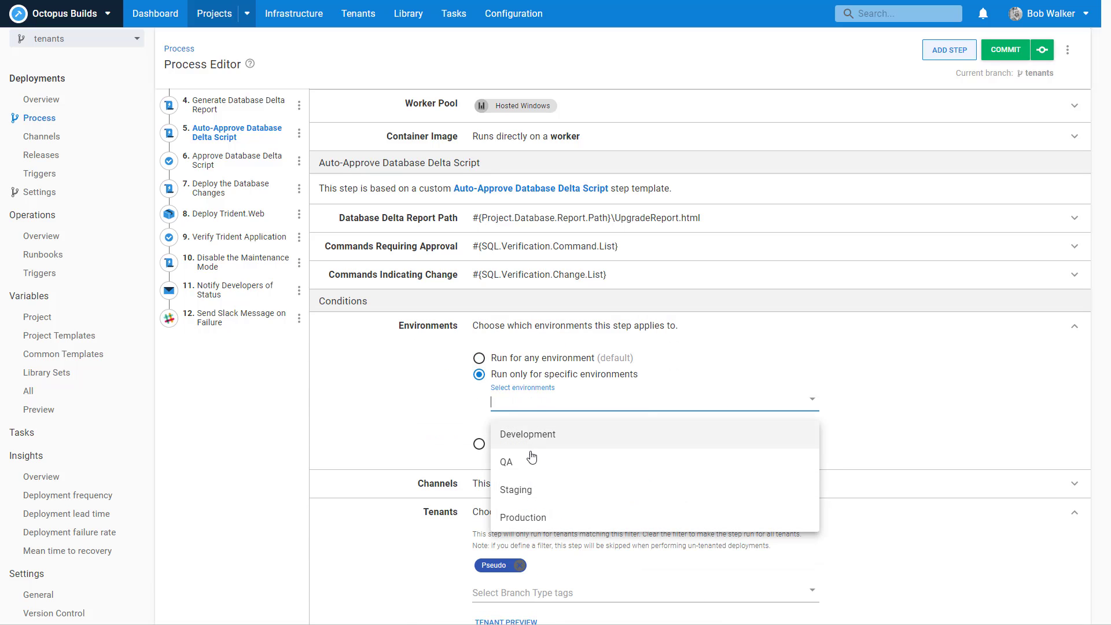
click(515, 490)
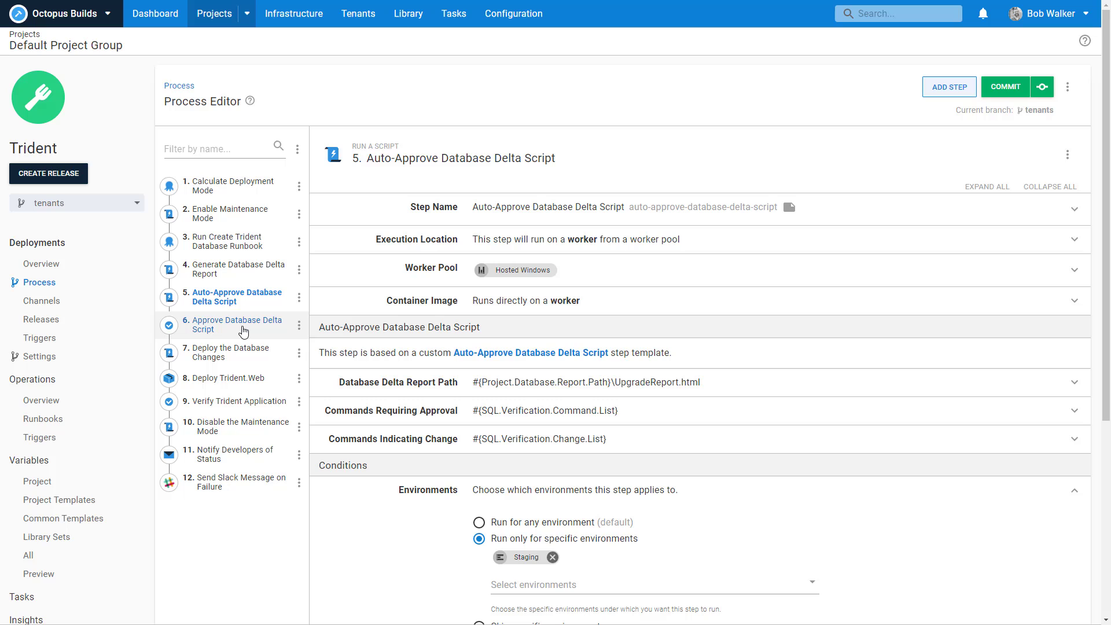
Step: Set the Approve Database Delta Script step's tenant condition to the Pseudo tag
click(238, 324)
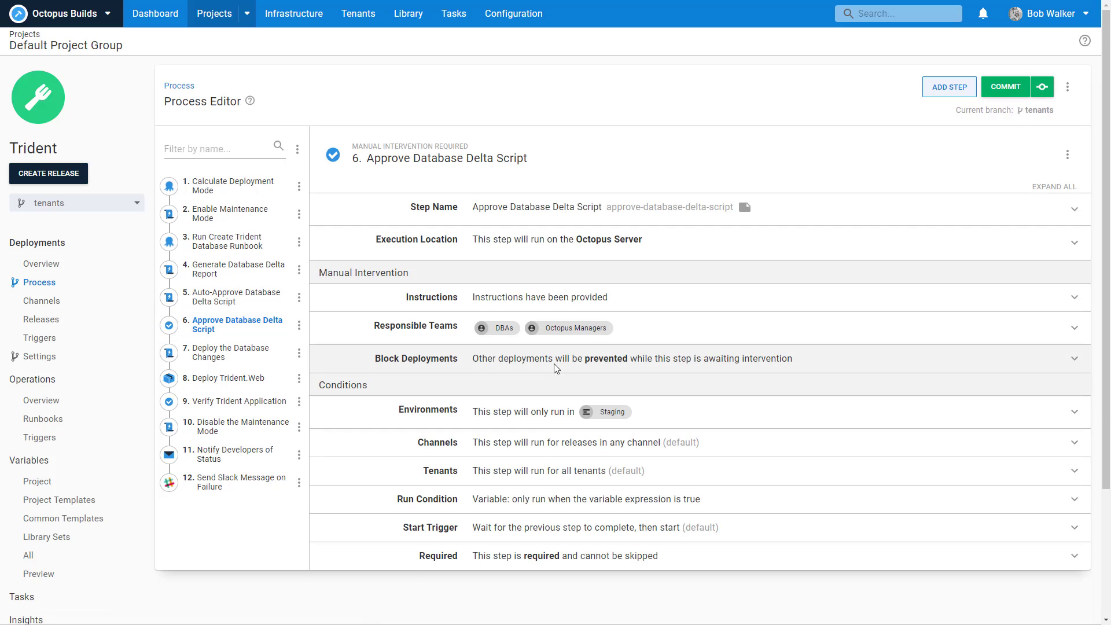
mouse_move(532, 476)
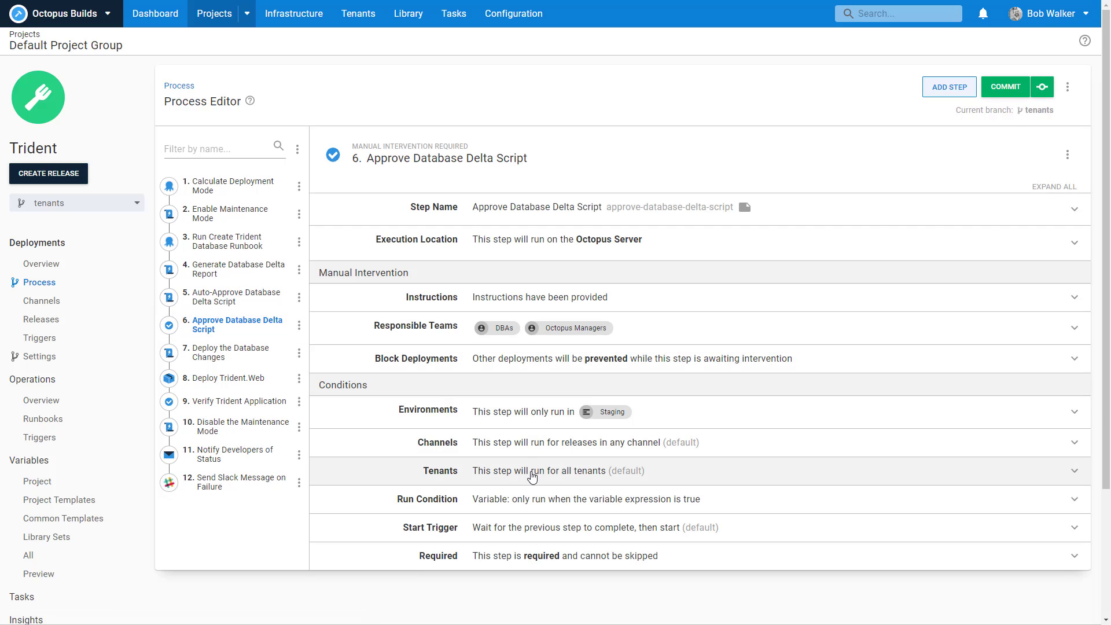
click(531, 471)
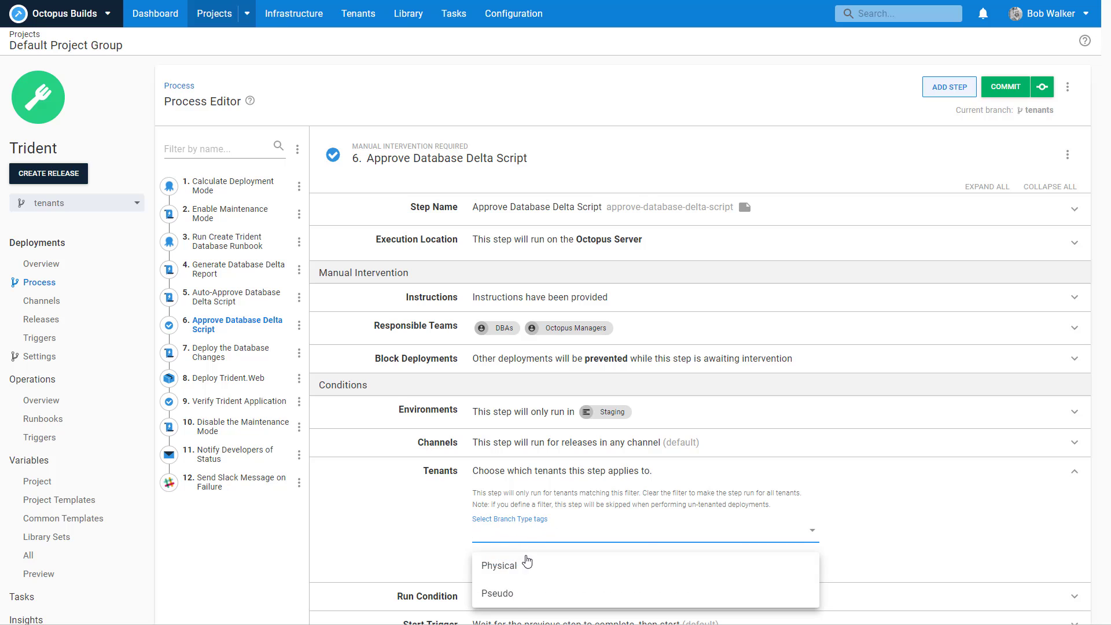
click(497, 593)
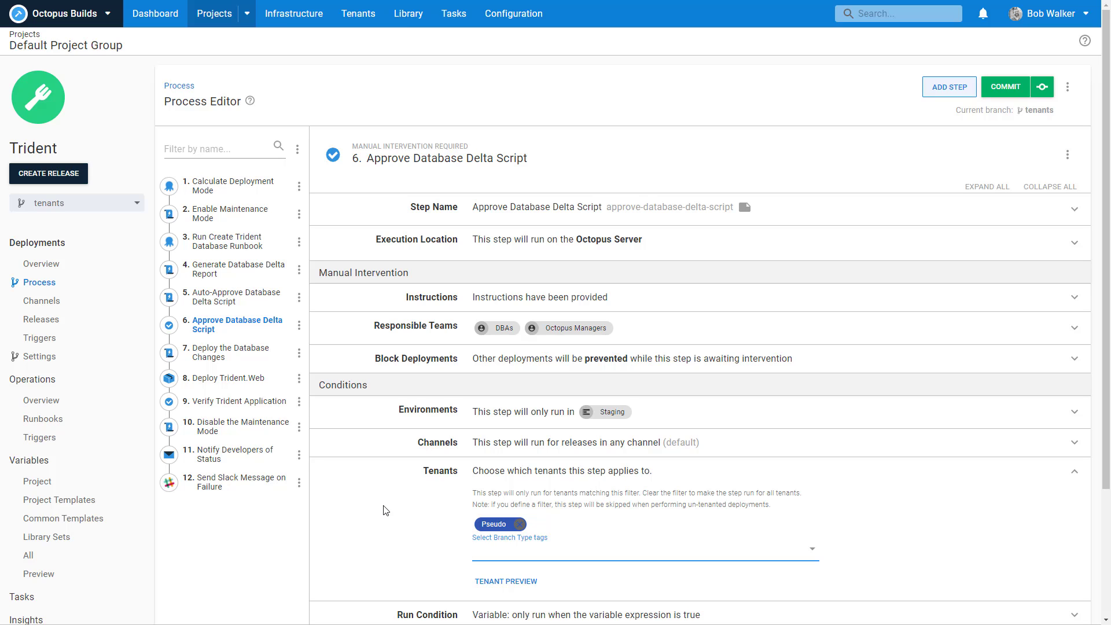
click(638, 549)
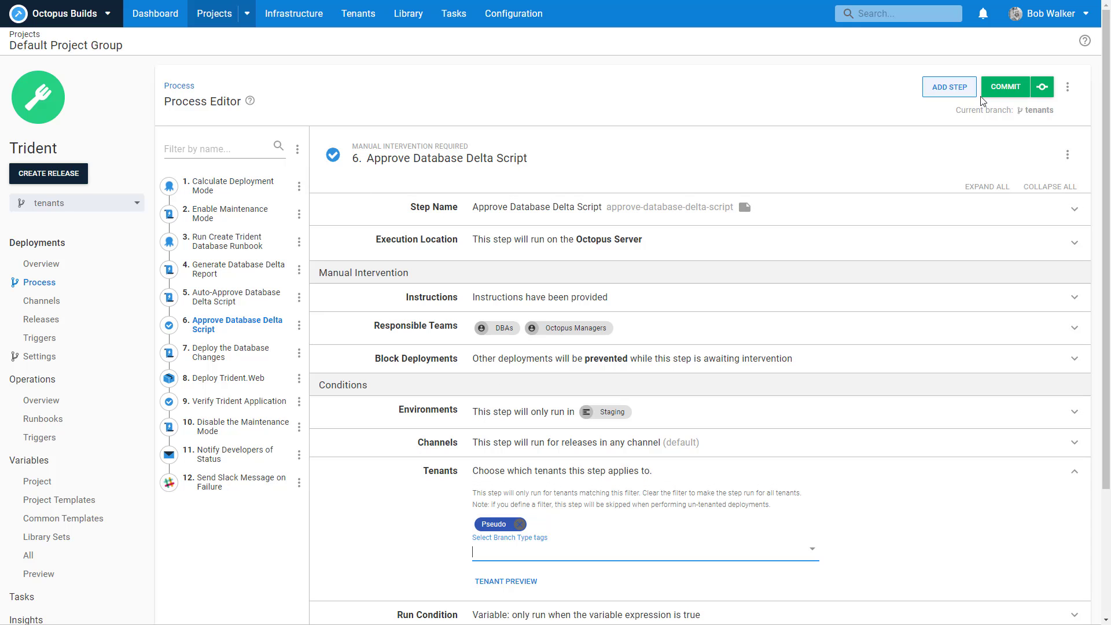
Step: Commit the changes with summary 'Adding in tenant tag run conditions', then return to the Trident overview
click(1004, 86)
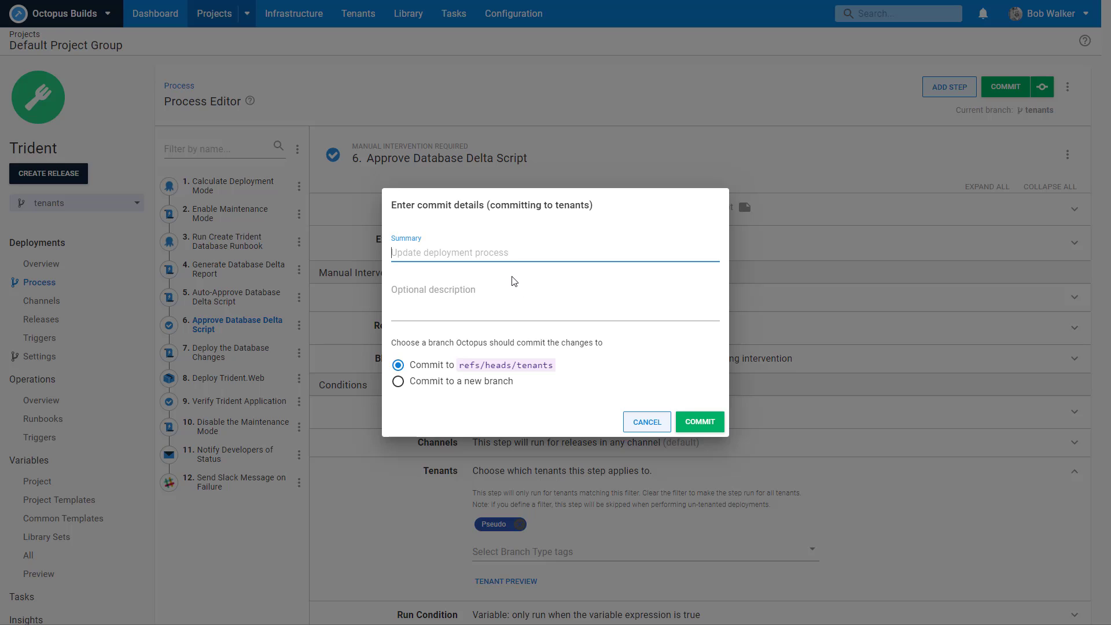
text(Adding in tenant tag run conditions)
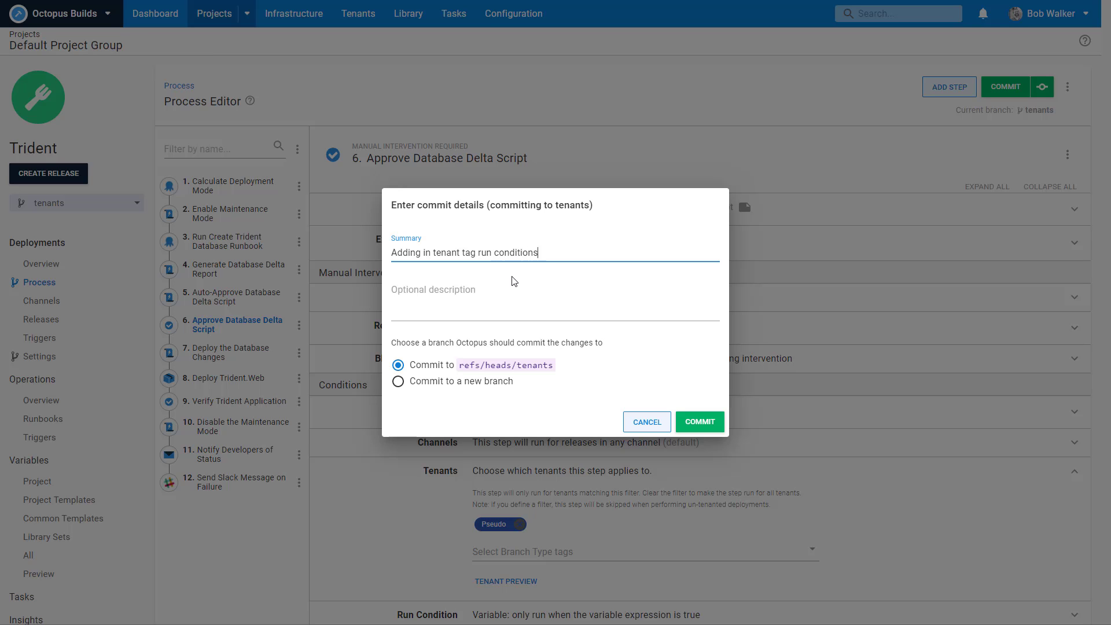
click(699, 421)
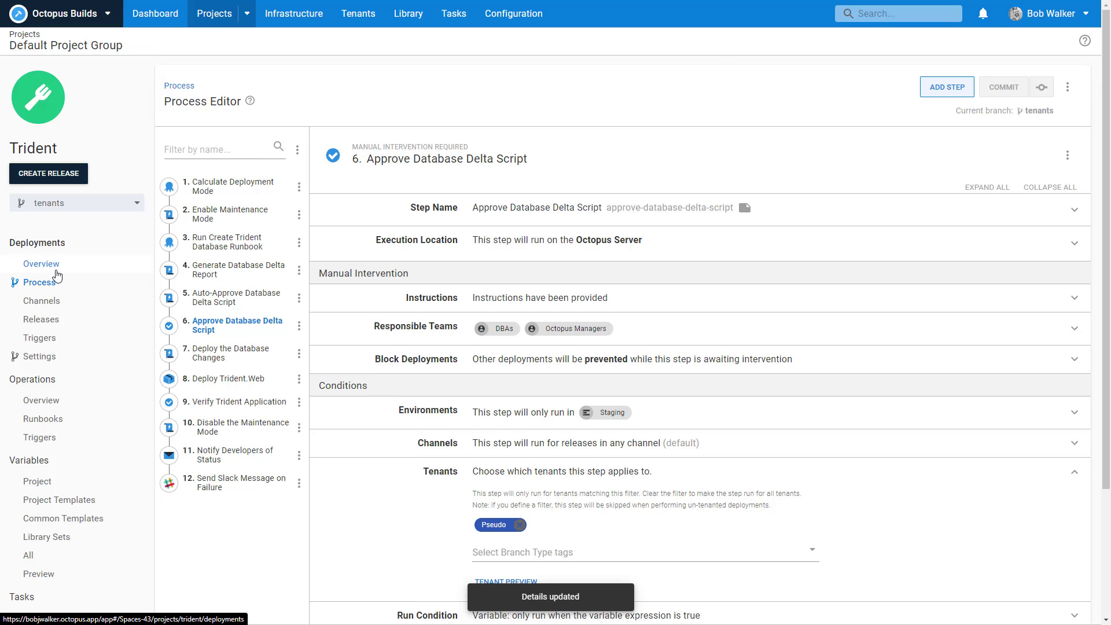
click(41, 264)
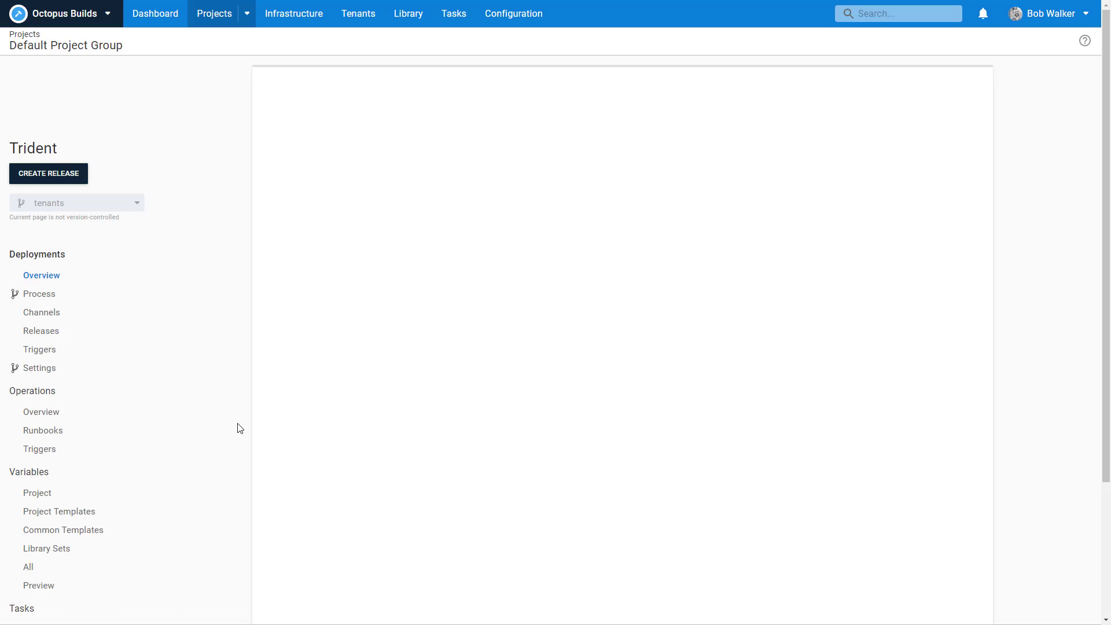
click(42, 275)
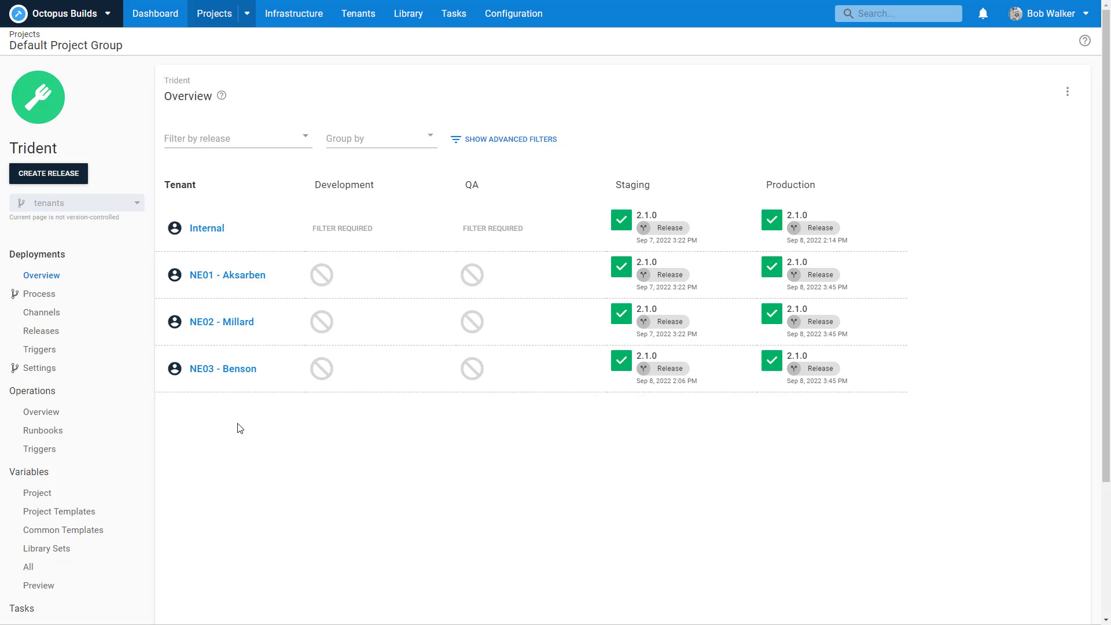
mouse_move(228, 275)
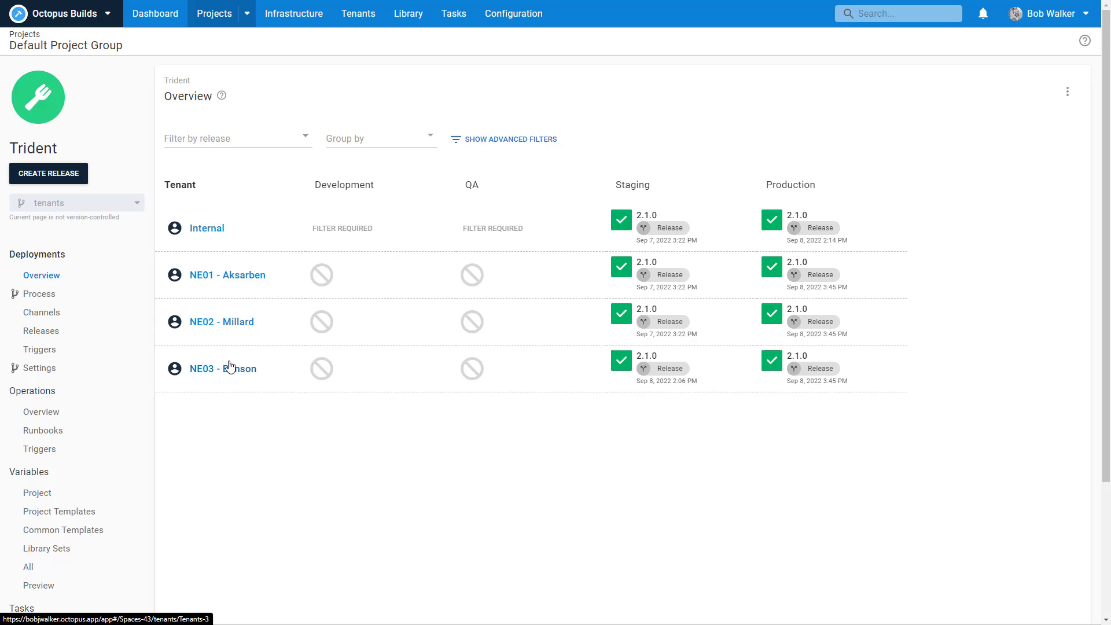
mouse_move(613, 263)
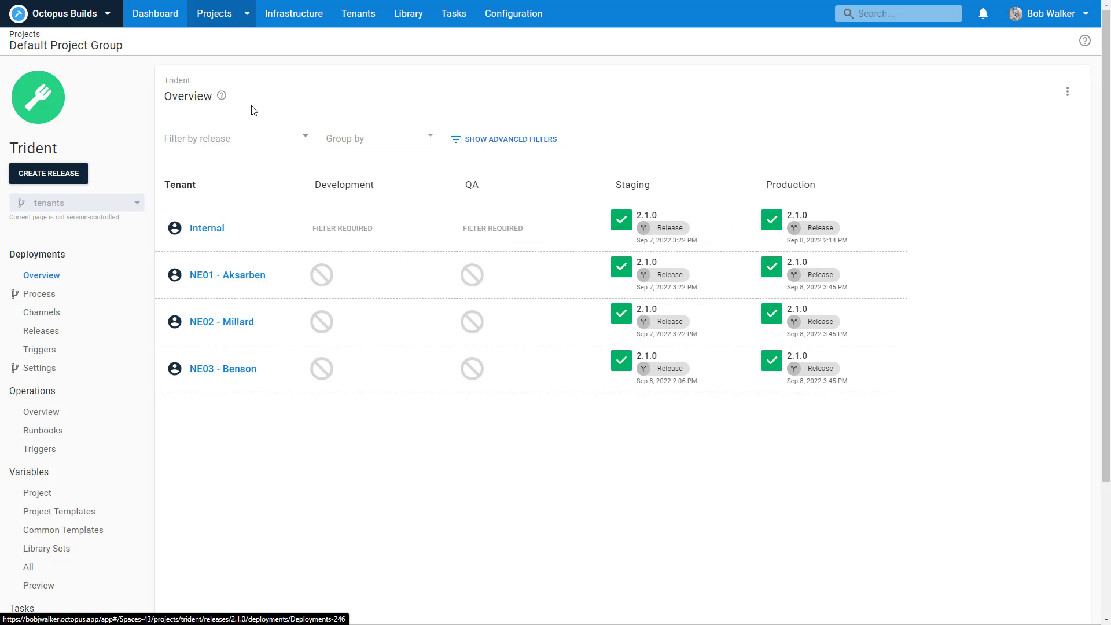
mouse_move(248, 241)
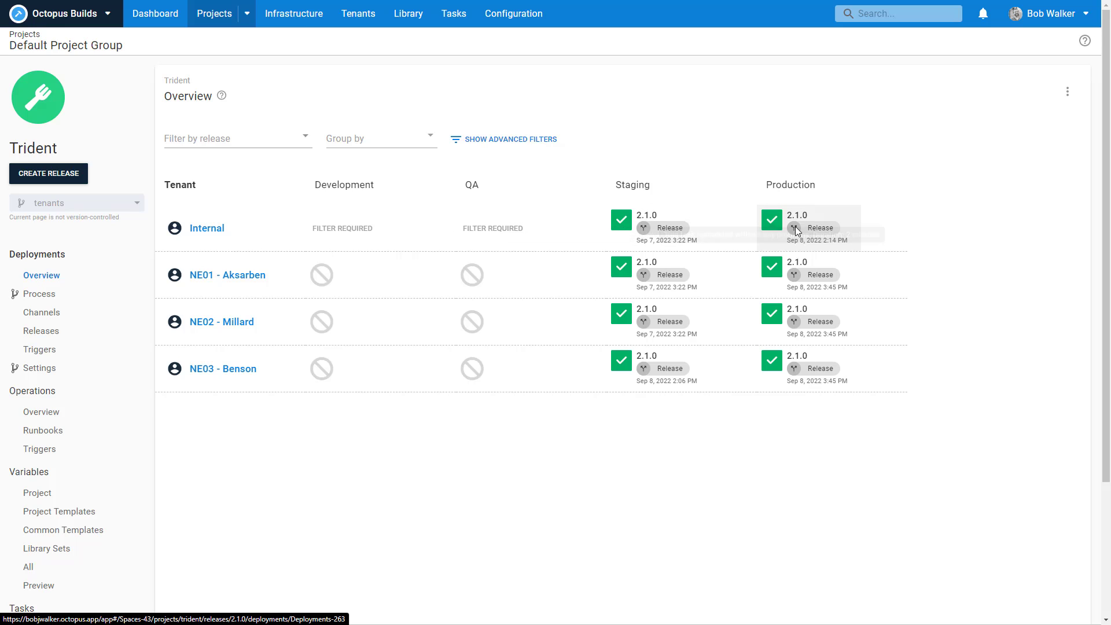
mouse_move(598, 271)
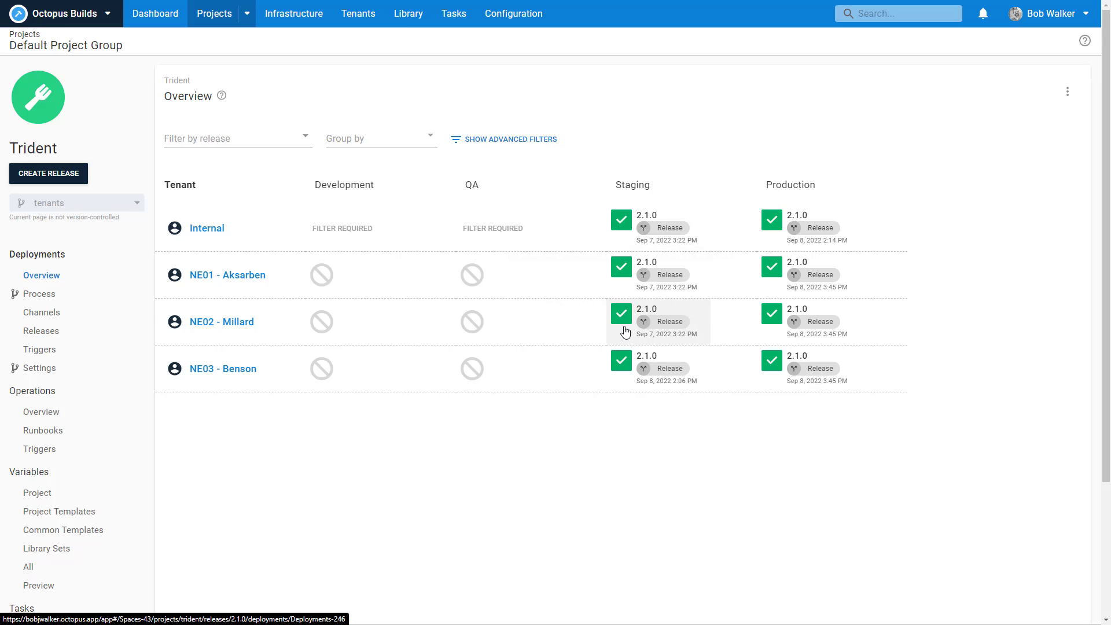
mouse_move(621, 361)
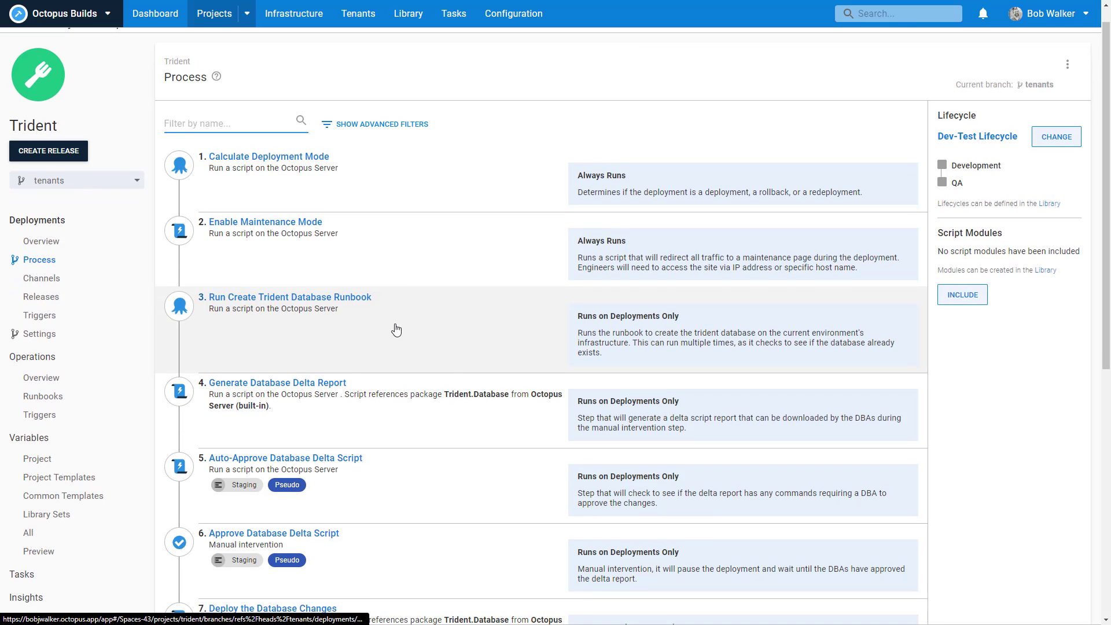
Step: Scroll down through the Trident deployment process steps
scroll(down, 3)
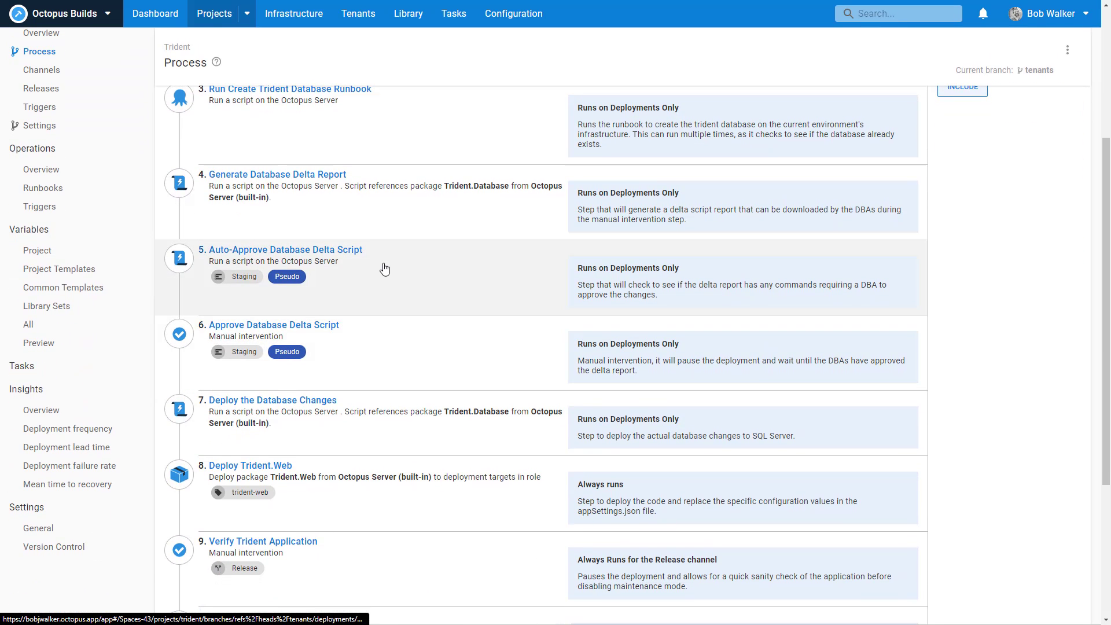
mouse_move(368, 339)
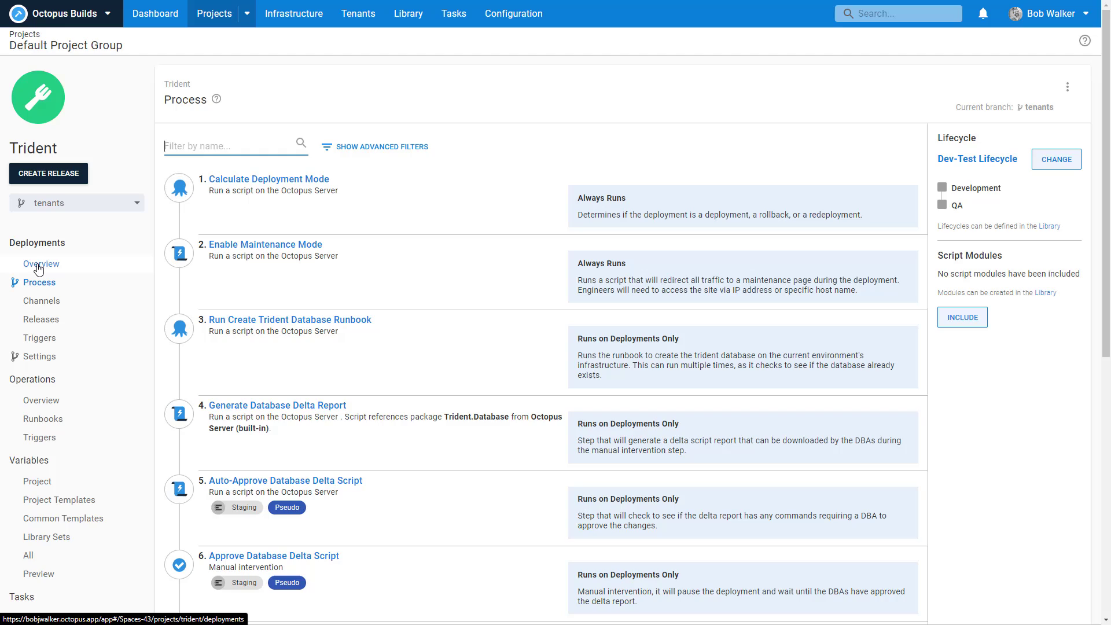
Step: Return to the Trident tenant overview from the process list
click(40, 264)
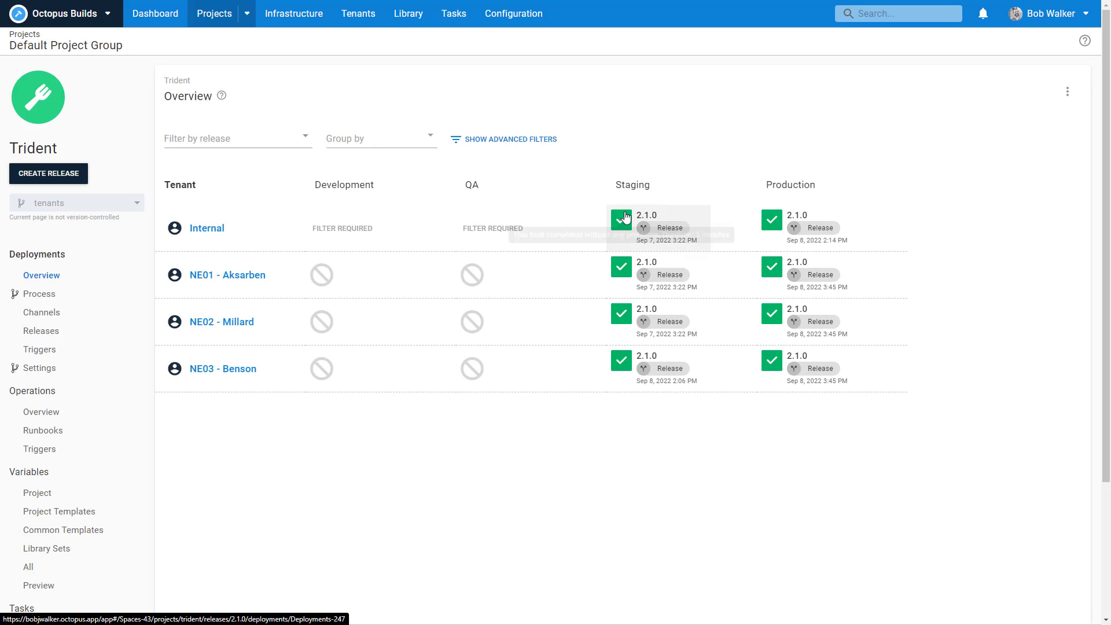
mouse_move(732, 434)
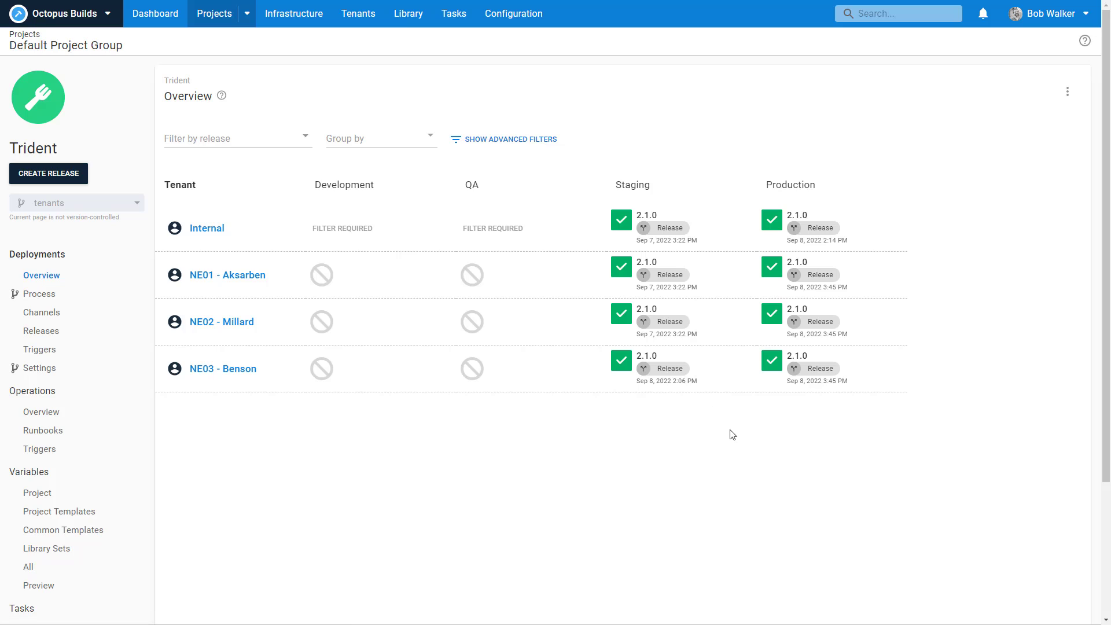
mouse_move(737, 446)
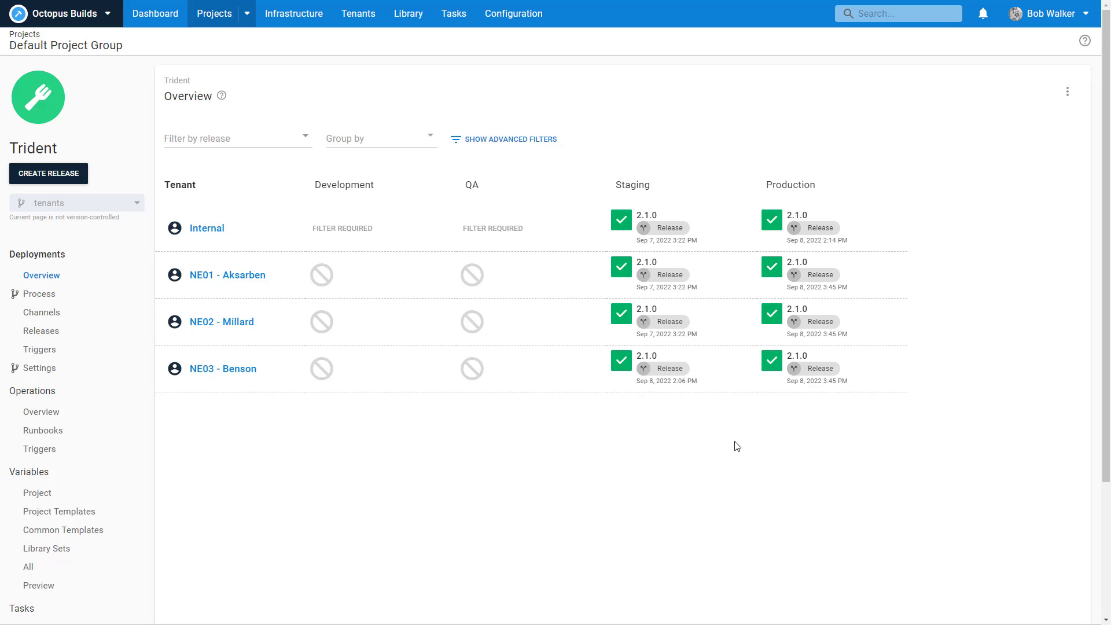
mouse_move(520, 348)
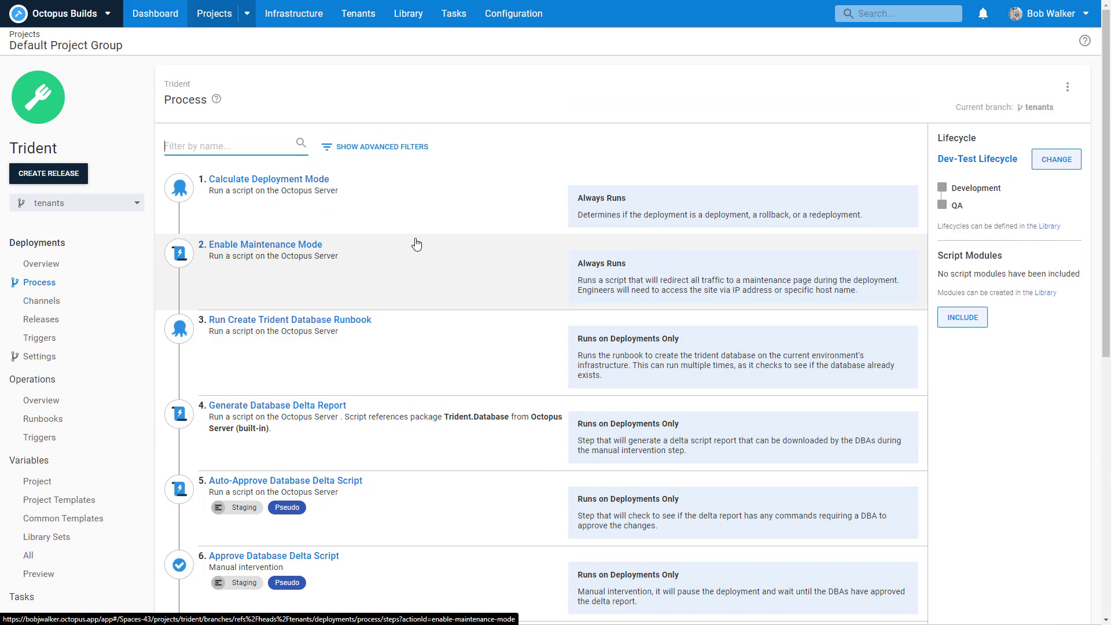
Step: Create Trident release 2.2.0 on the Release channel, save it and begin deploying to Staging
scroll(down, 3)
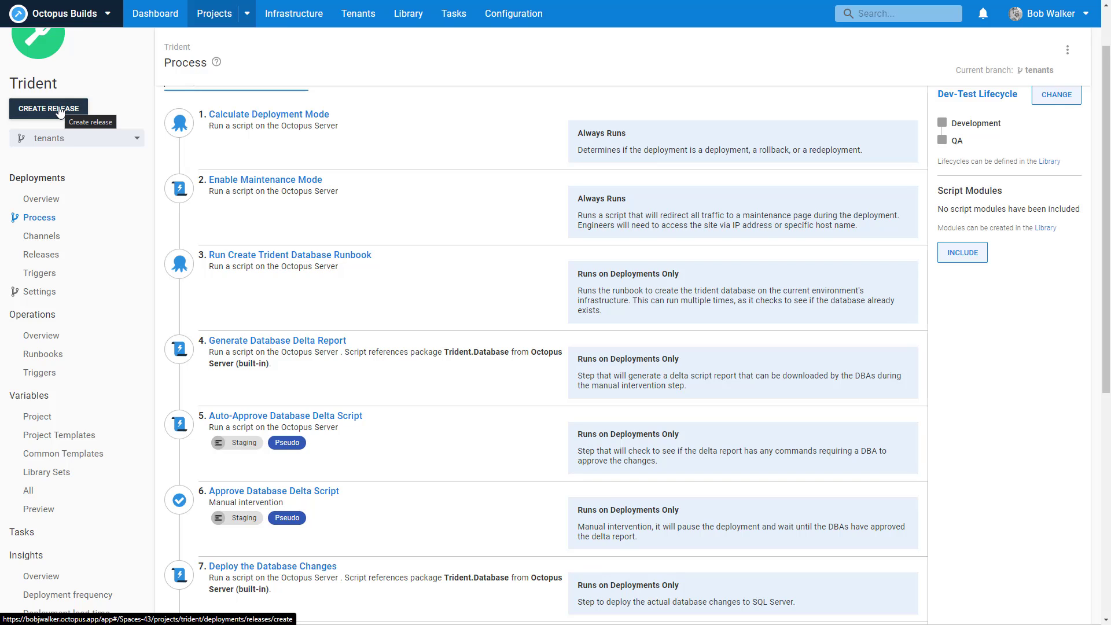
click(49, 108)
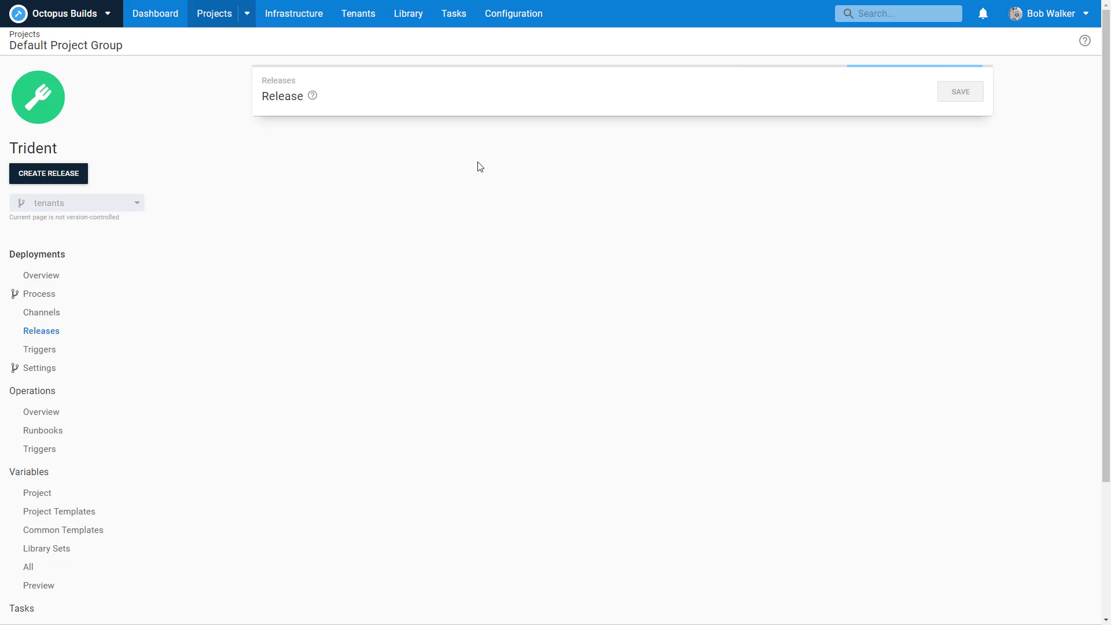
click(49, 174)
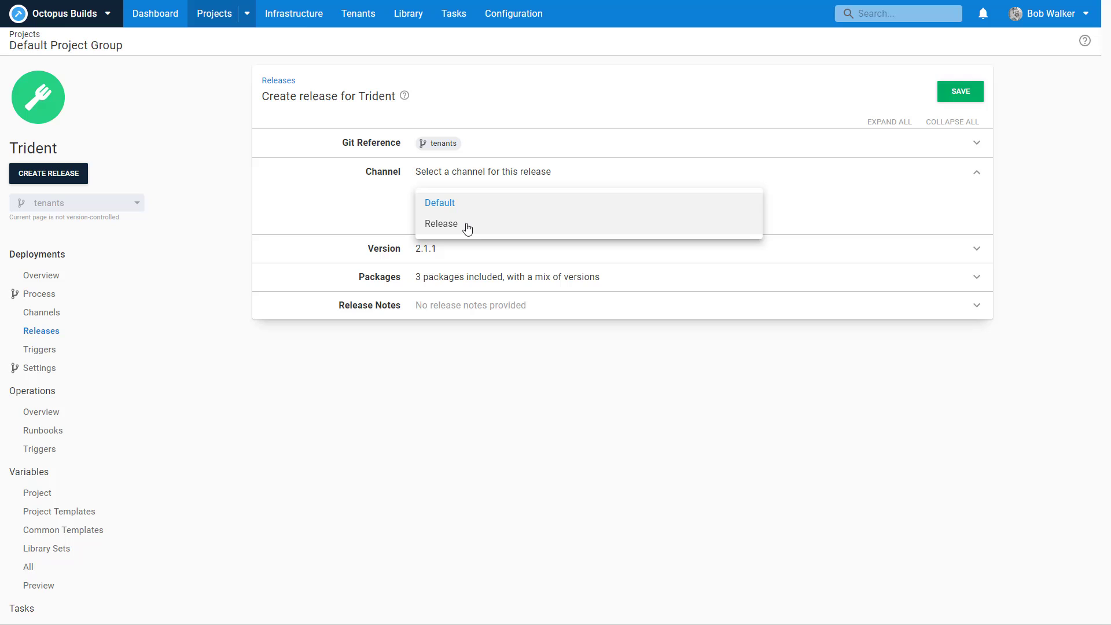
click(441, 223)
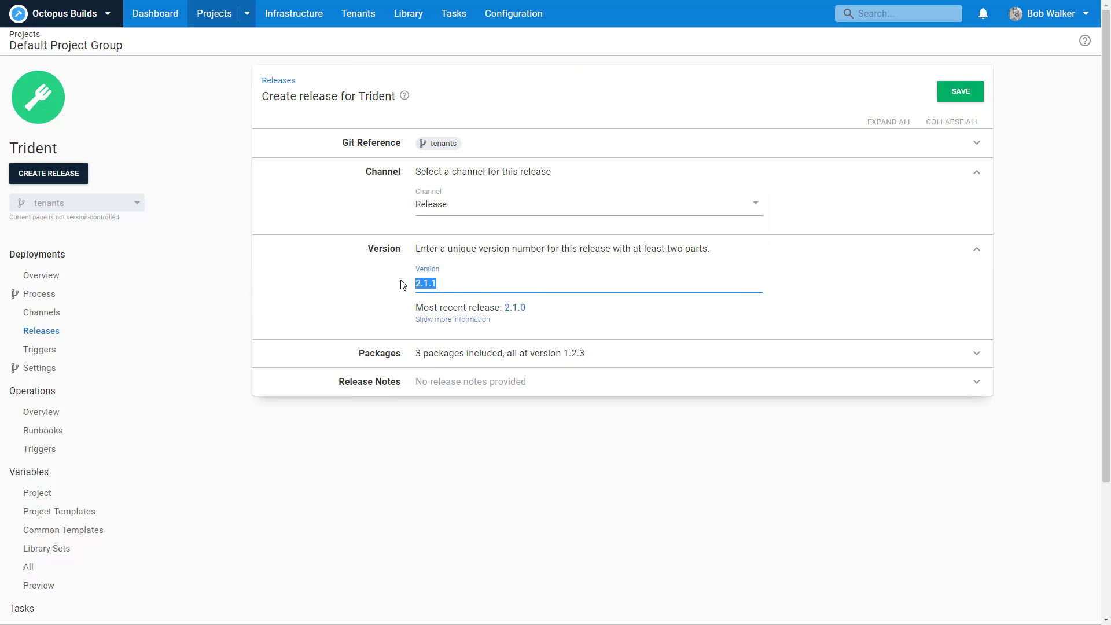
text(2.2.0)
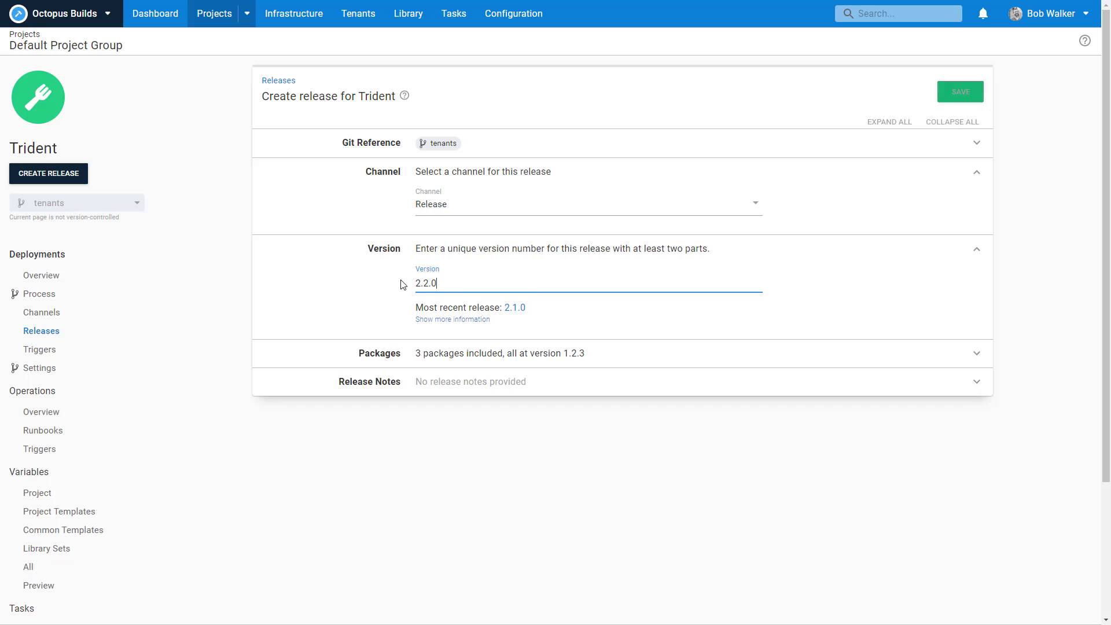
click(959, 92)
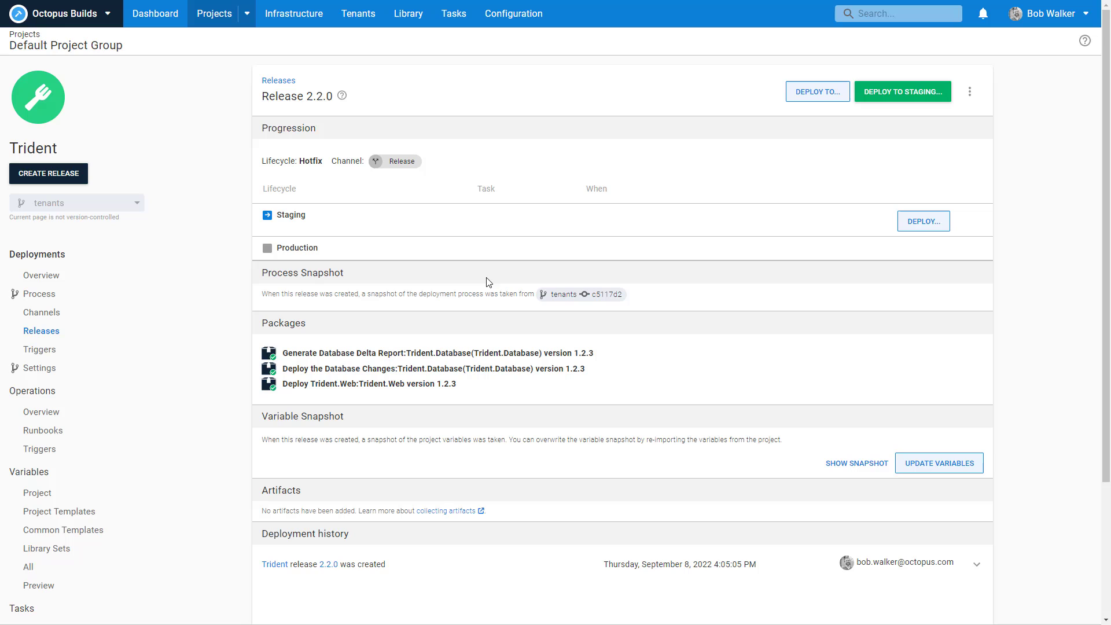
click(922, 220)
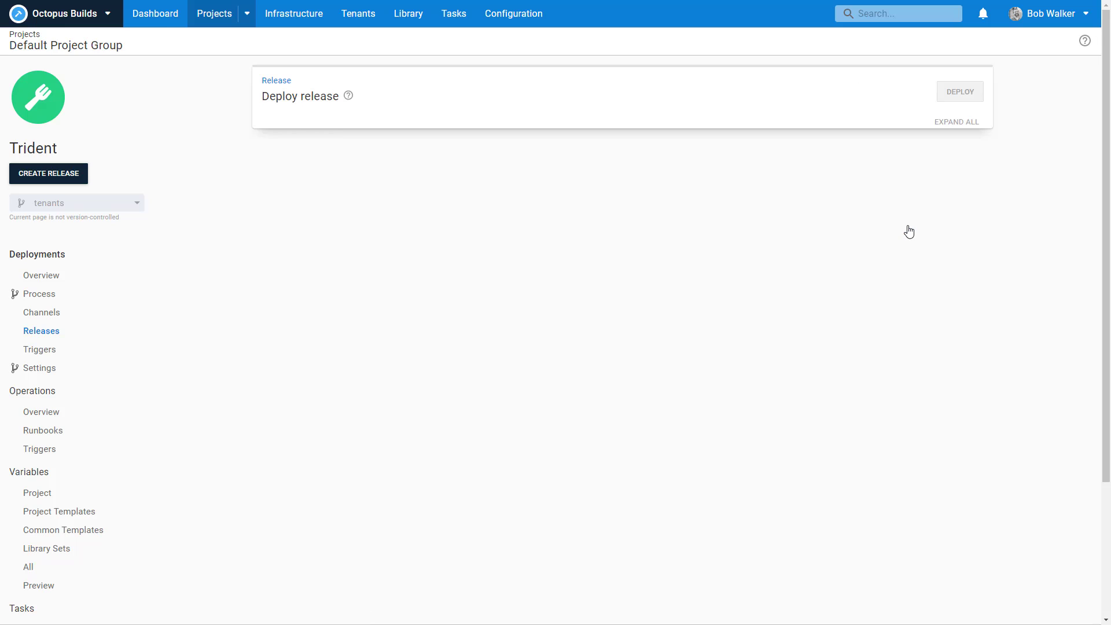
Step: Deploy 2.2.0 to Staging for the Internal tenant and watch it on the deployments overview
click(956, 122)
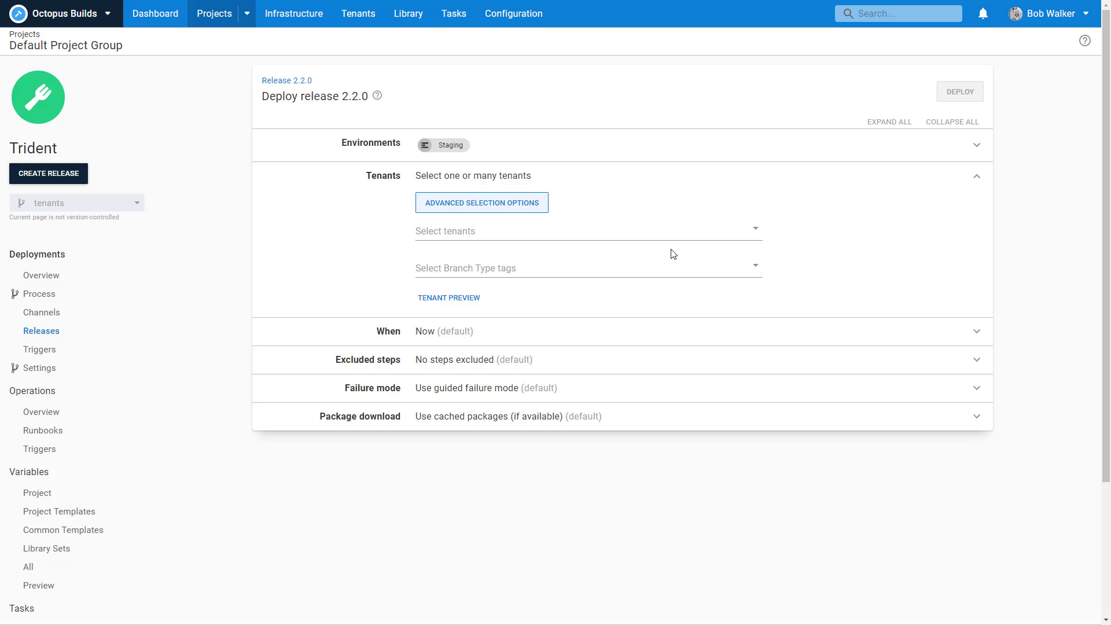
mouse_move(670, 255)
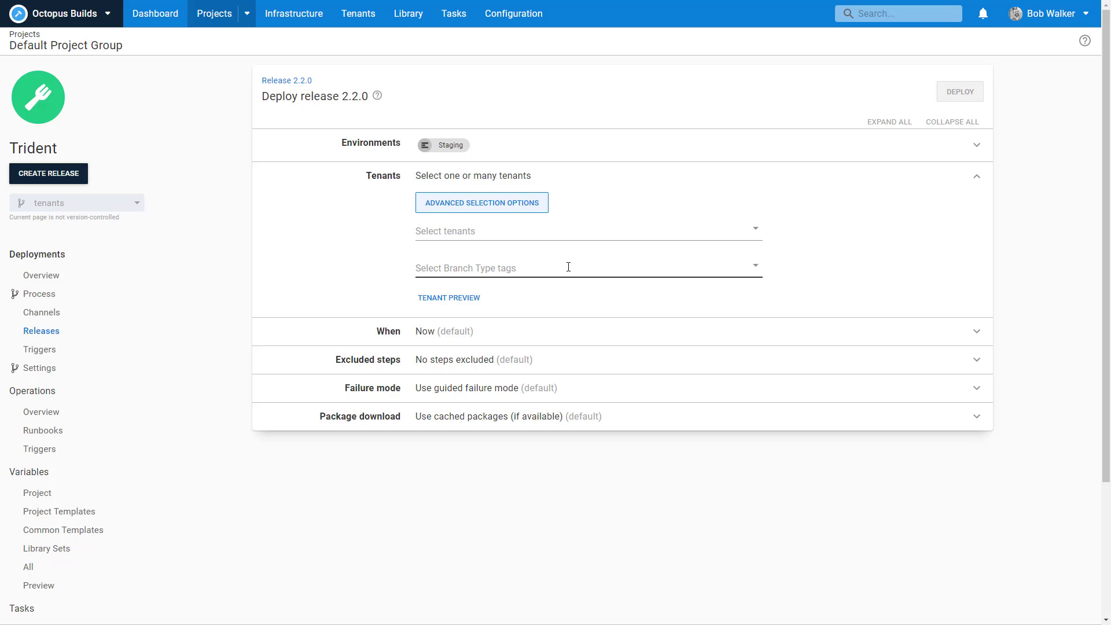
click(581, 231)
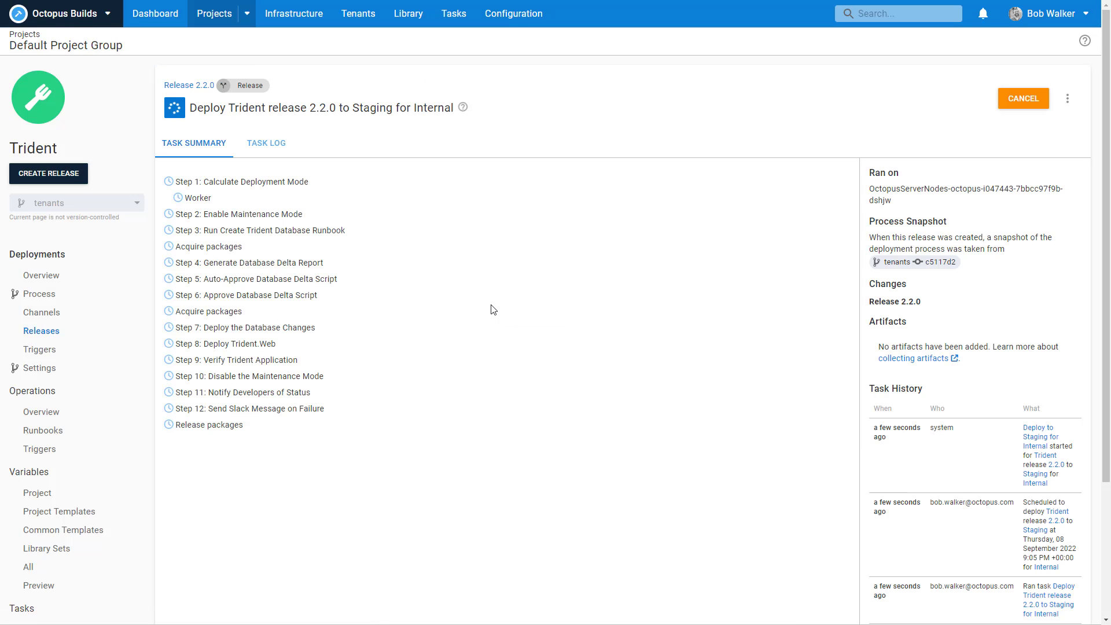
click(42, 275)
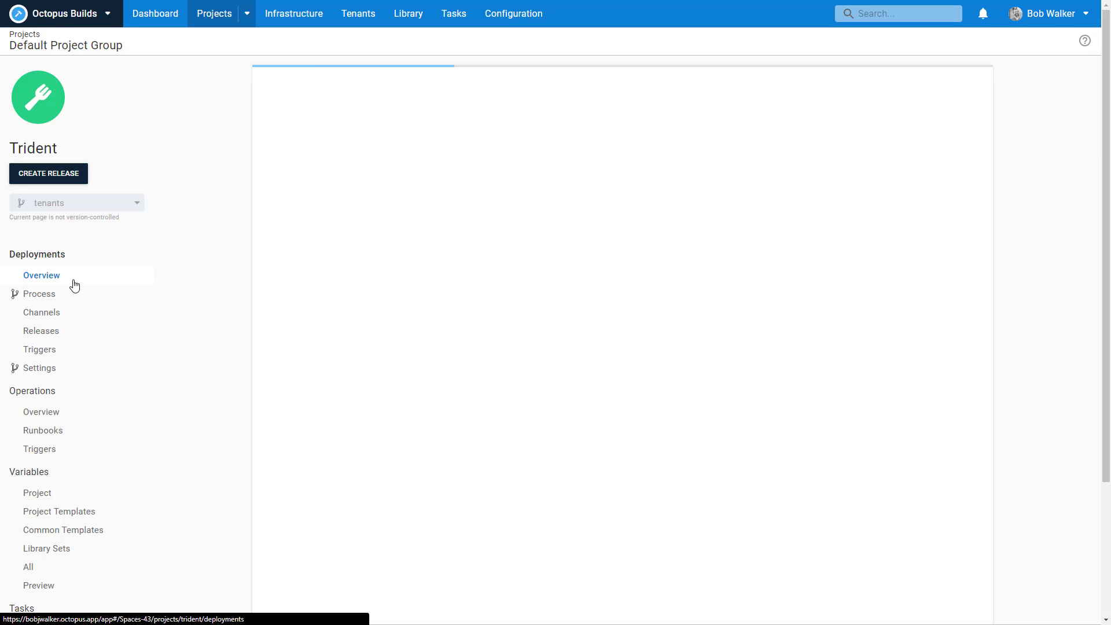
click(42, 276)
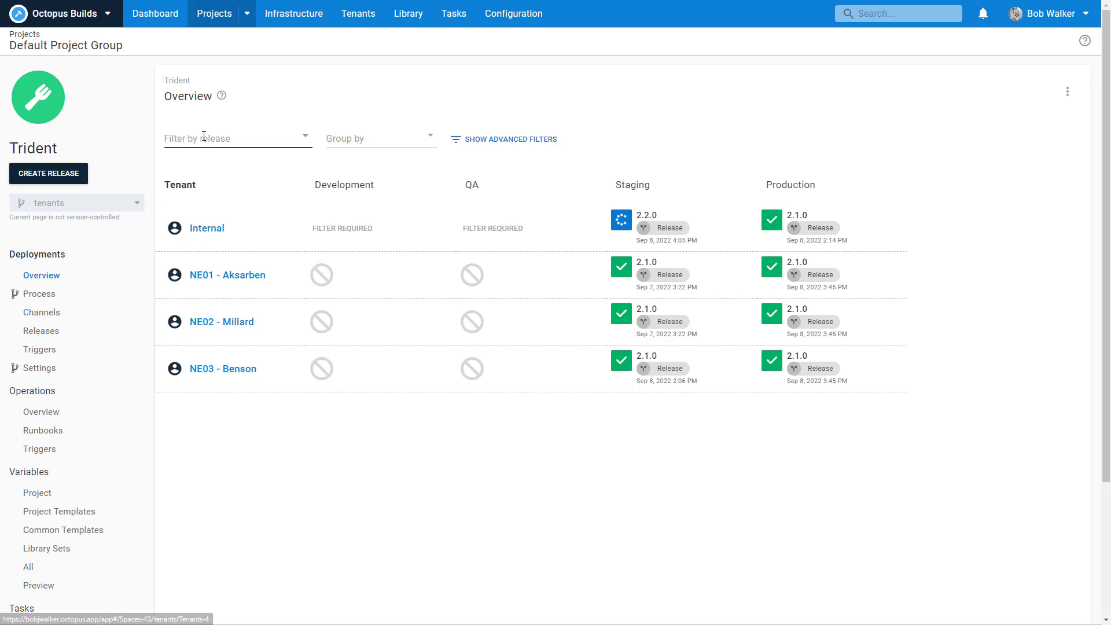
Step: Retarget the 2.2.0 Staging deployment from NE01 - Aksarben to all tenants tagged Physical, then head to project variables
text(2.2.0)
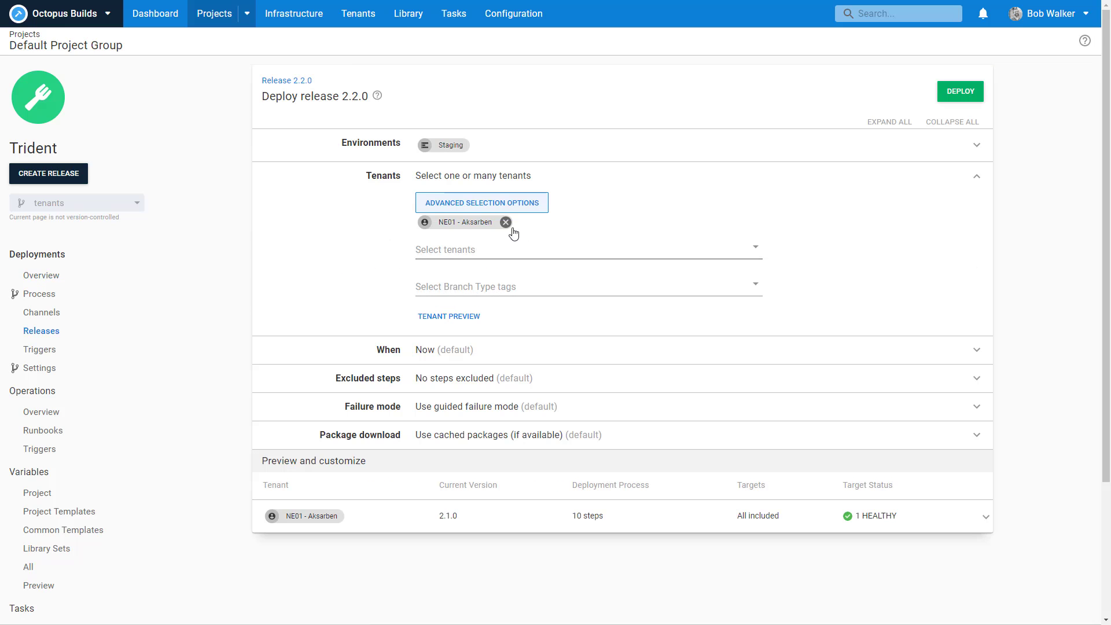
click(506, 222)
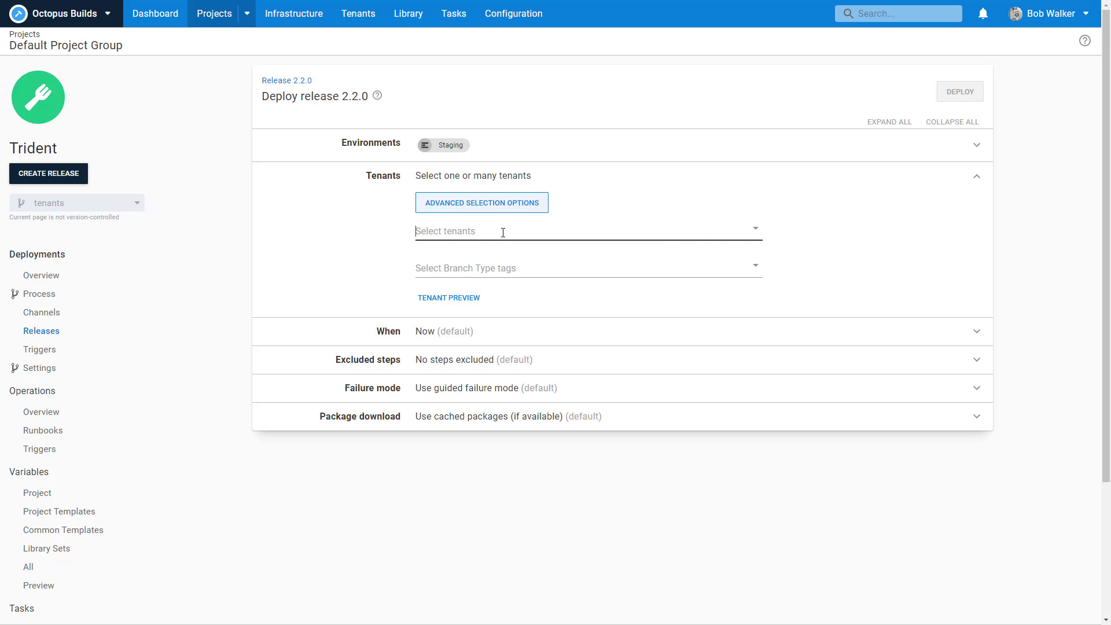
click(588, 267)
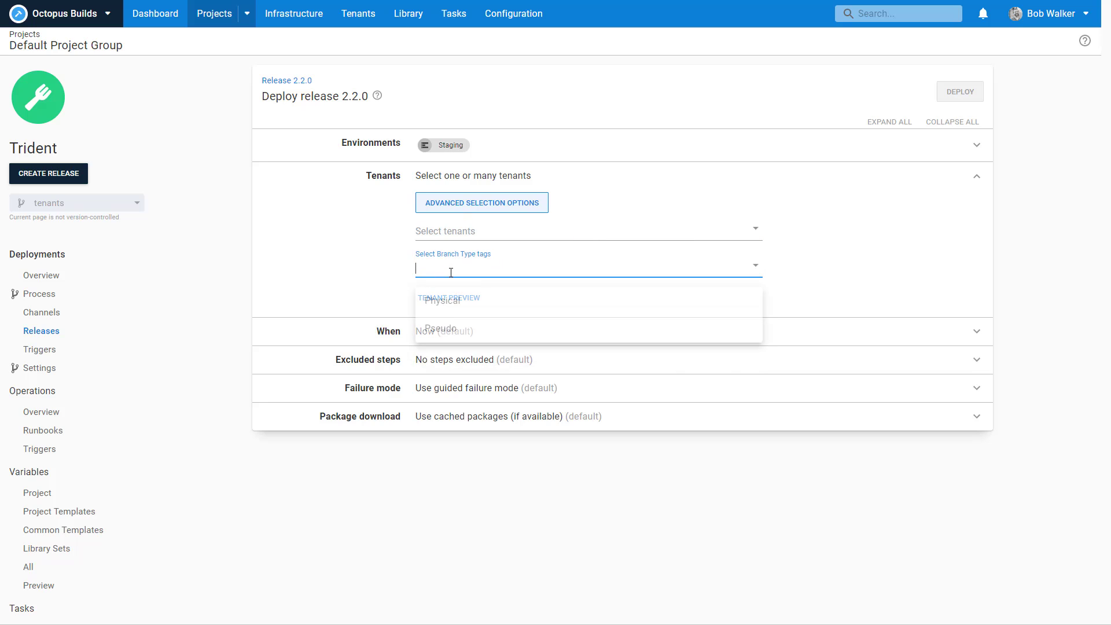
click(441, 299)
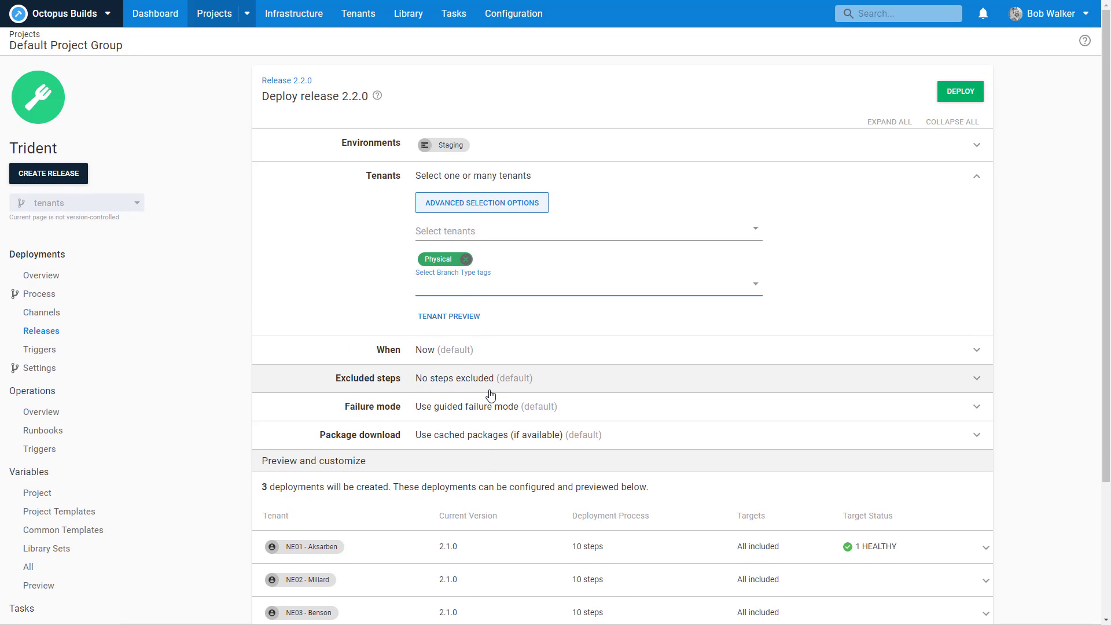
click(581, 285)
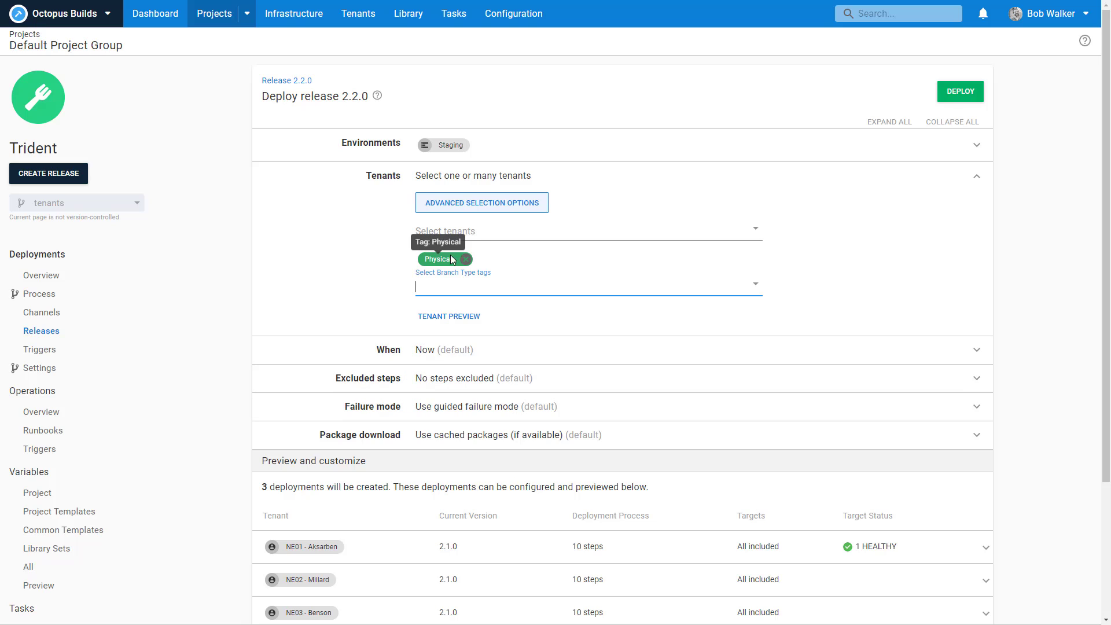
mouse_move(161, 435)
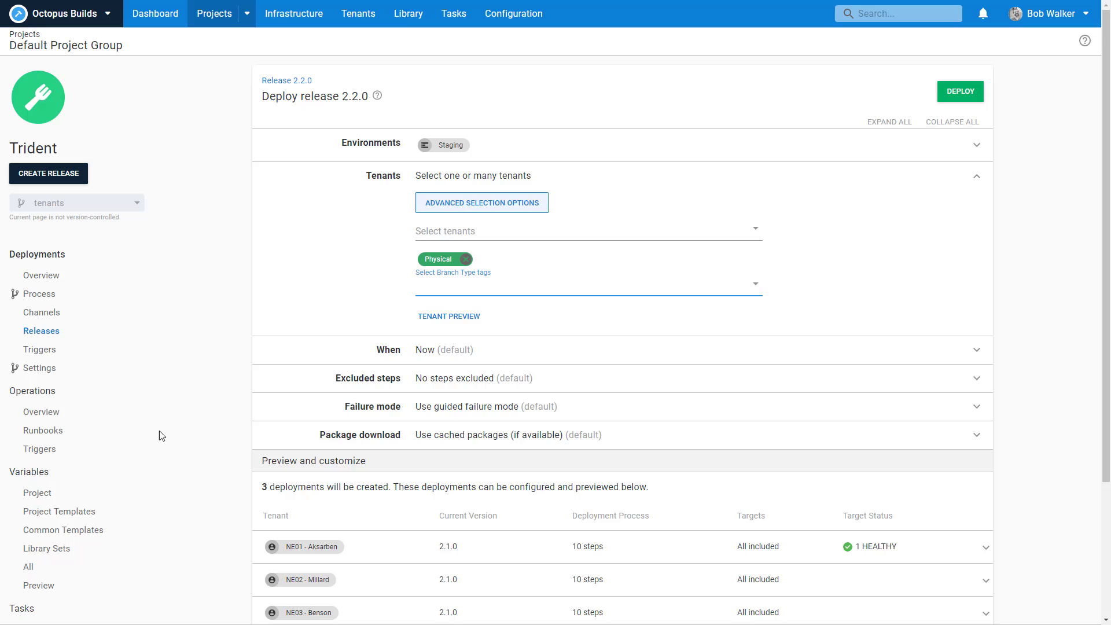
click(37, 493)
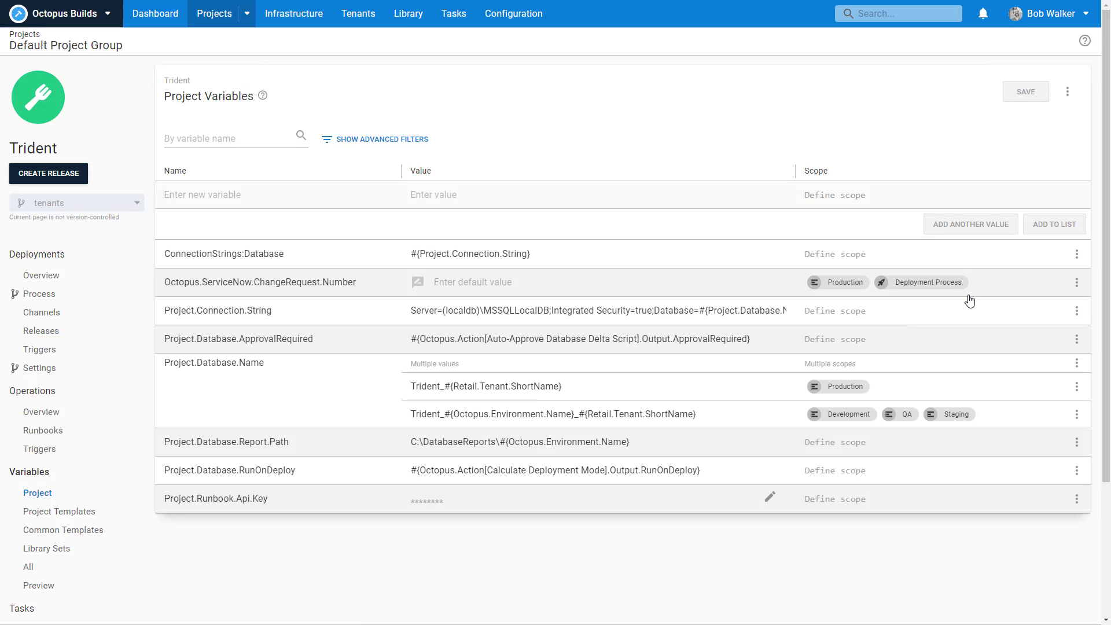
mouse_move(981, 292)
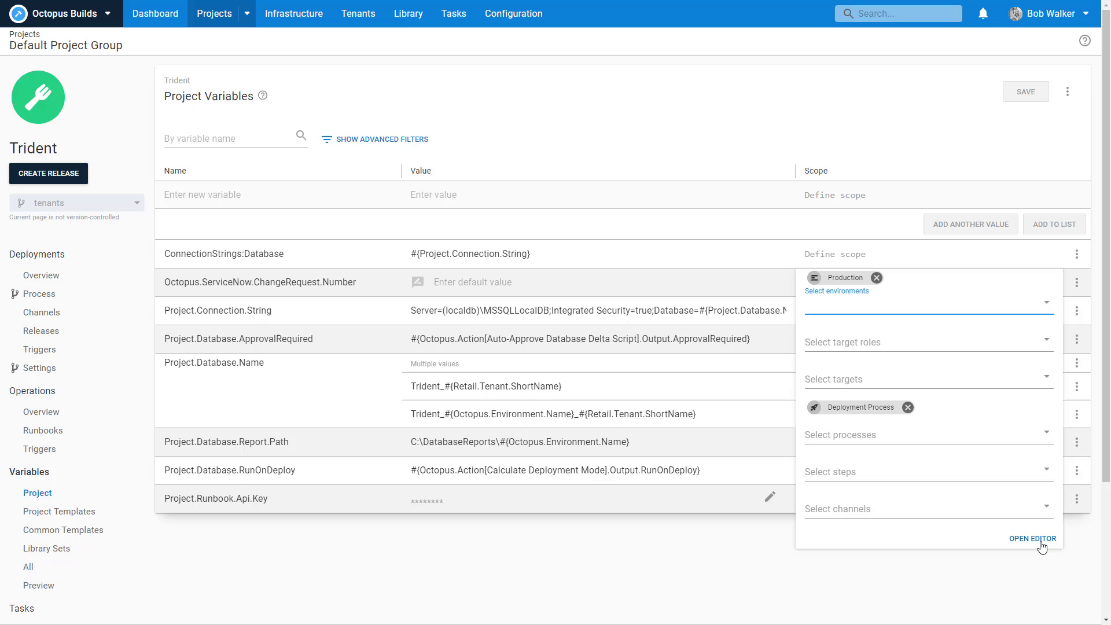
Step: Inspect the ServiceNow variable's tenant tag scoping, close without changes and go to the Library
click(1032, 538)
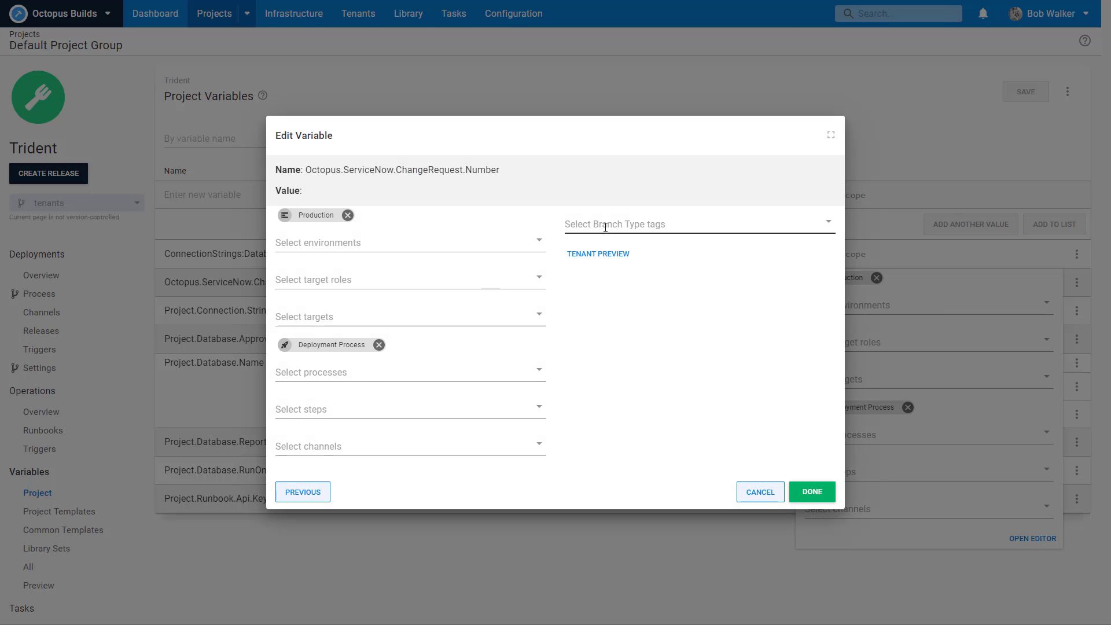
click(694, 224)
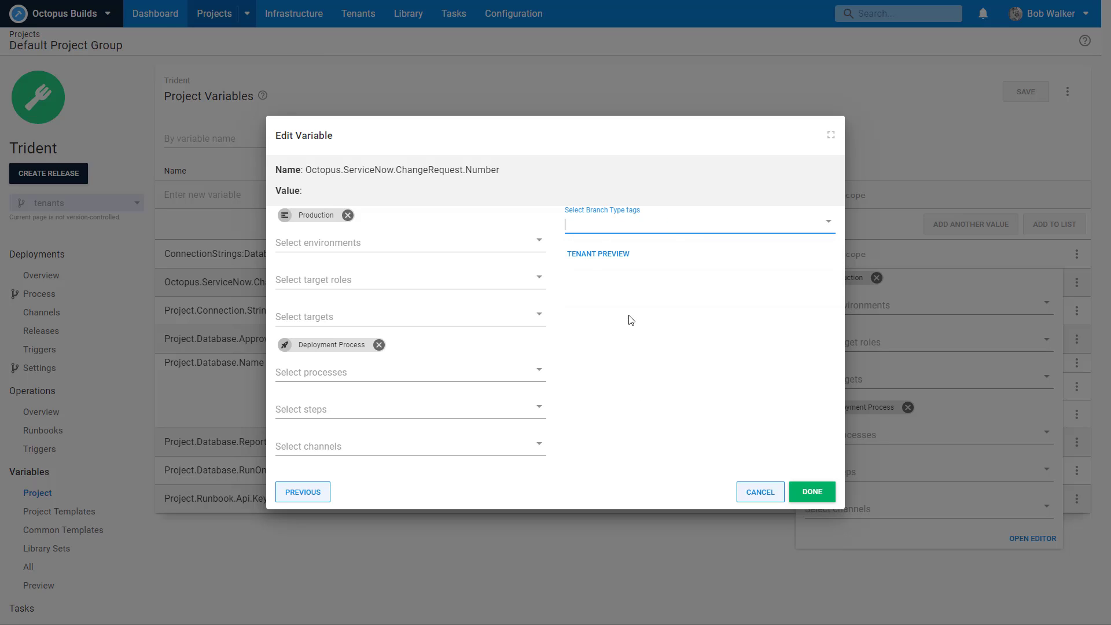
mouse_move(436, 459)
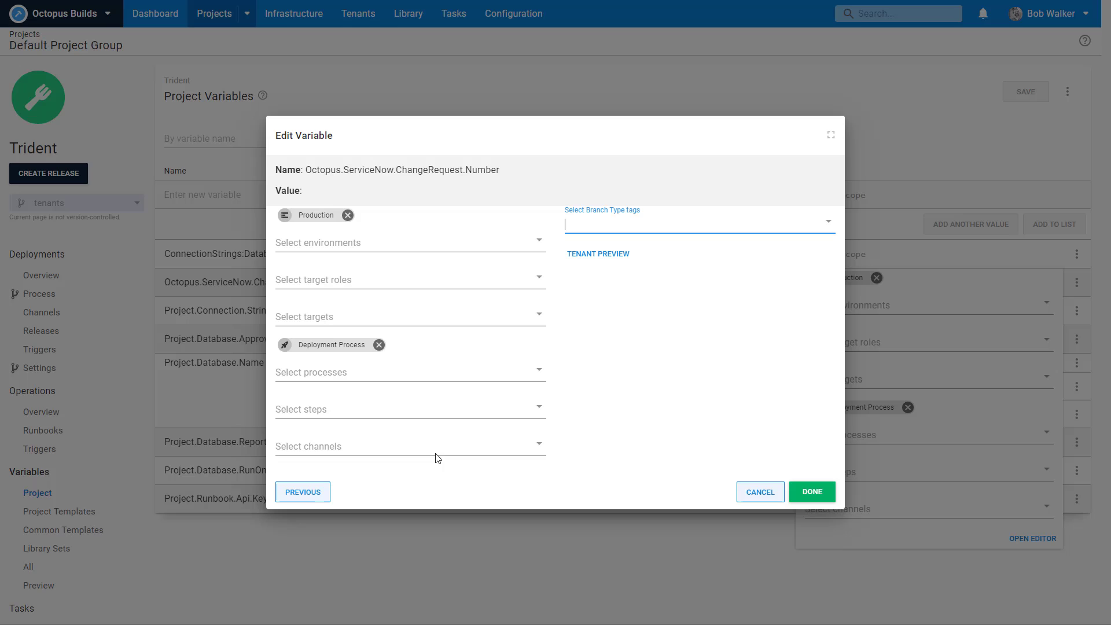
click(302, 492)
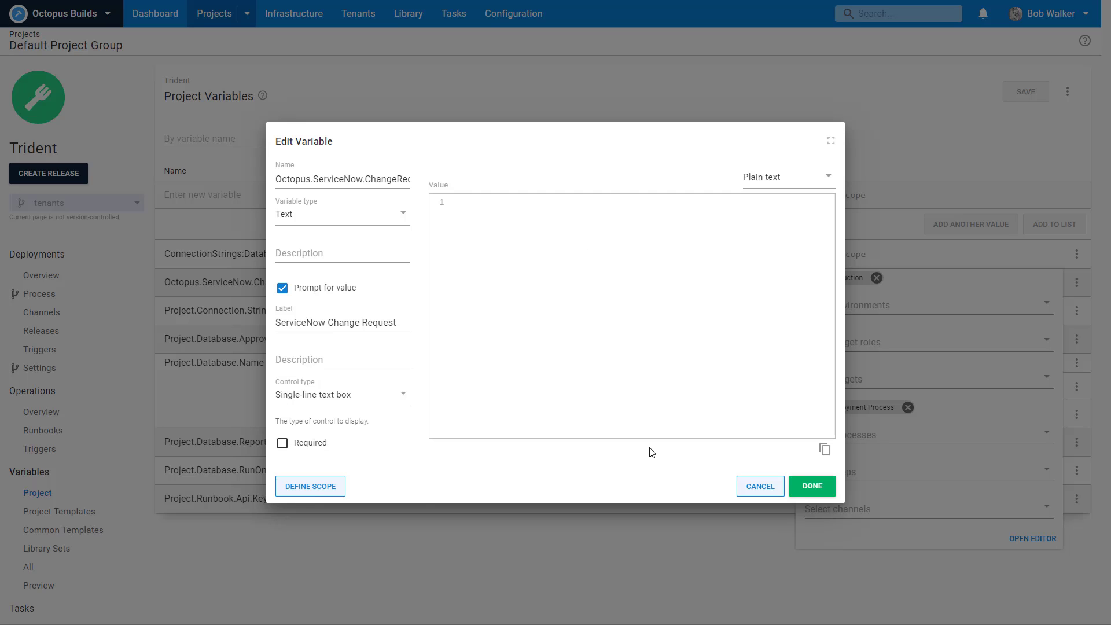
click(310, 485)
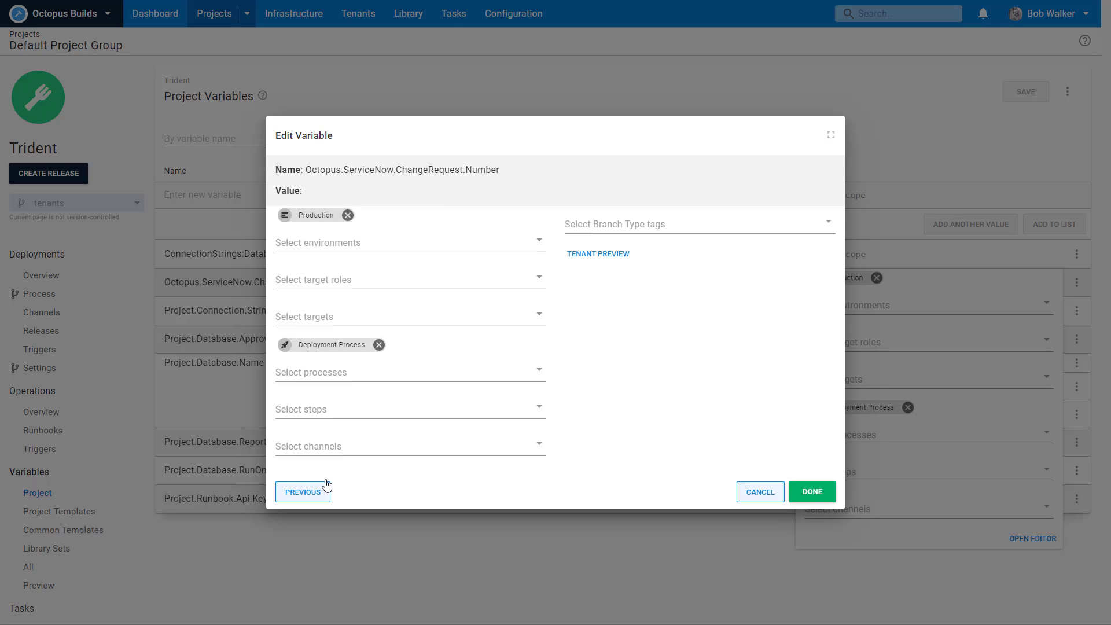
click(759, 492)
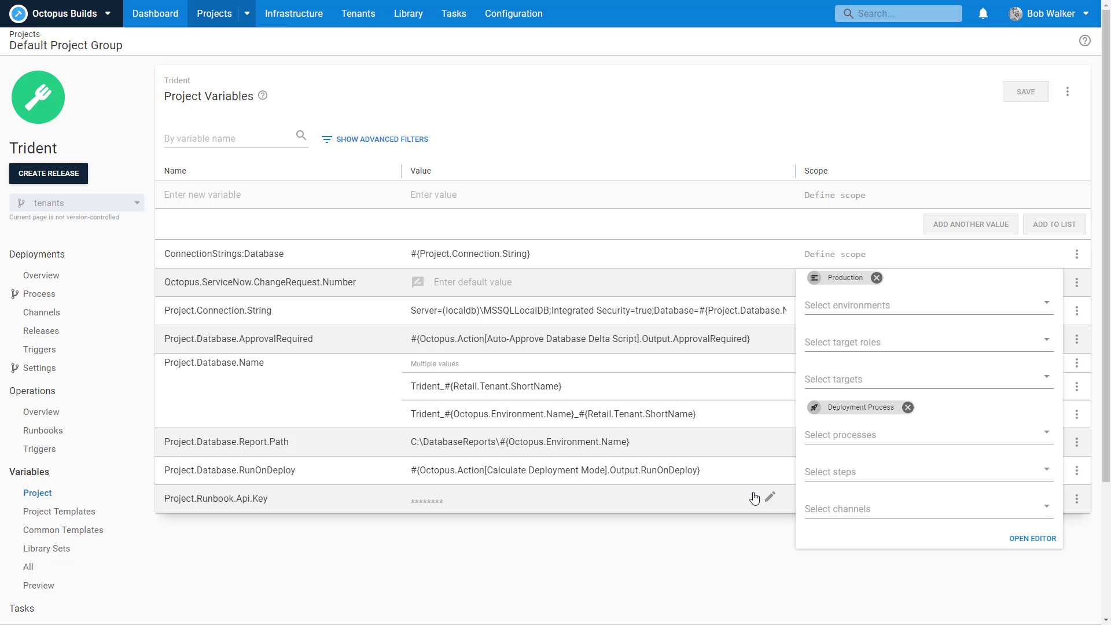
click(503, 118)
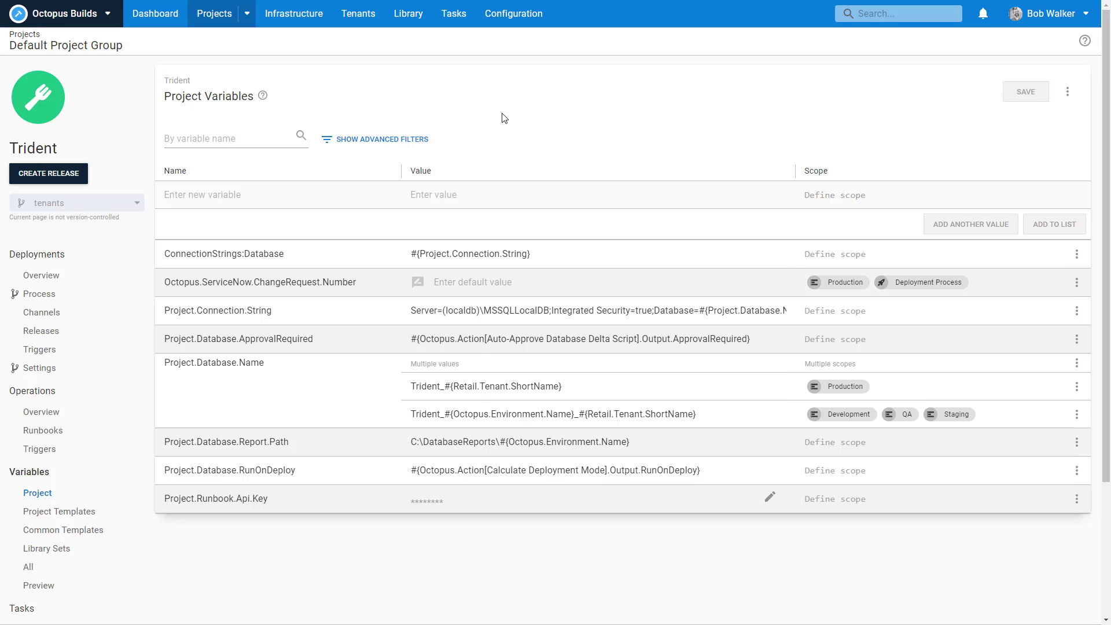
click(408, 14)
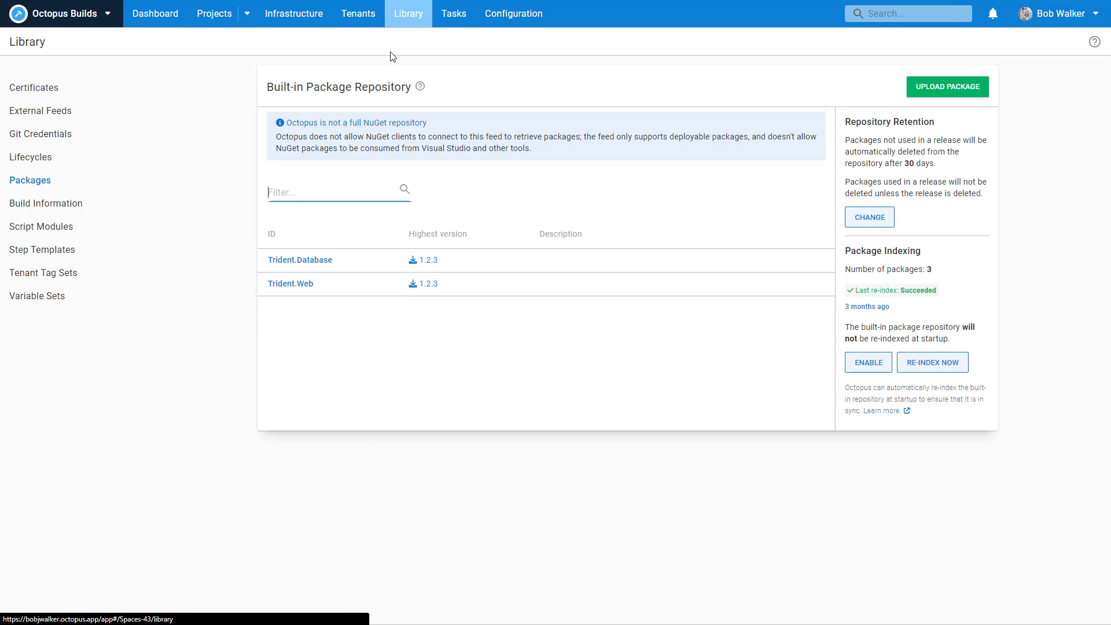
Step: Start a new tenant tag set described as the release cadence or when a tenant gets the latest code
click(43, 273)
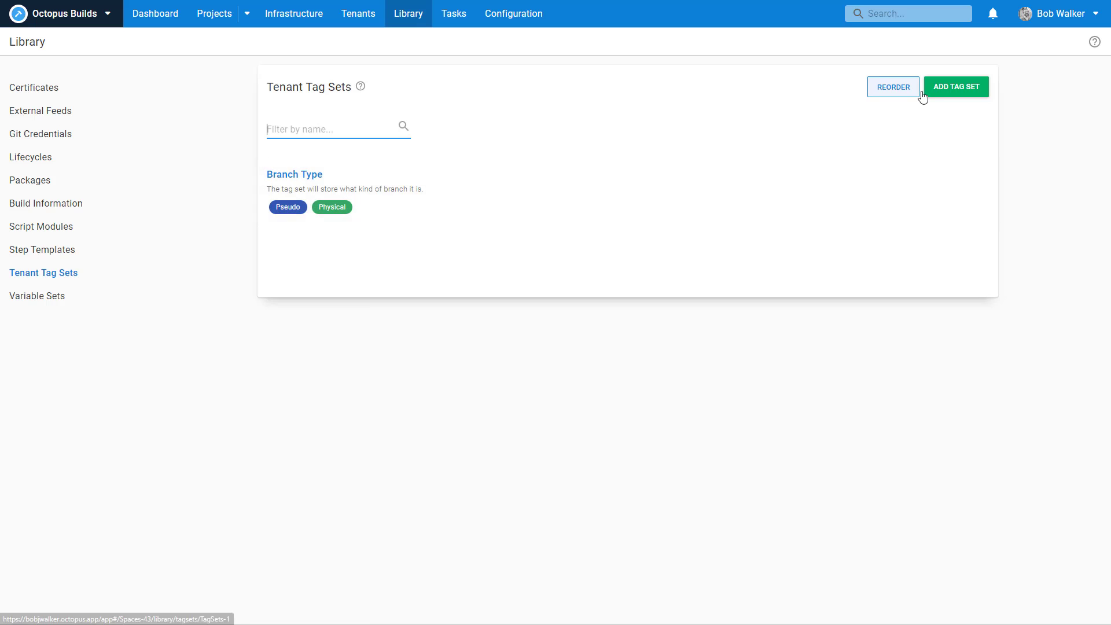
click(955, 87)
text(Specifies the)
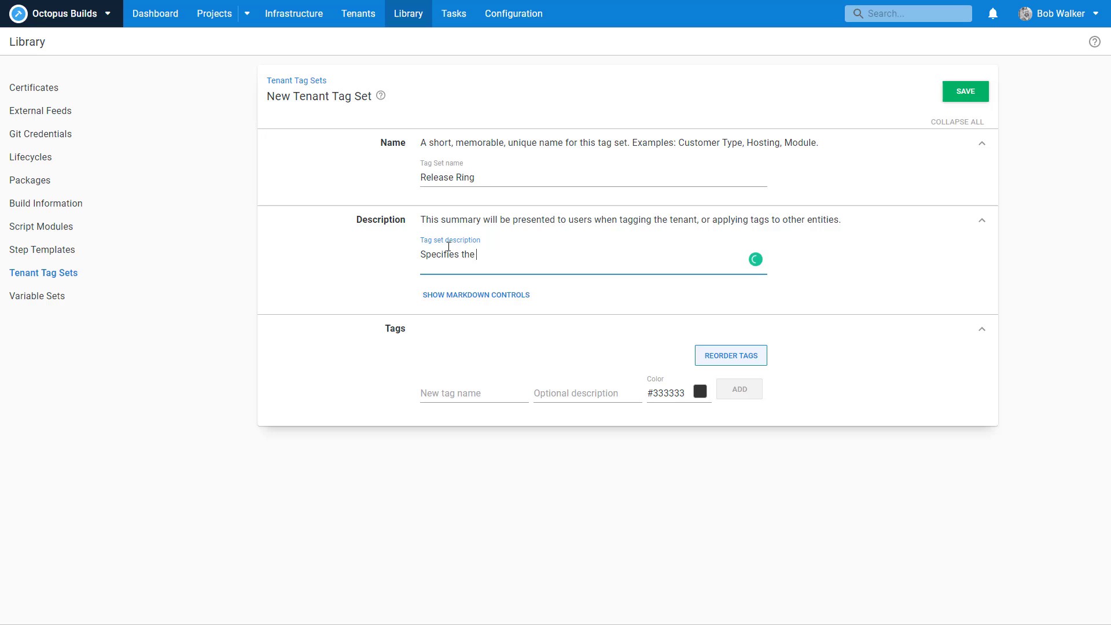
text(release cadence,)
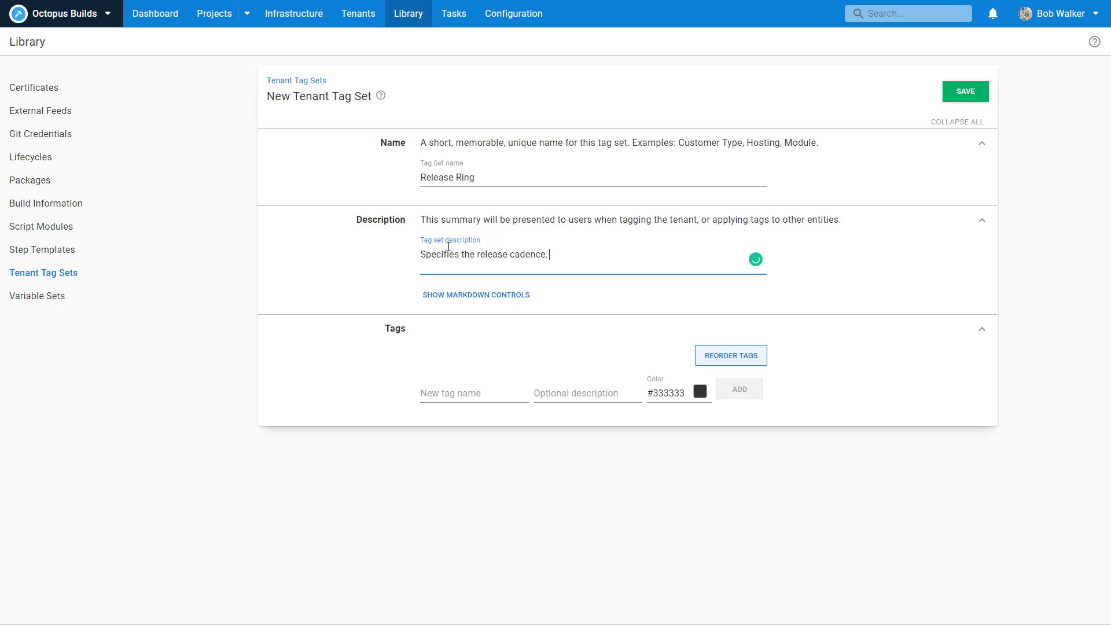
text(or when a tenan)
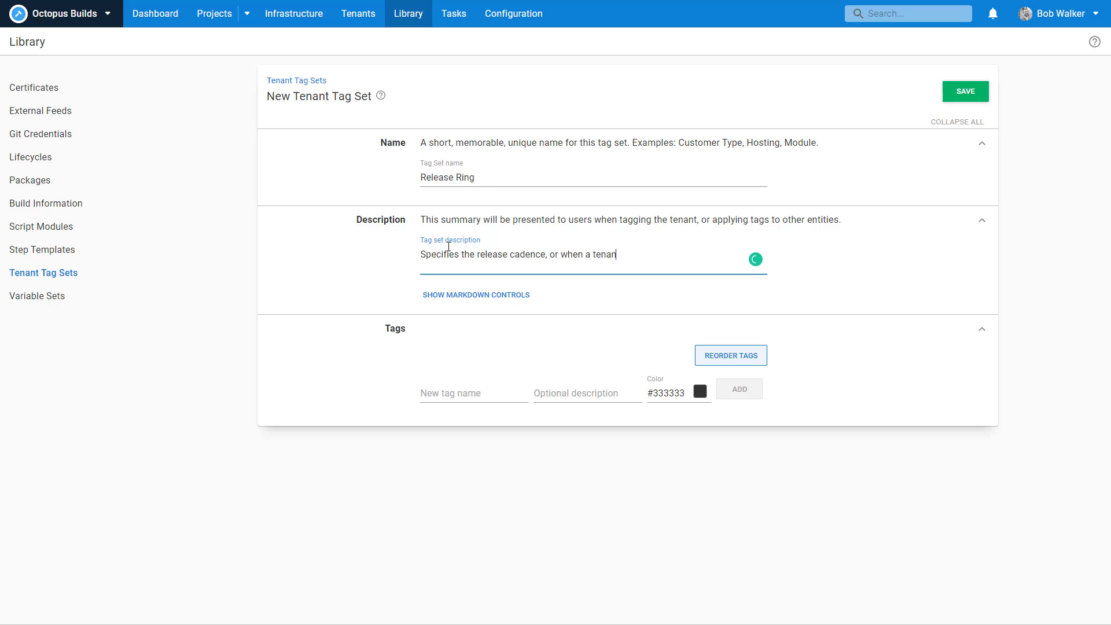
text(gets he lat)
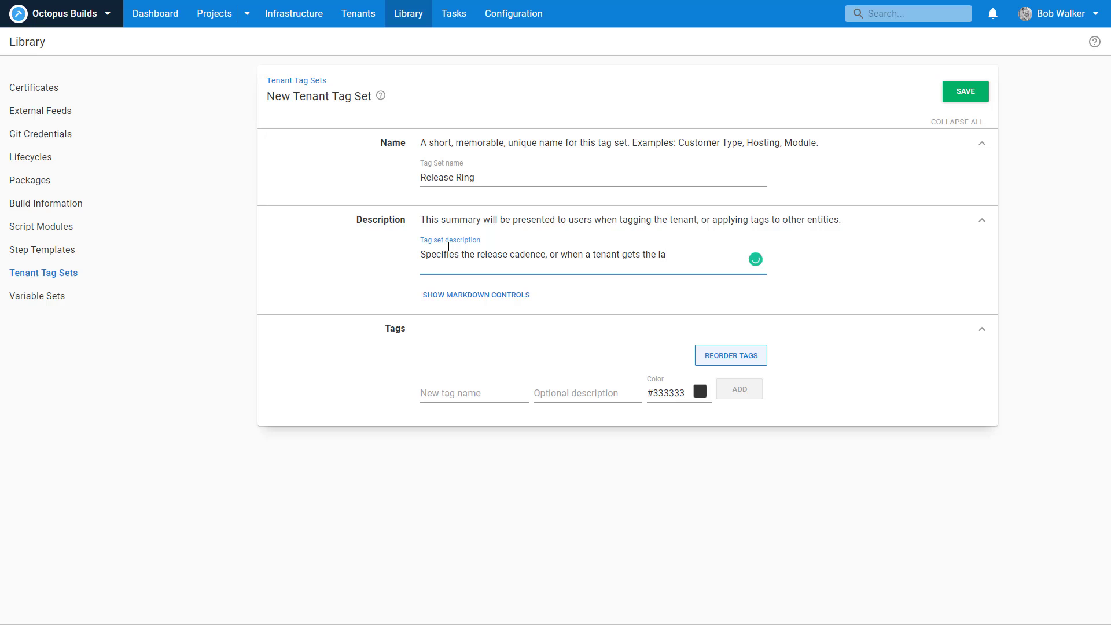
text(test and greatest code.)
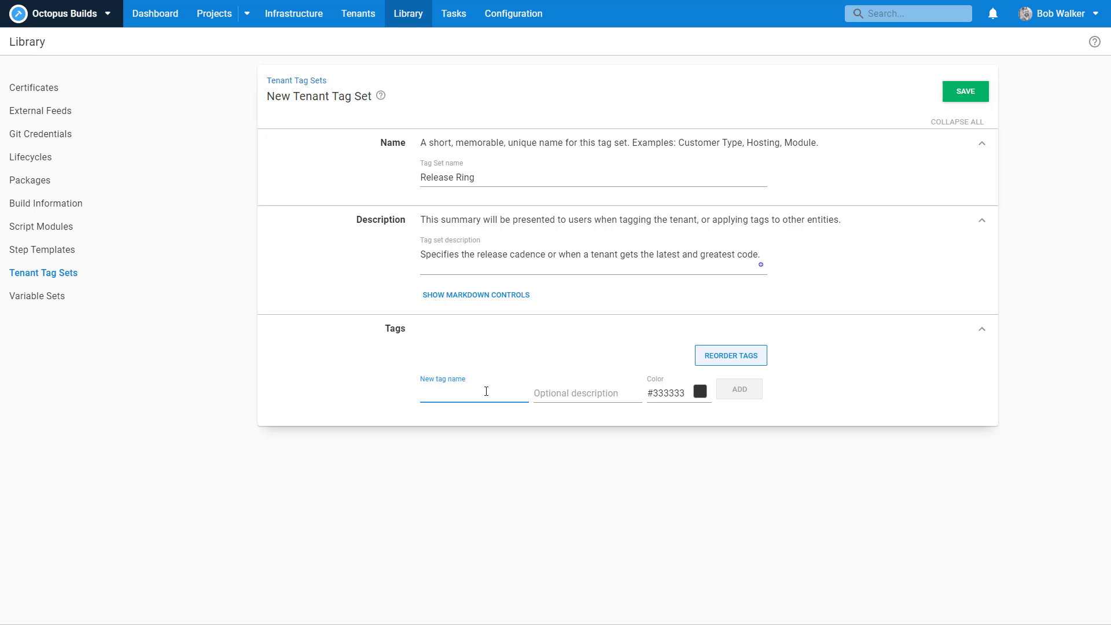
Step: Add three tags to the set: orange Early Adopter, red Edge and grey Stable
click(472, 393)
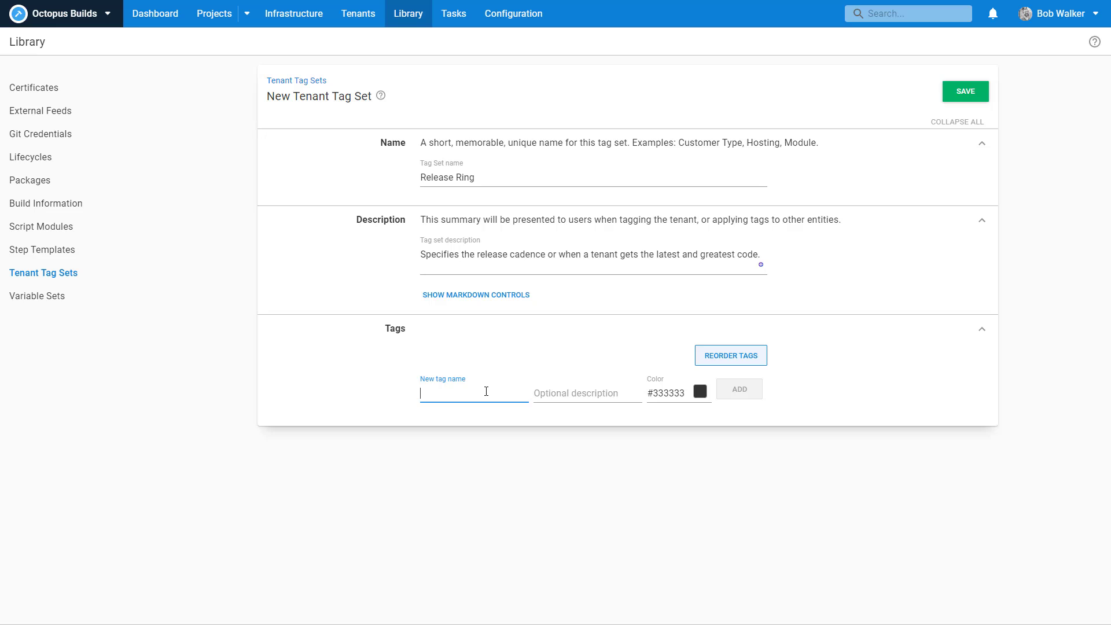
text(Early Adopter)
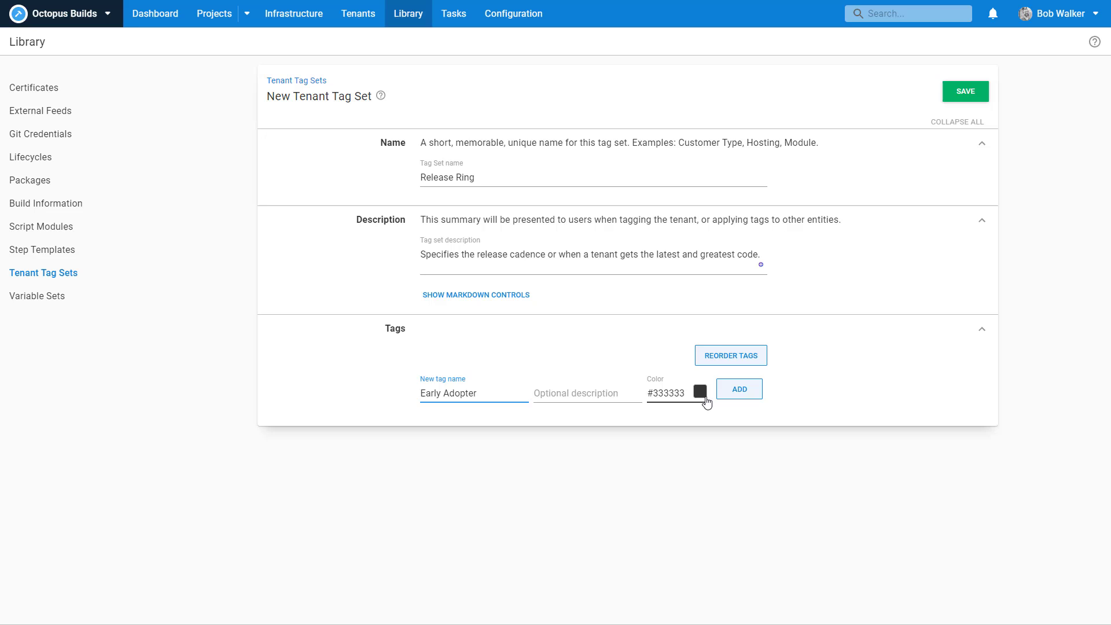
click(699, 390)
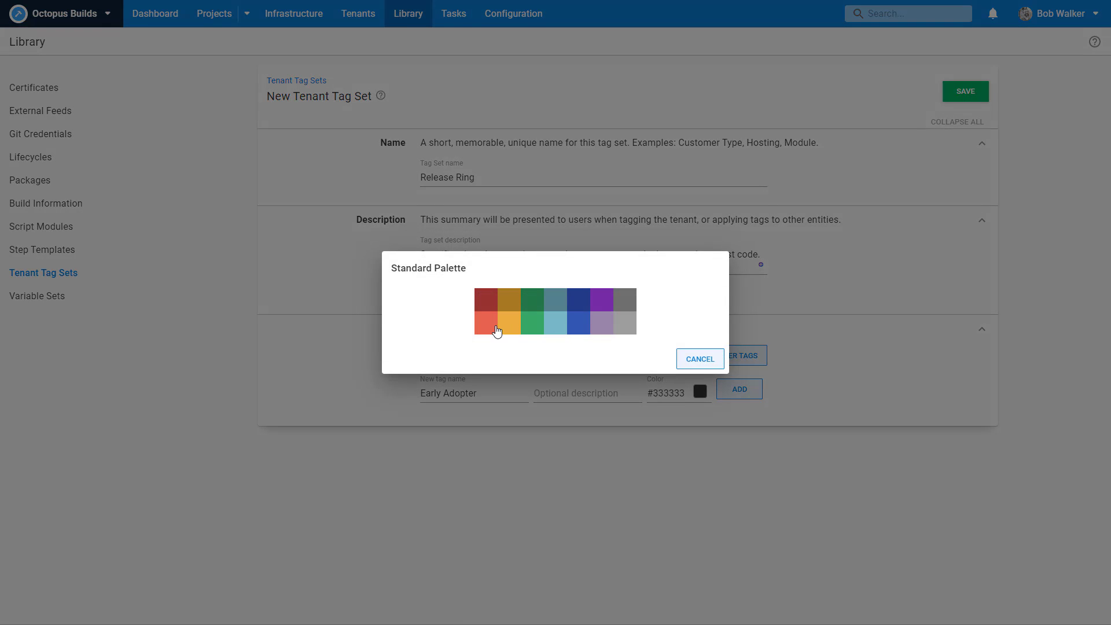
click(486, 329)
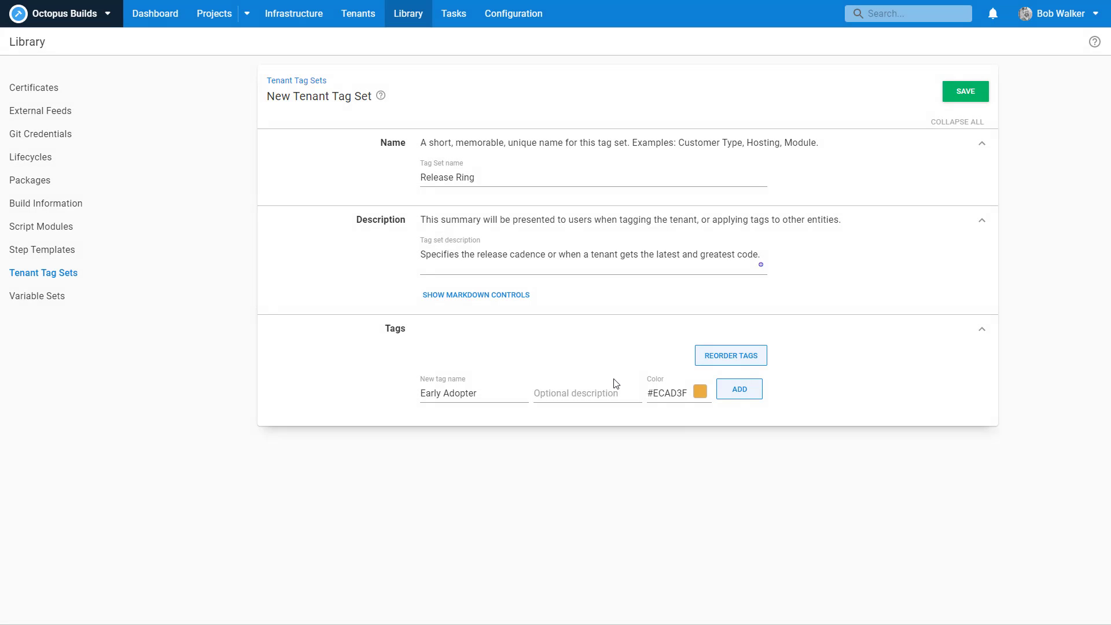
click(738, 389)
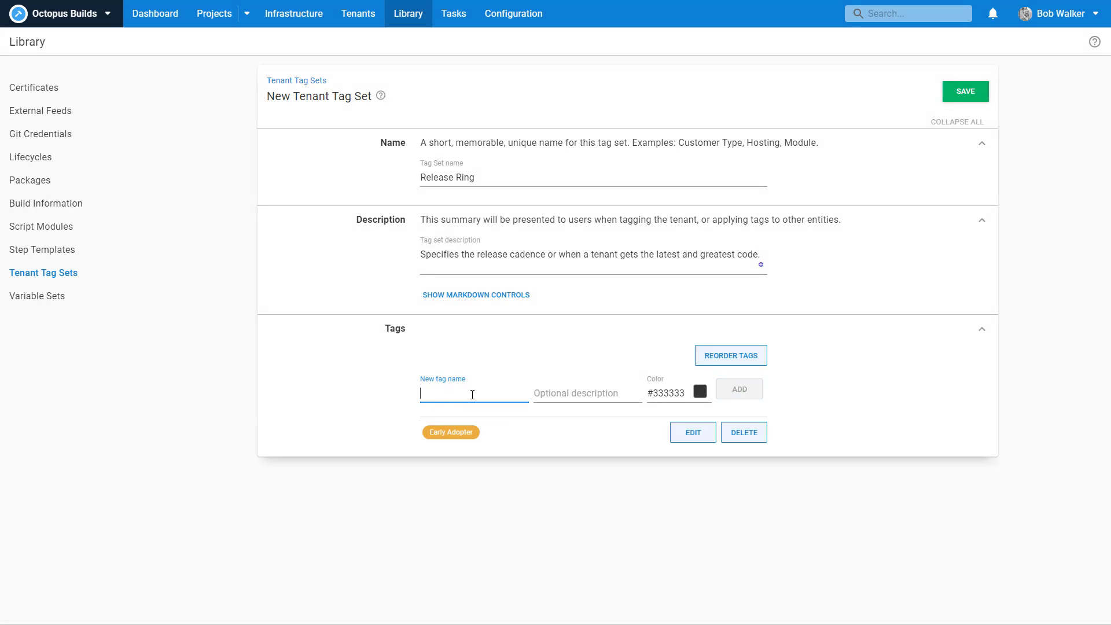
text(Edge)
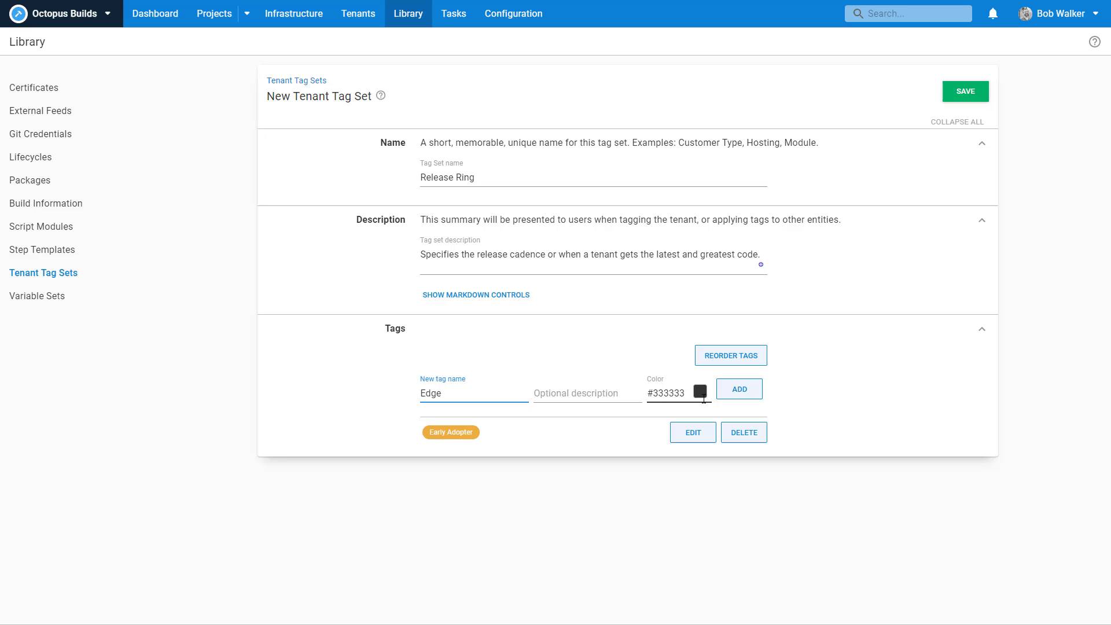
click(700, 390)
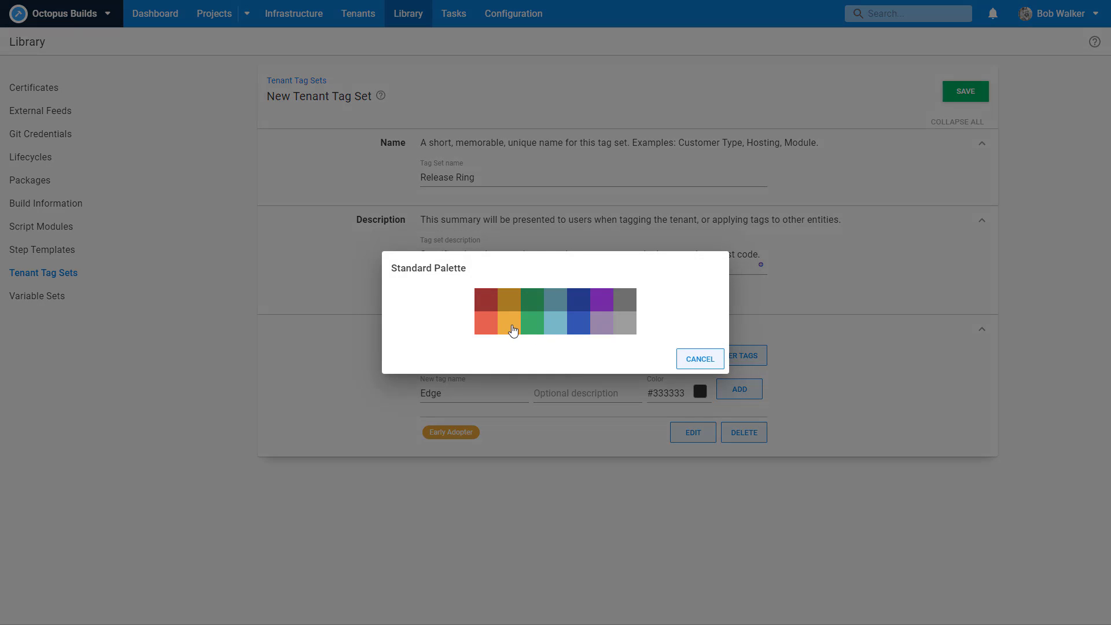
click(486, 327)
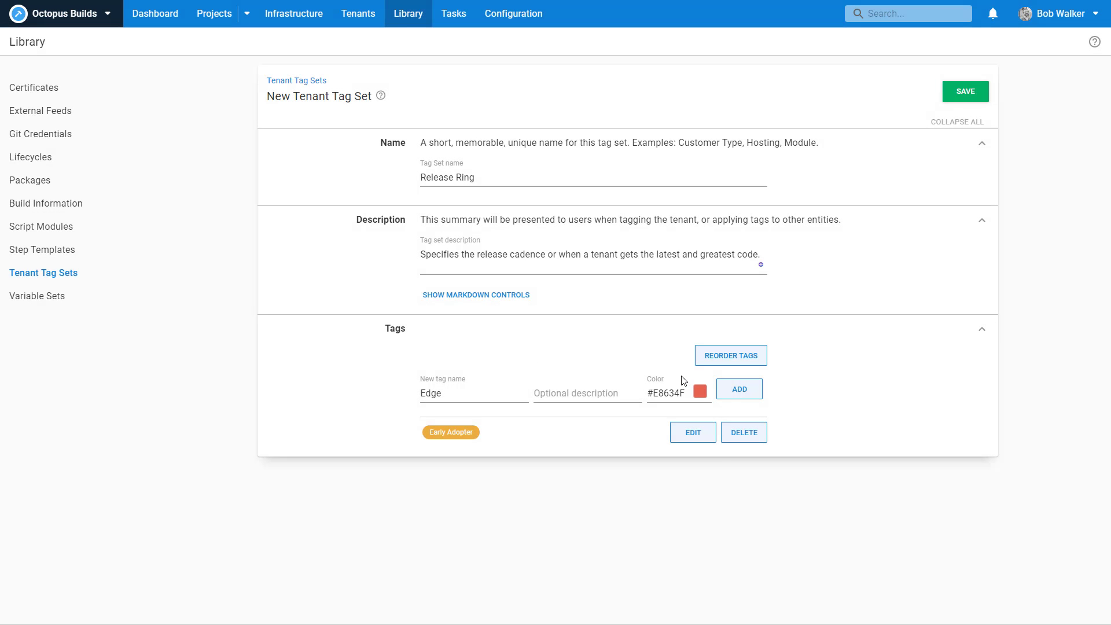
click(739, 389)
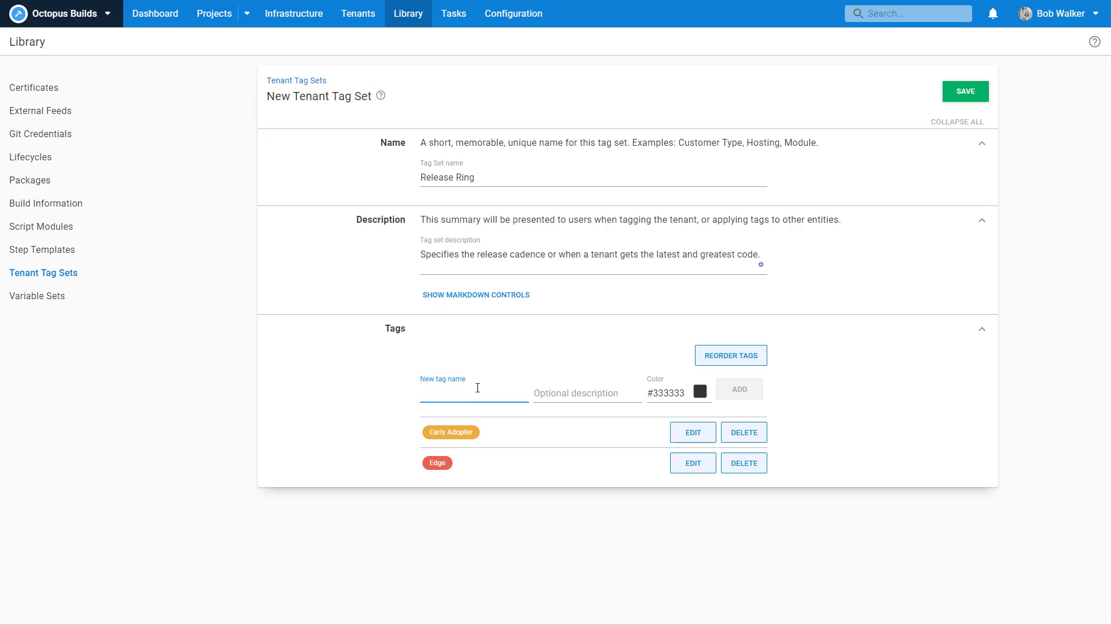
text(Stable)
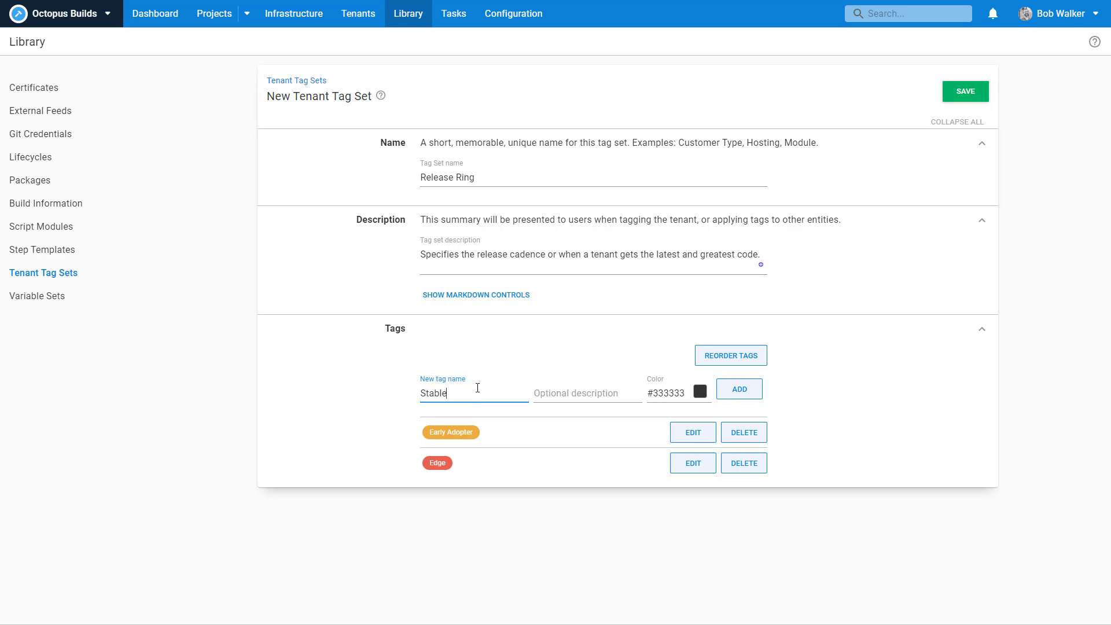
click(700, 392)
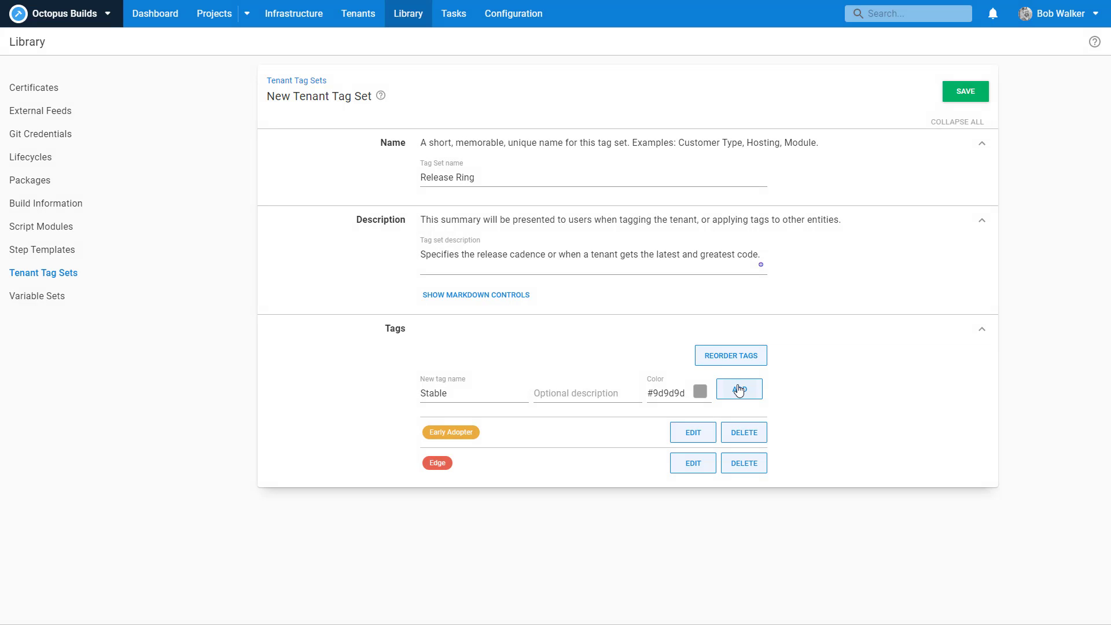
click(738, 389)
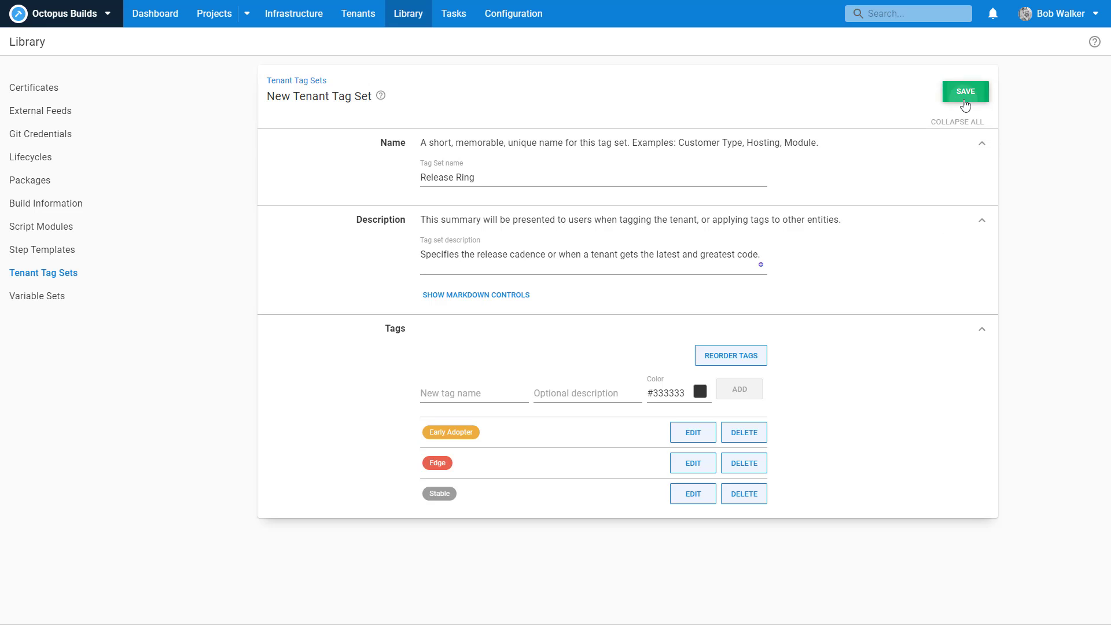
Step: Save the Release Ring tag set and tag the Internal tenant Early Adopter
click(965, 91)
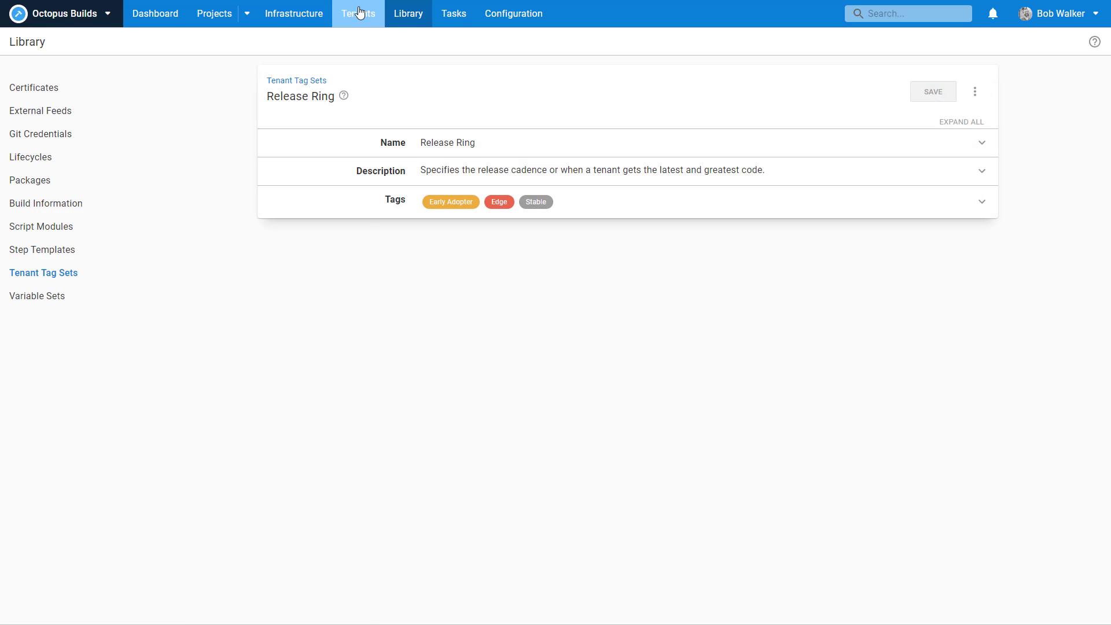
click(357, 14)
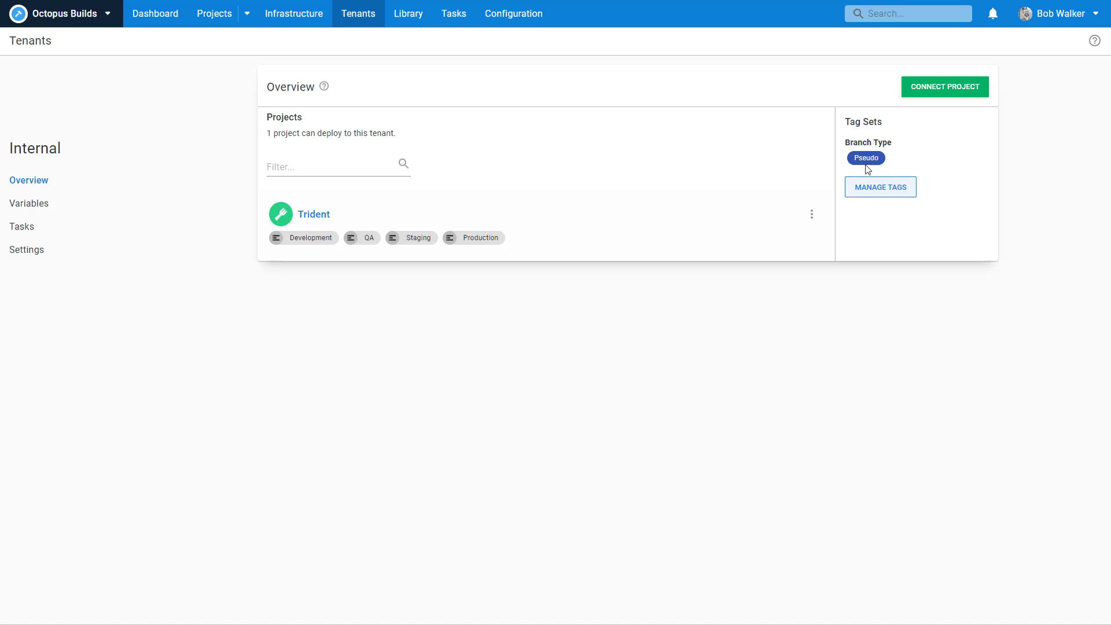
click(880, 187)
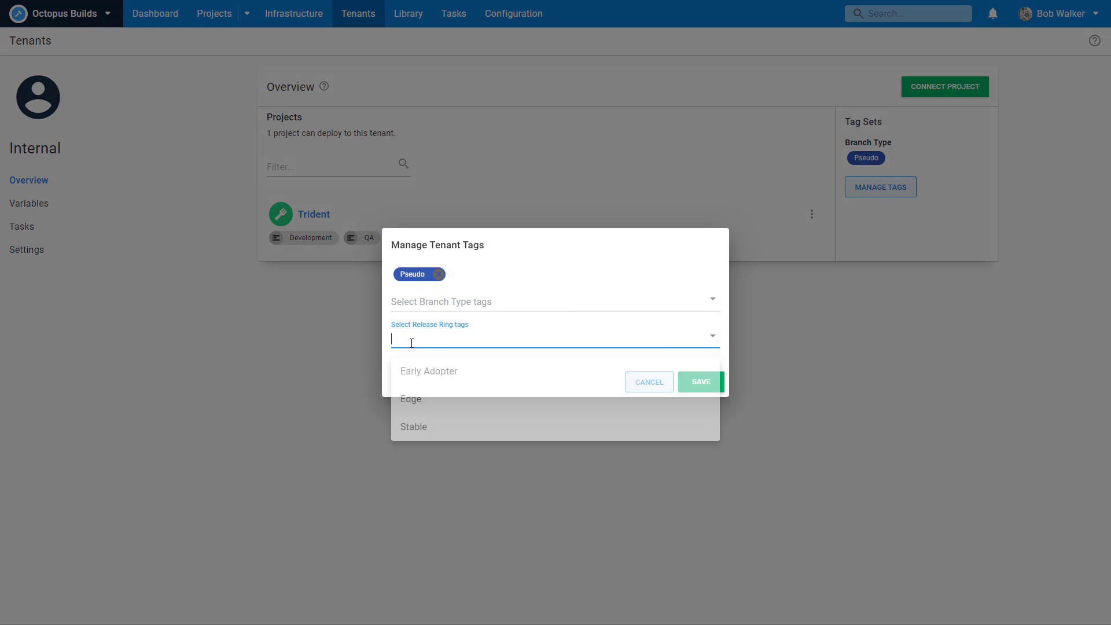
click(428, 370)
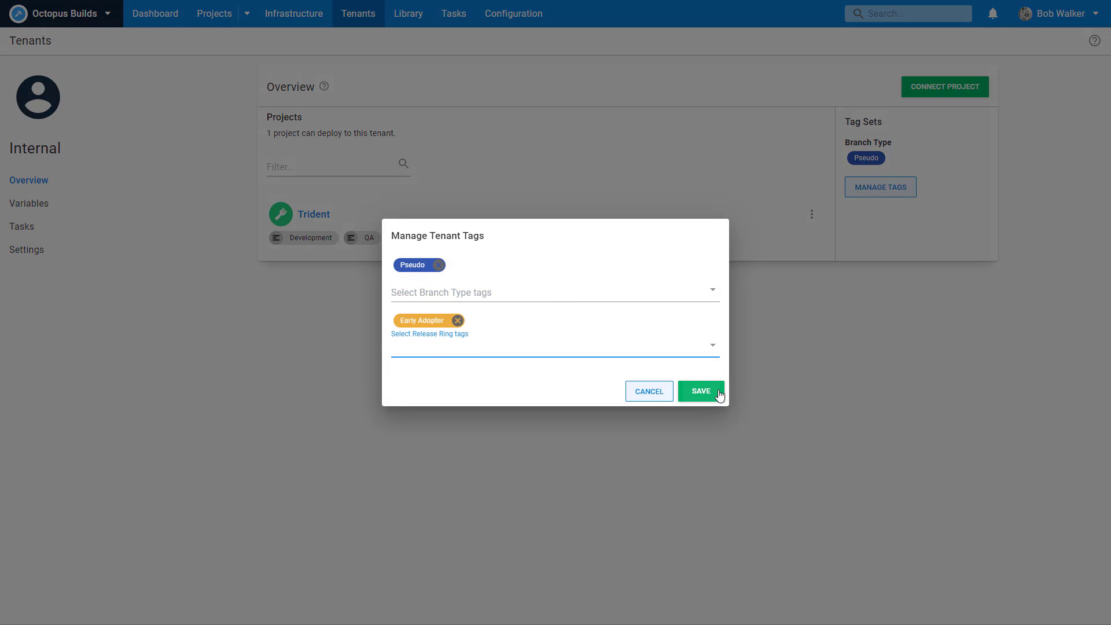
click(701, 391)
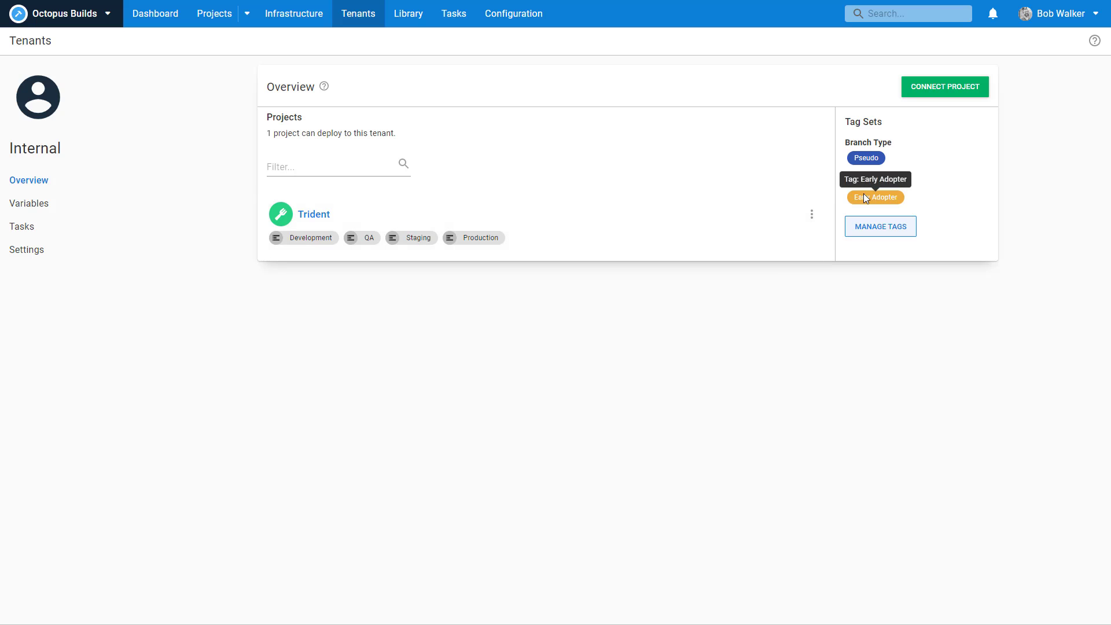
Step: Give the next tenant the Edge release ring tag and save it
click(879, 226)
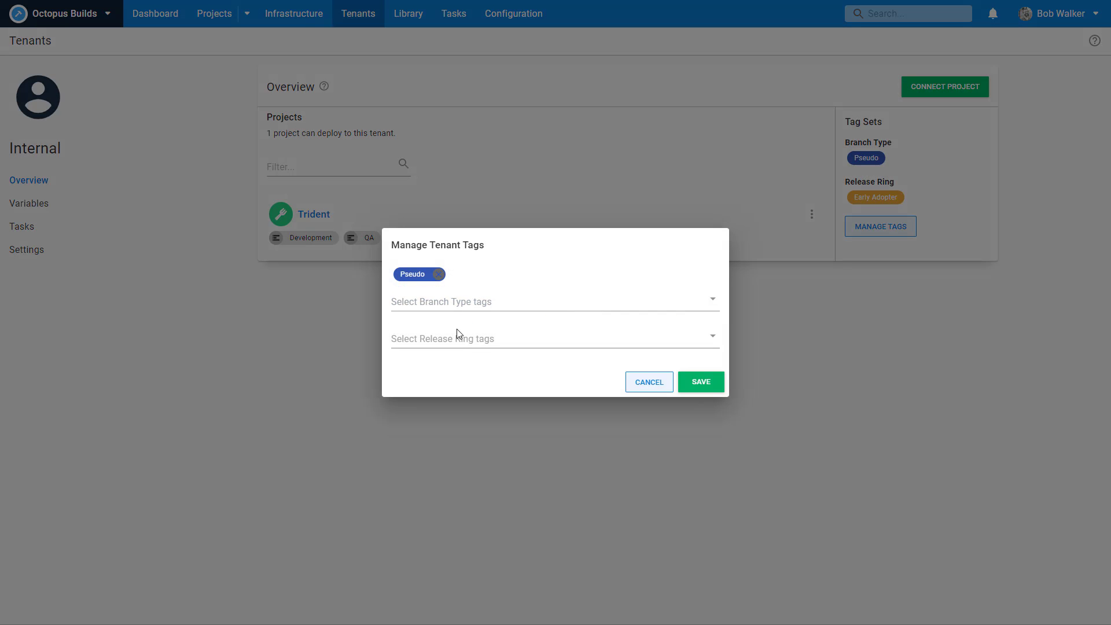
click(699, 381)
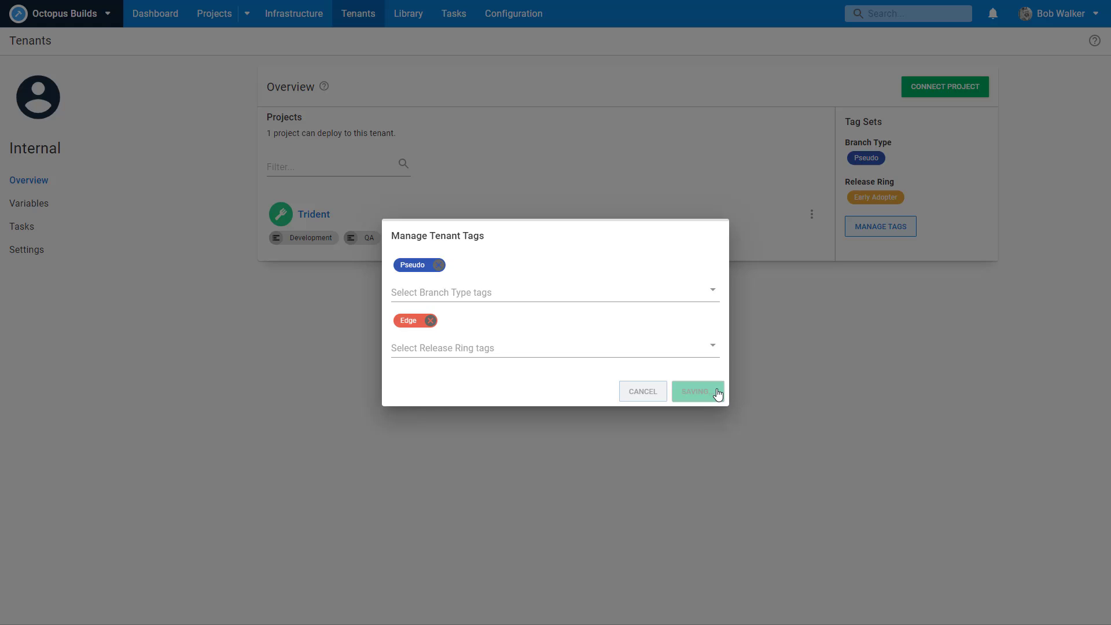
click(695, 391)
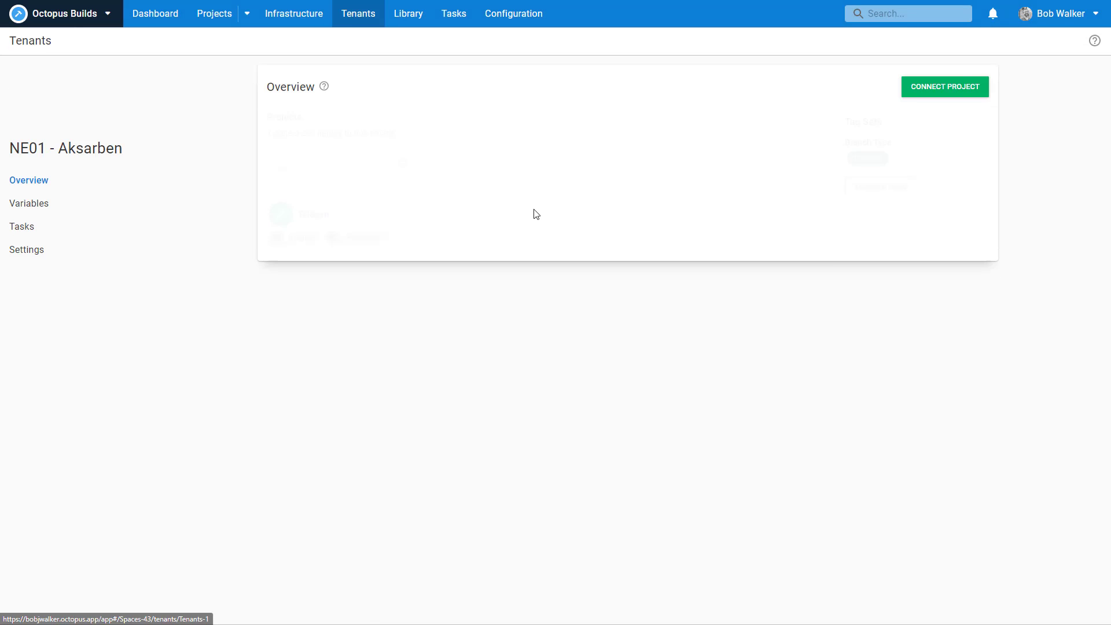
Step: Give tenant NE01 - Aksarben a Release Ring tag via Manage Tags
click(880, 187)
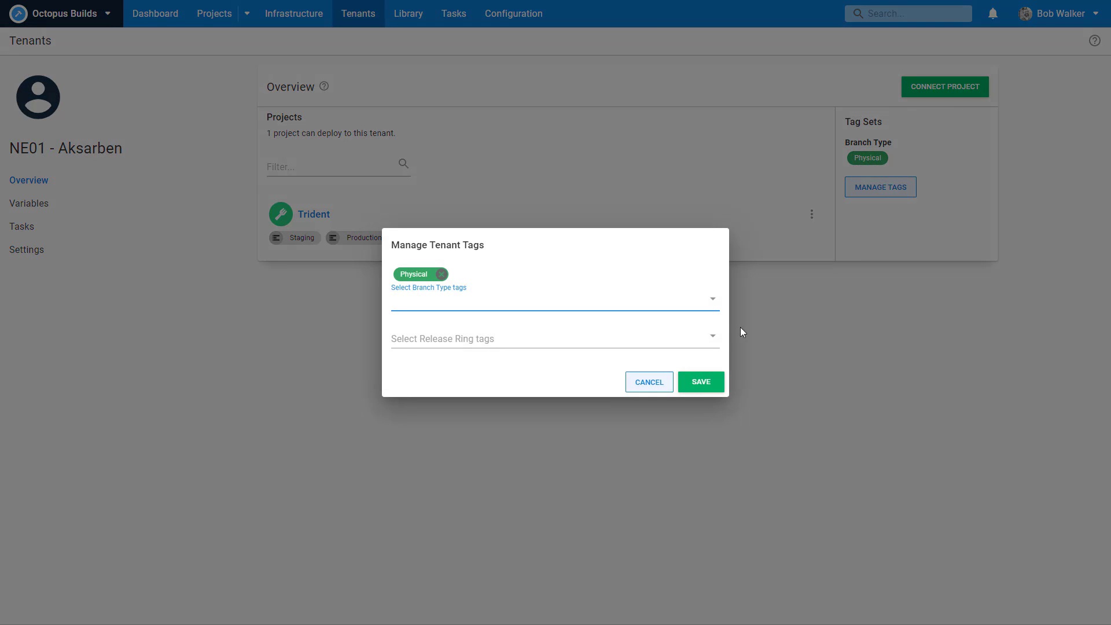
click(554, 335)
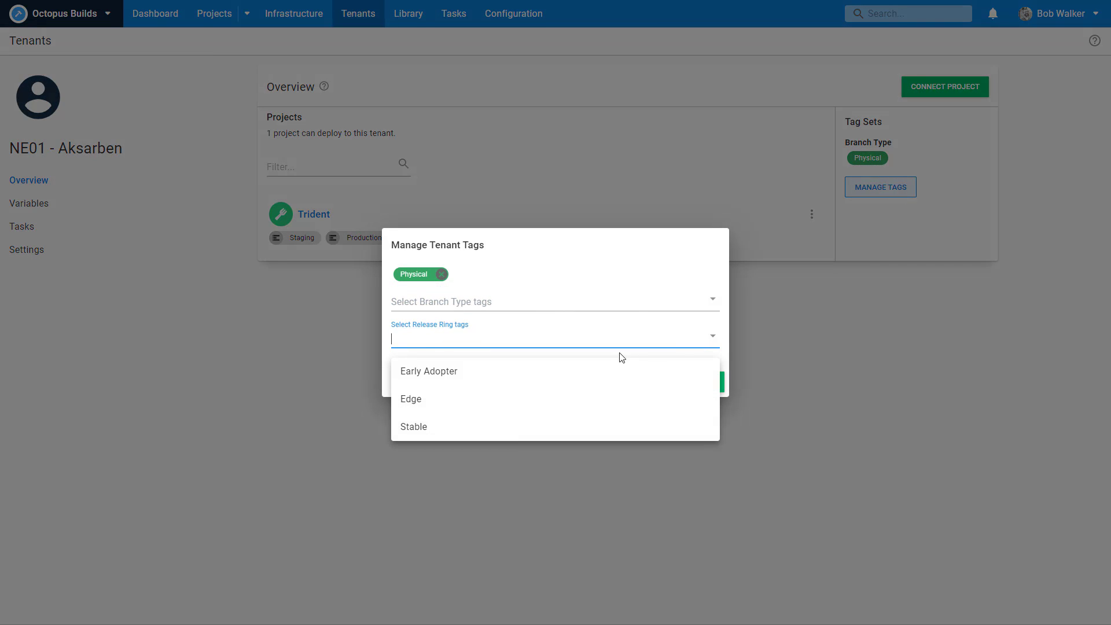
mouse_move(558, 374)
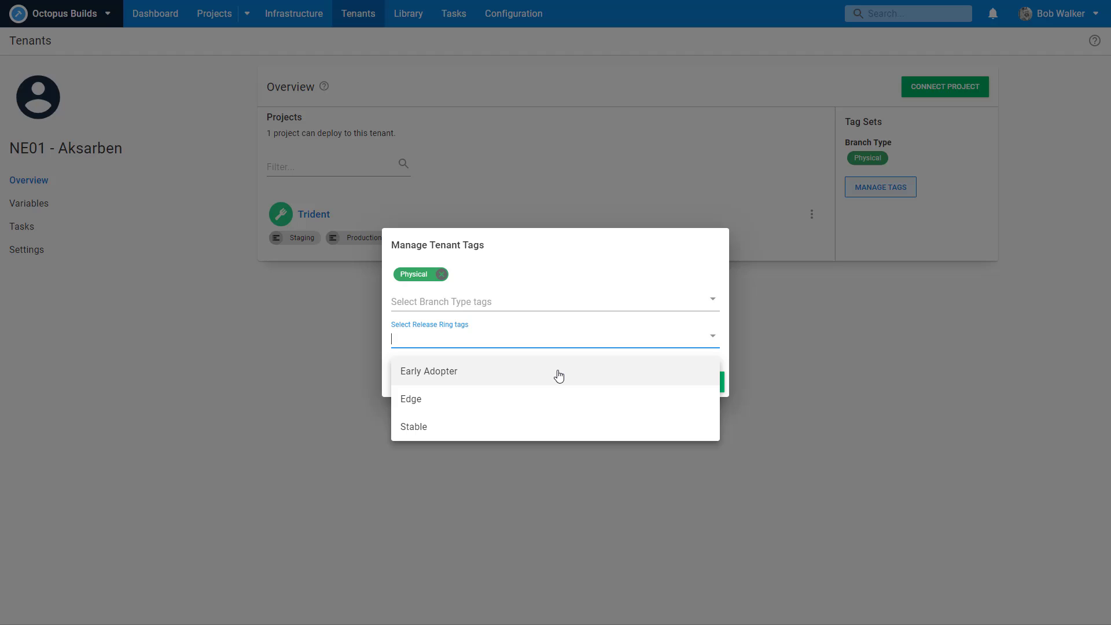
mouse_move(558, 377)
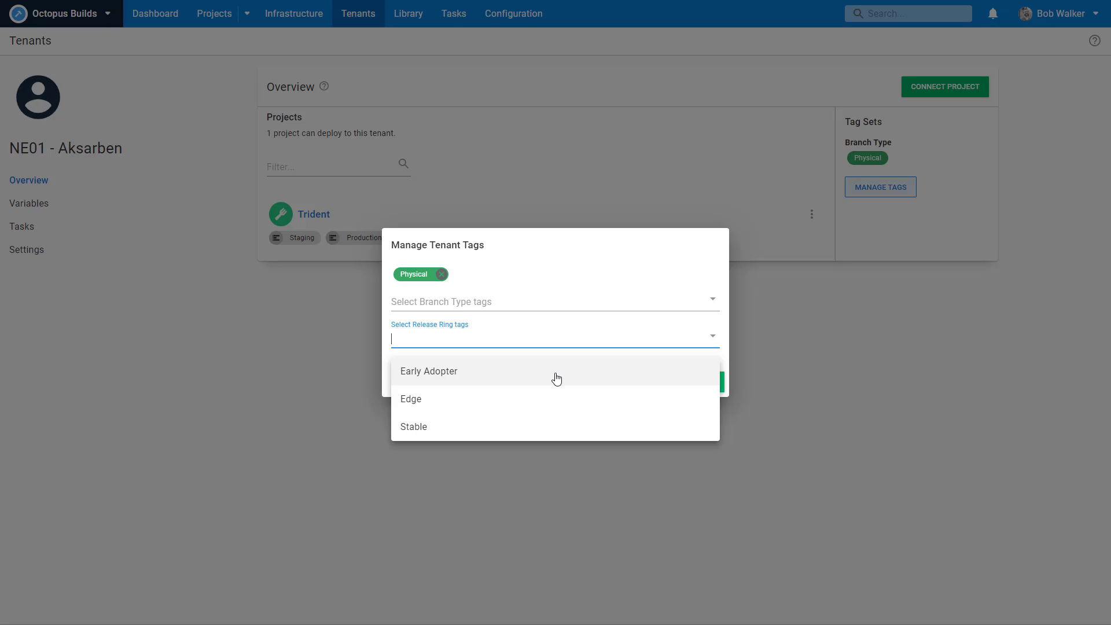
mouse_move(554, 383)
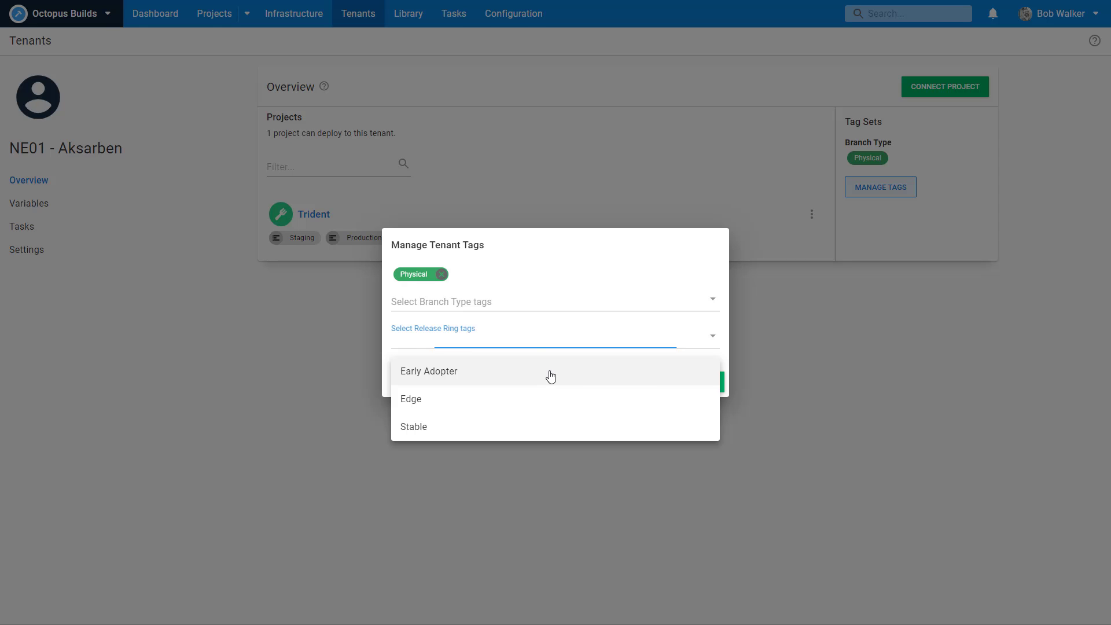
click(429, 370)
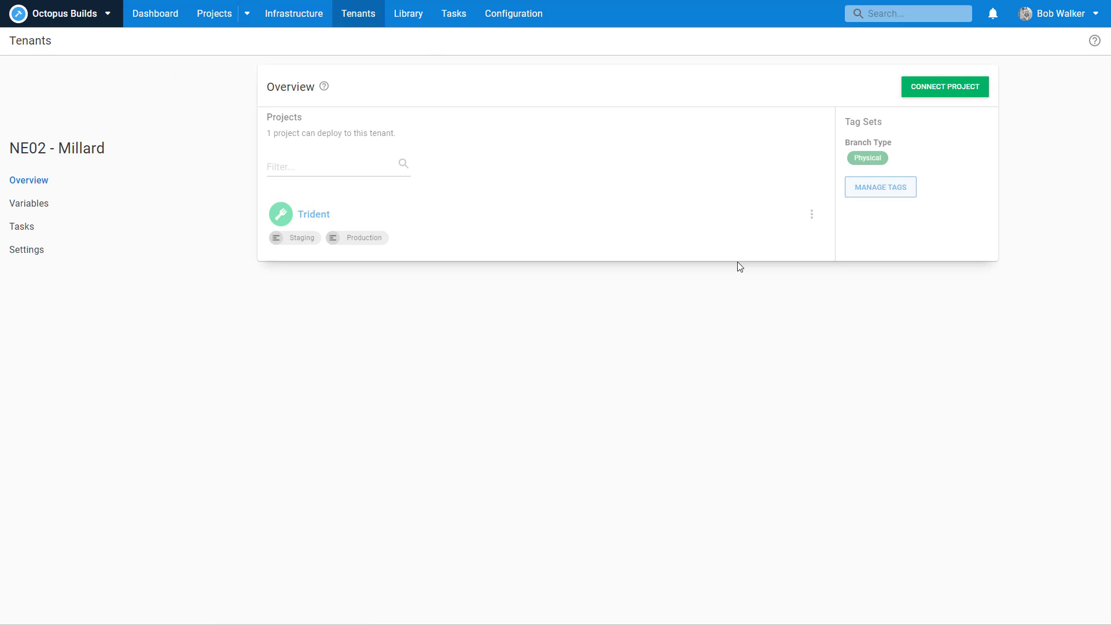
Step: Tag the next NE tenant with the Stable release ring and save it
click(879, 187)
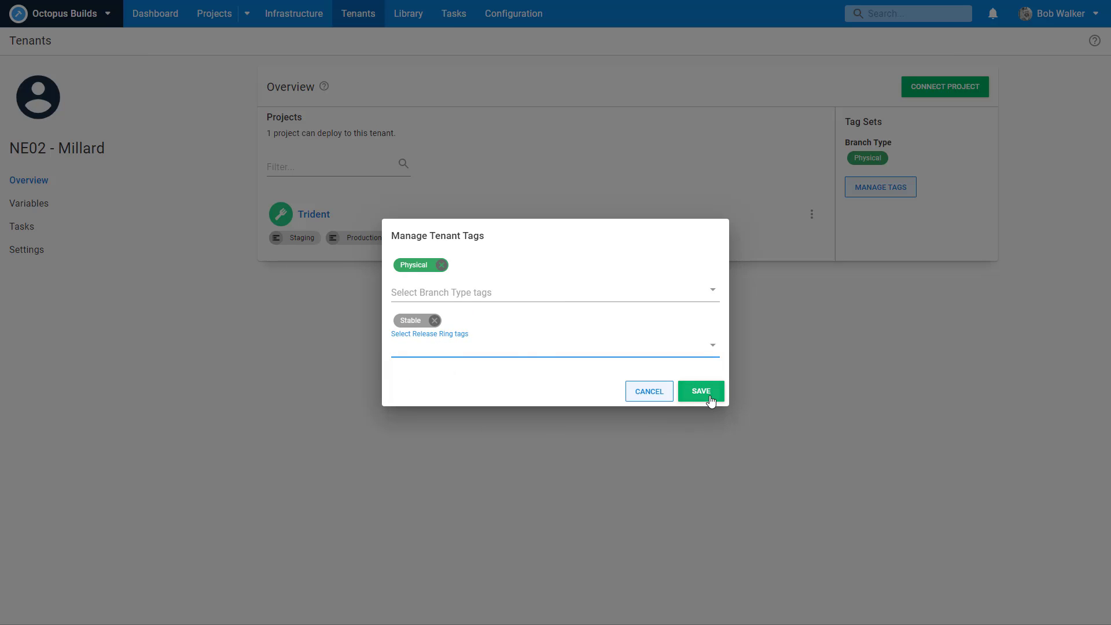
click(700, 390)
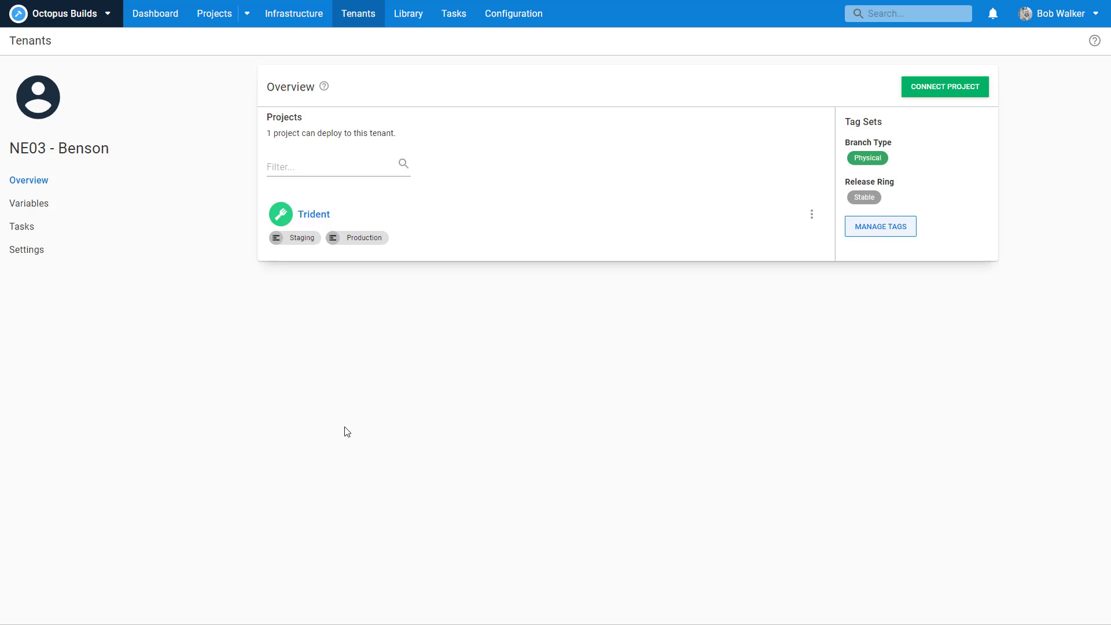
click(155, 14)
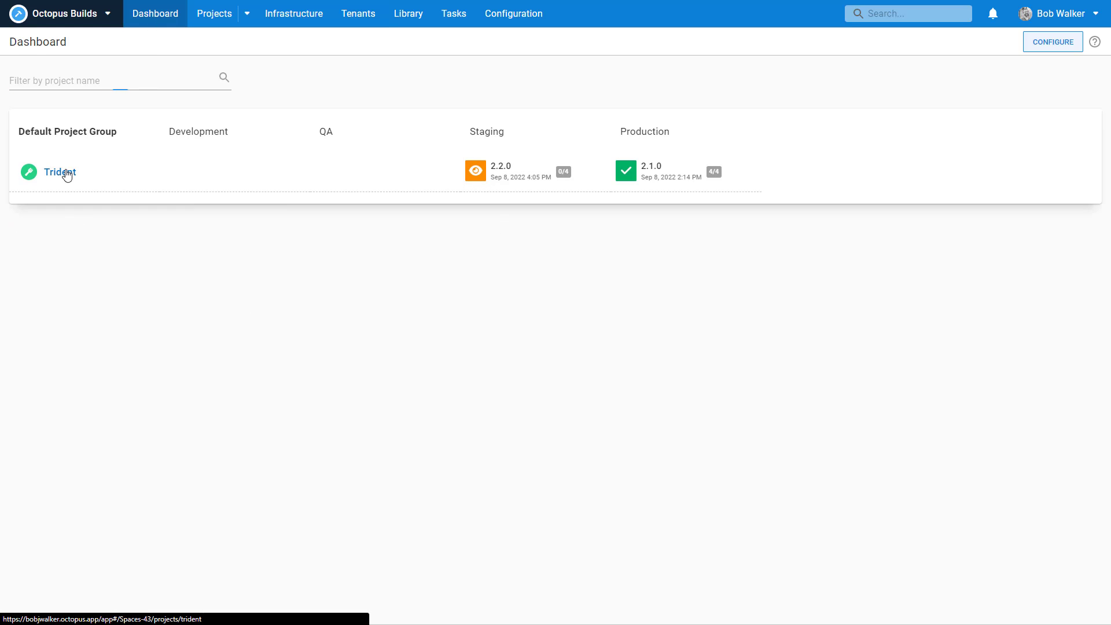
Step: From the Trident overview, view Internal's waiting 2.2.0 Staging deployment and download its upgrade report
click(60, 173)
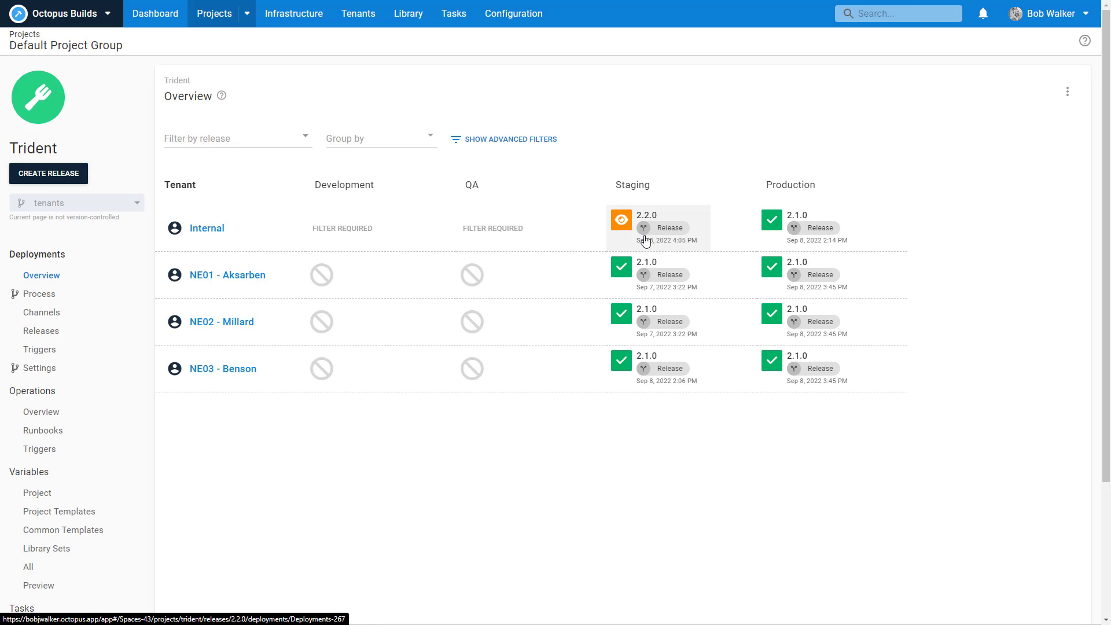
click(621, 220)
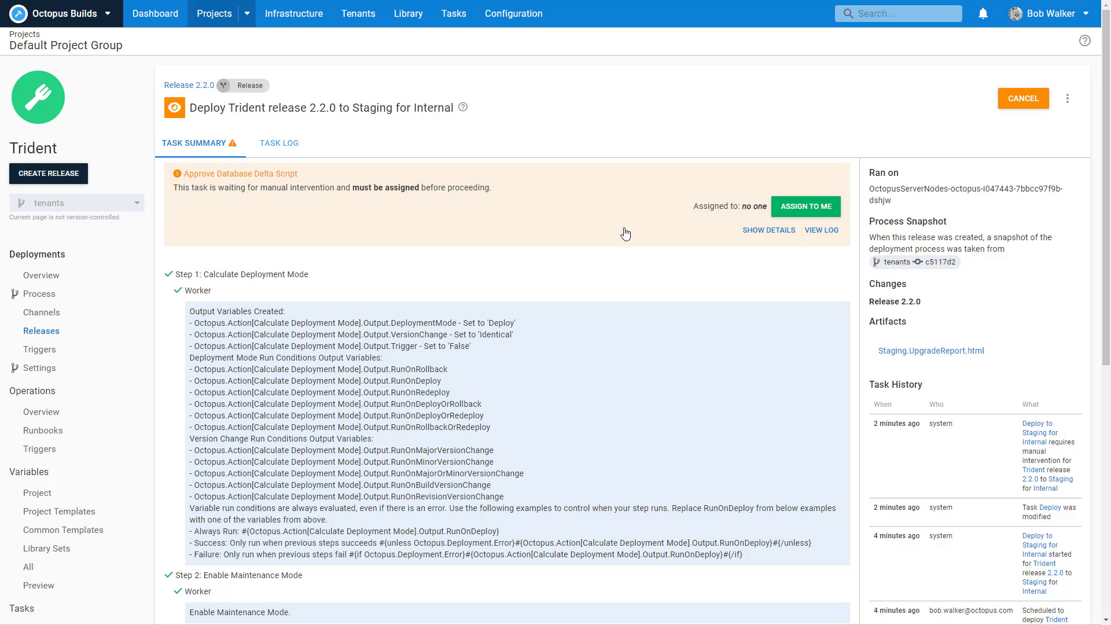
scroll(down, 3)
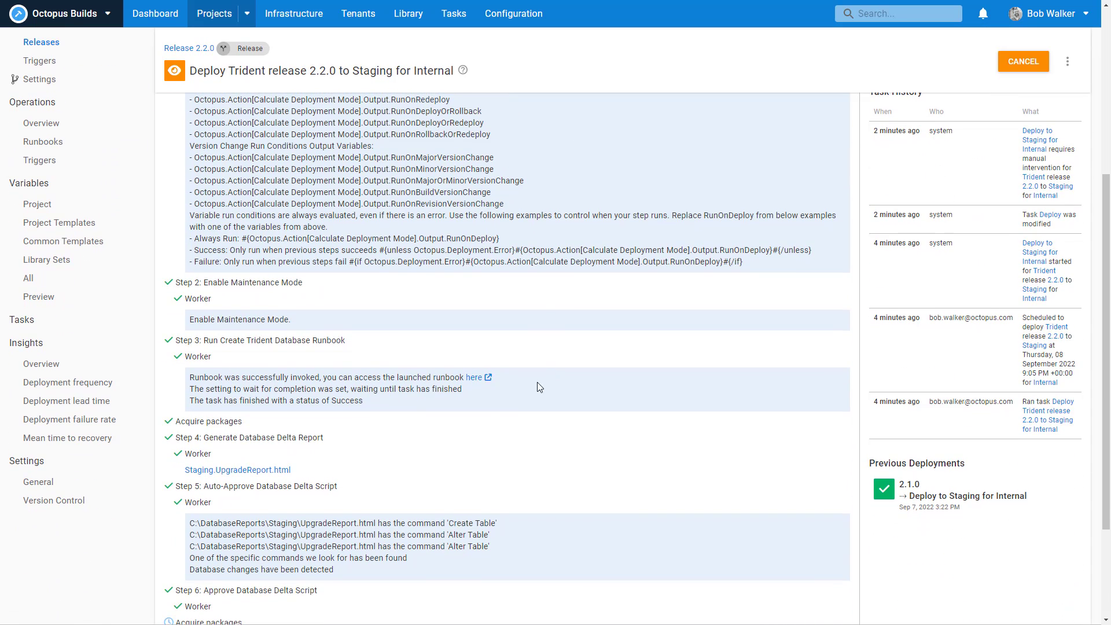
scroll(down, 3)
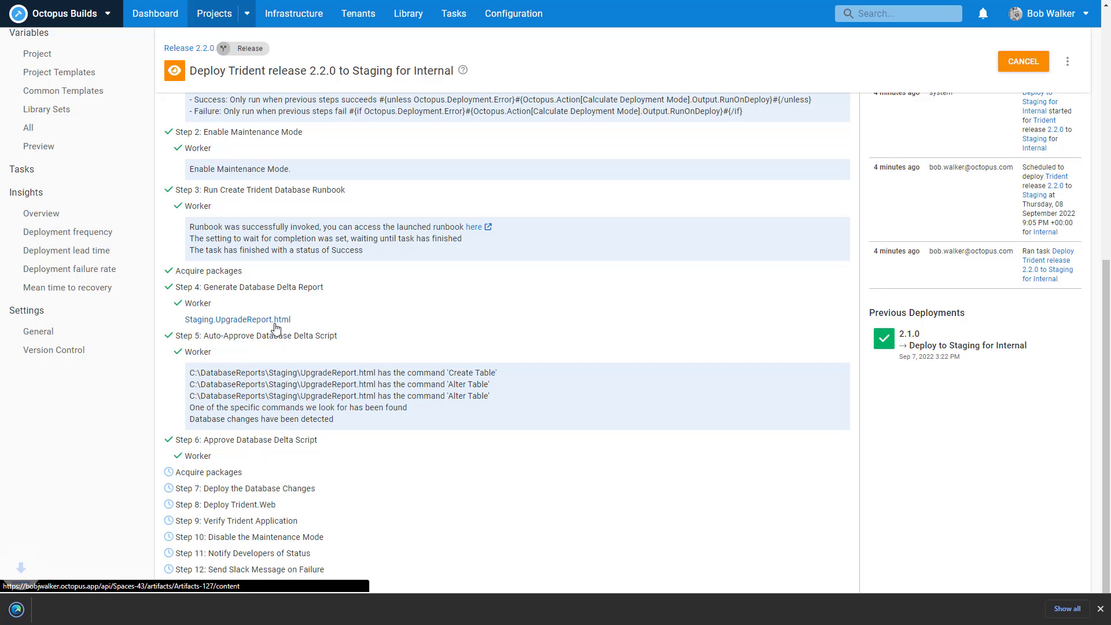
click(236, 319)
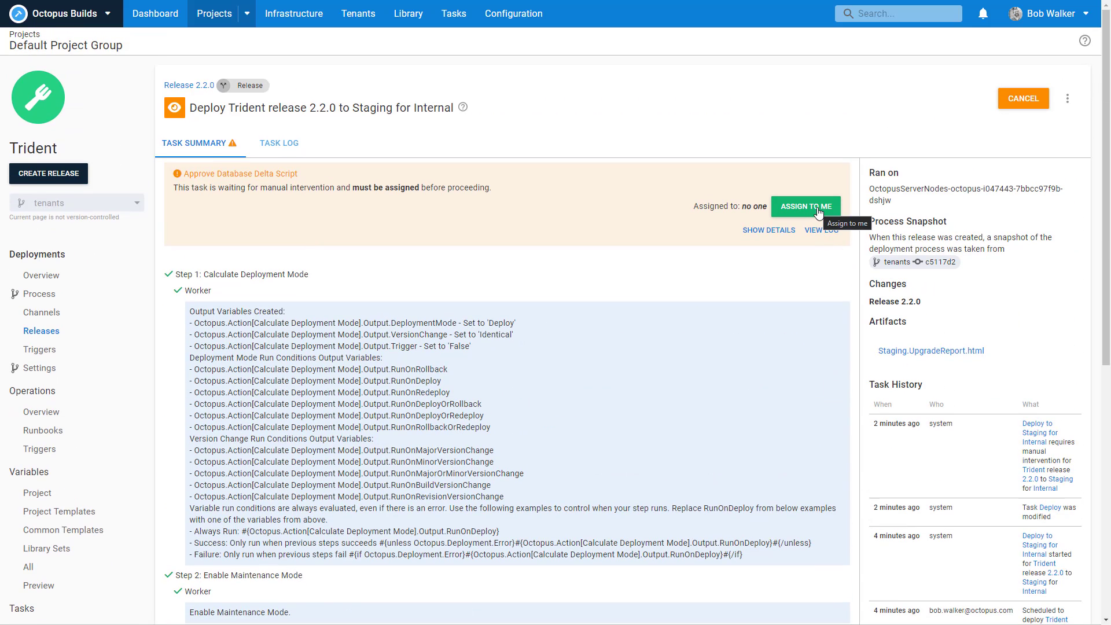
Step: Assign the delta script approval to me and proceed with the note 'Approved'
click(805, 206)
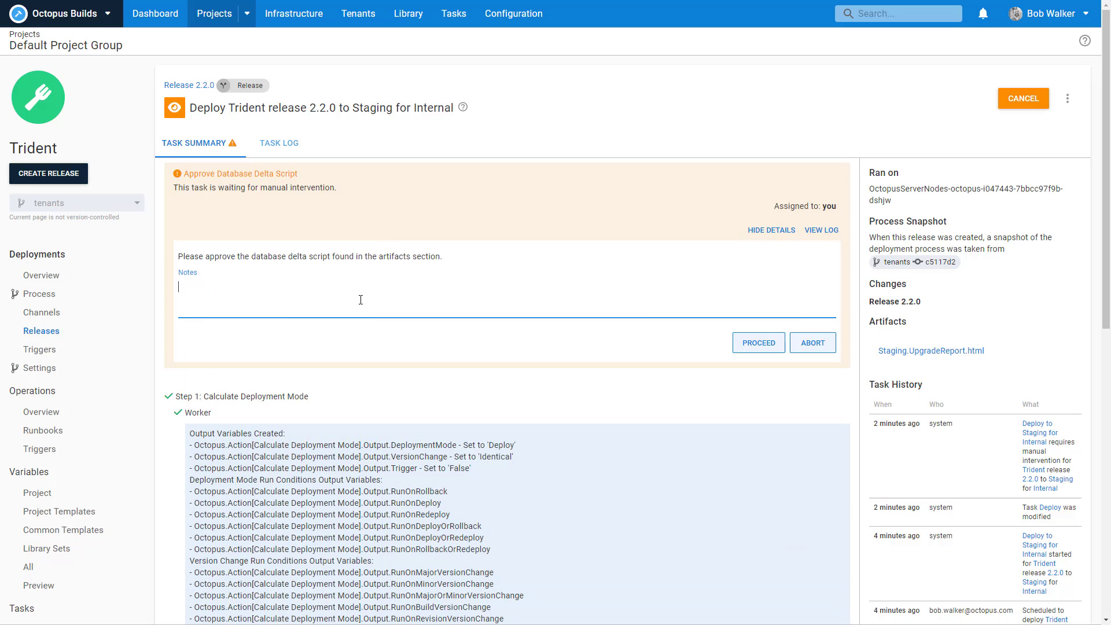
text(Approved)
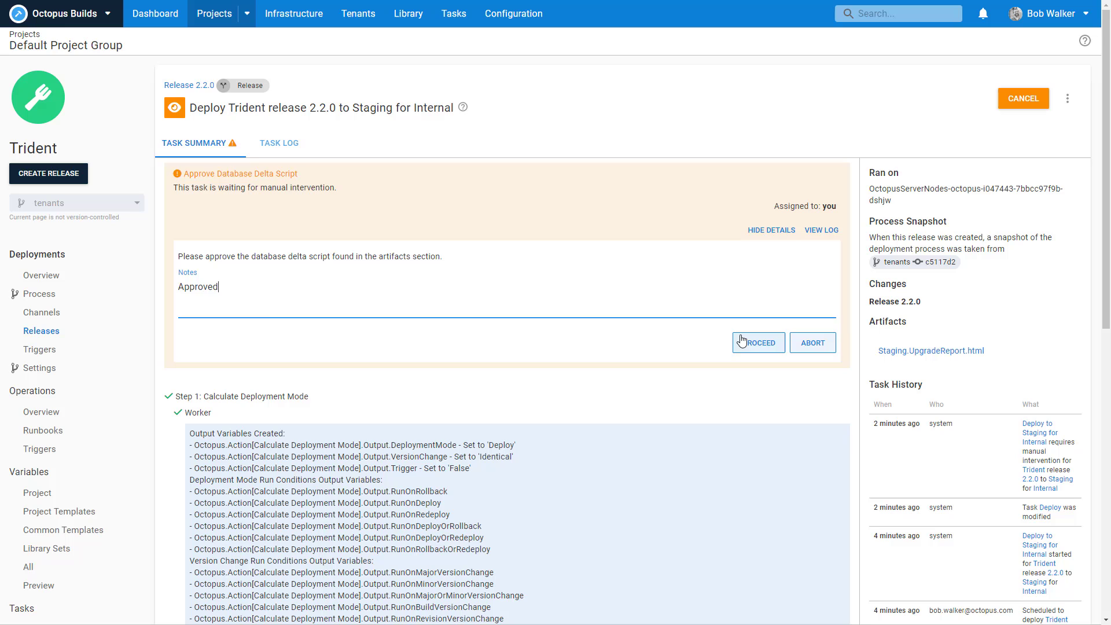
click(757, 343)
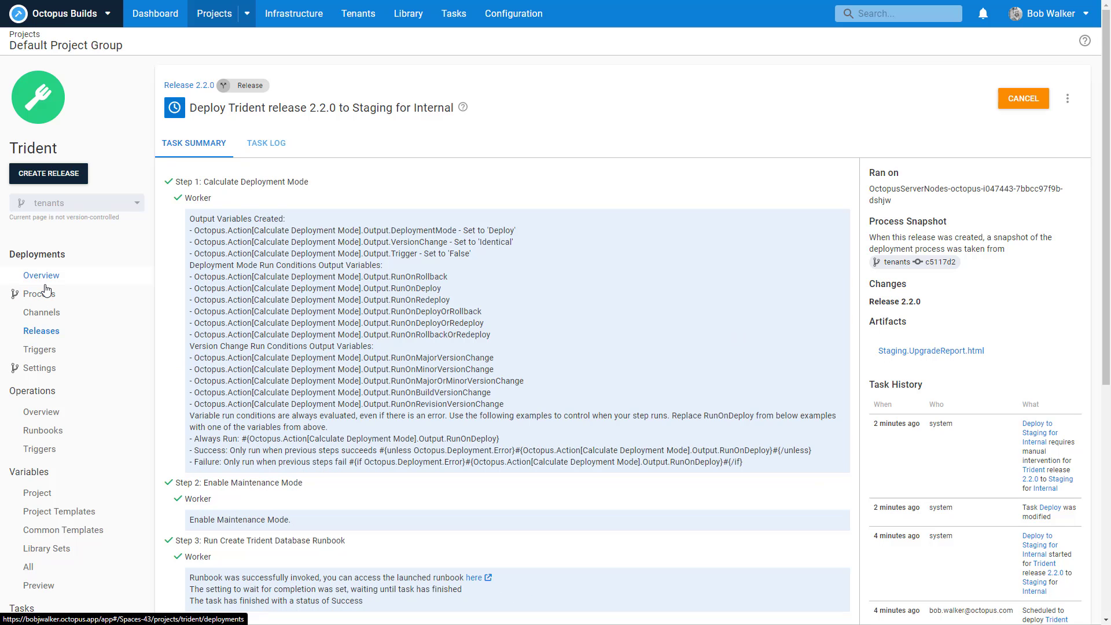
click(42, 275)
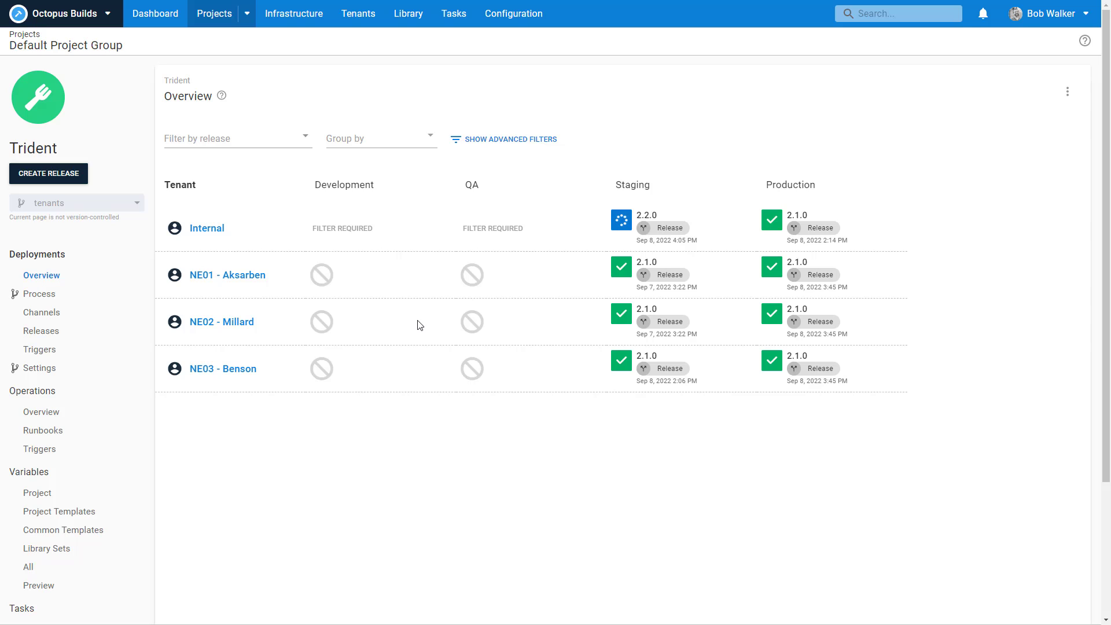
mouse_move(379, 150)
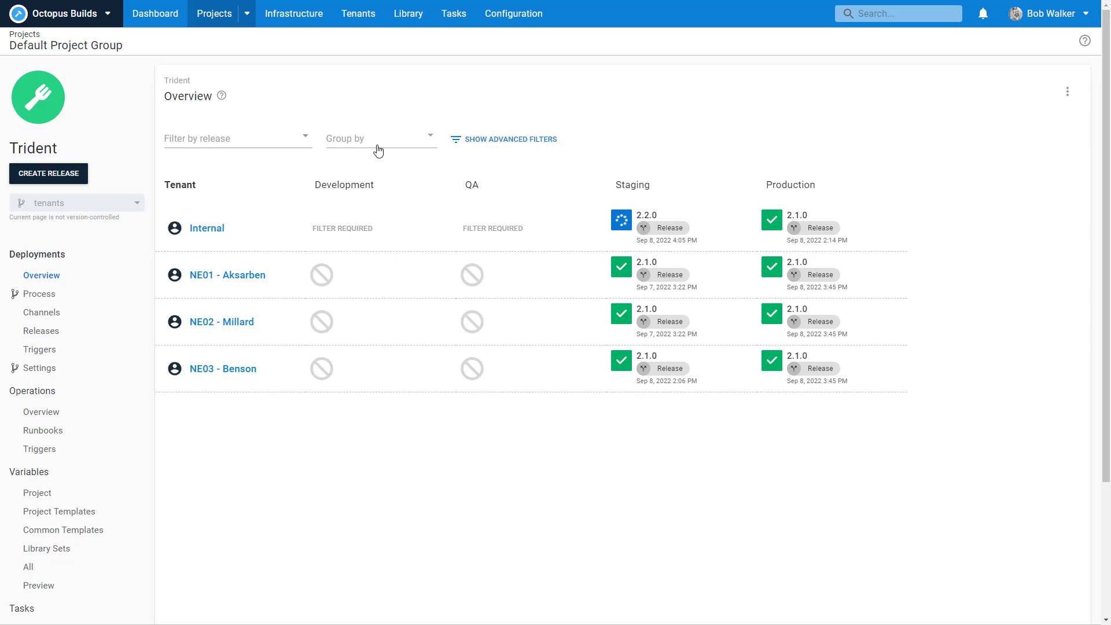
Step: Group the Trident overview by Channel, then by Release Ring, and begin filtering by release 2.2.0
click(379, 137)
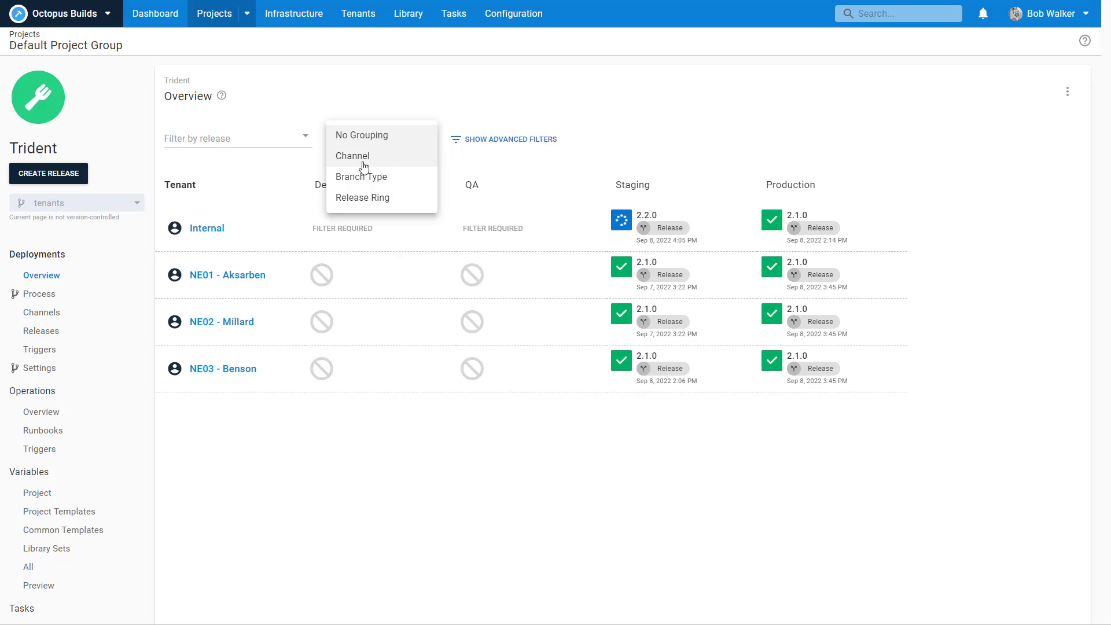
click(352, 157)
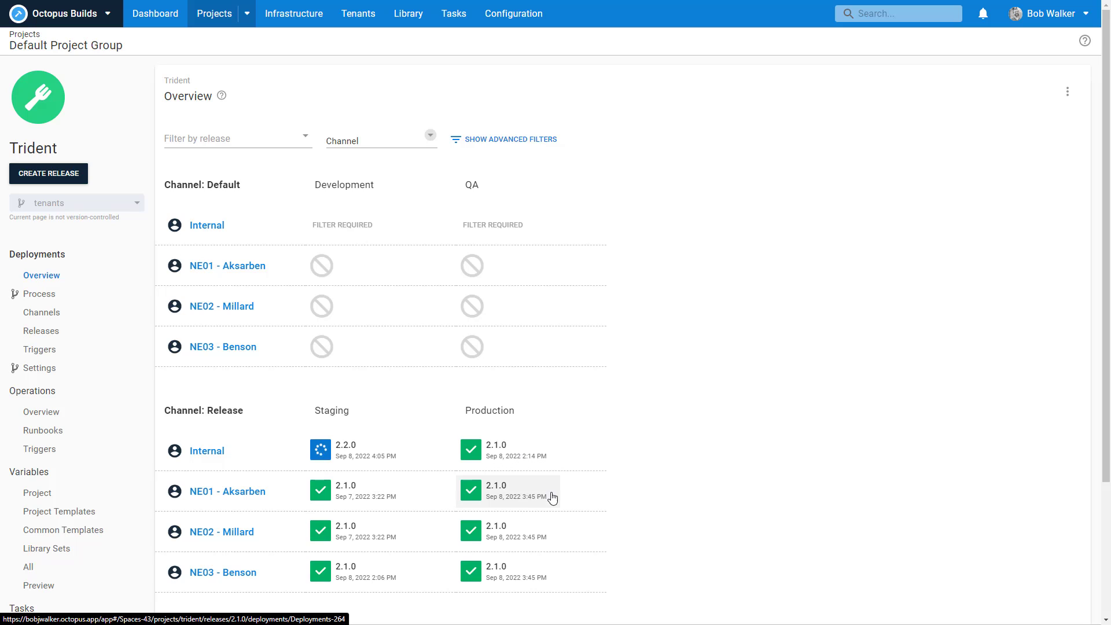
click(380, 138)
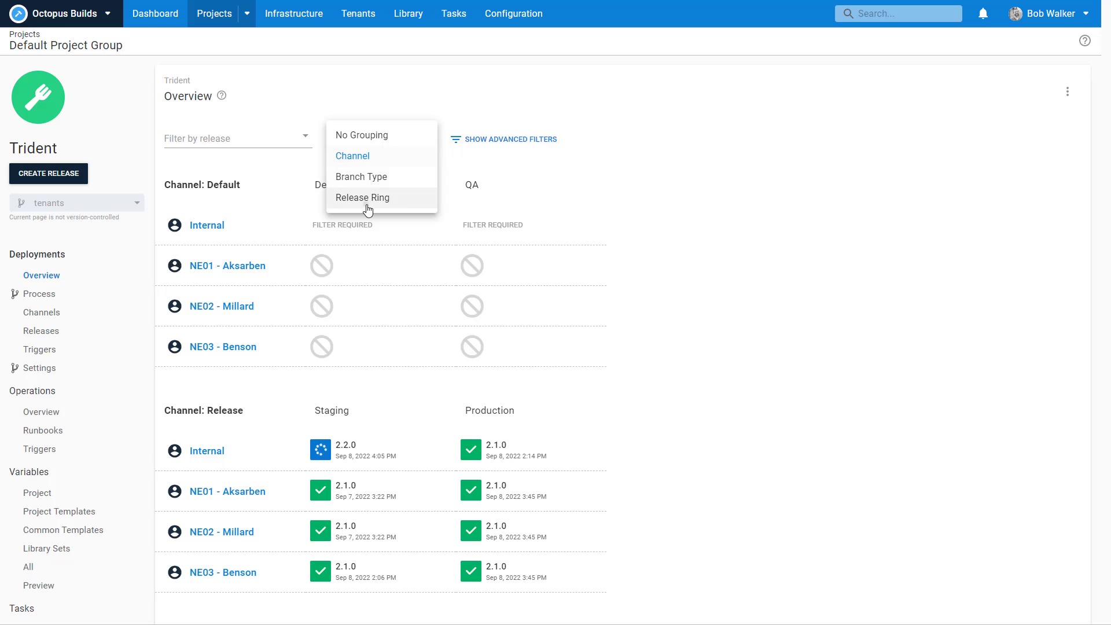
click(363, 198)
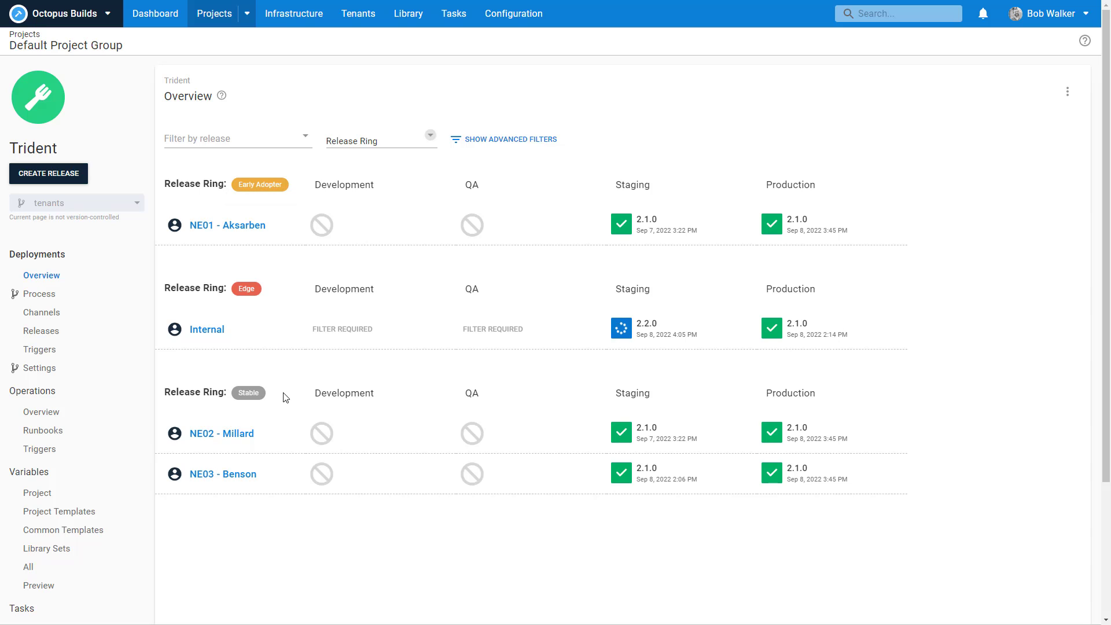
mouse_move(228, 165)
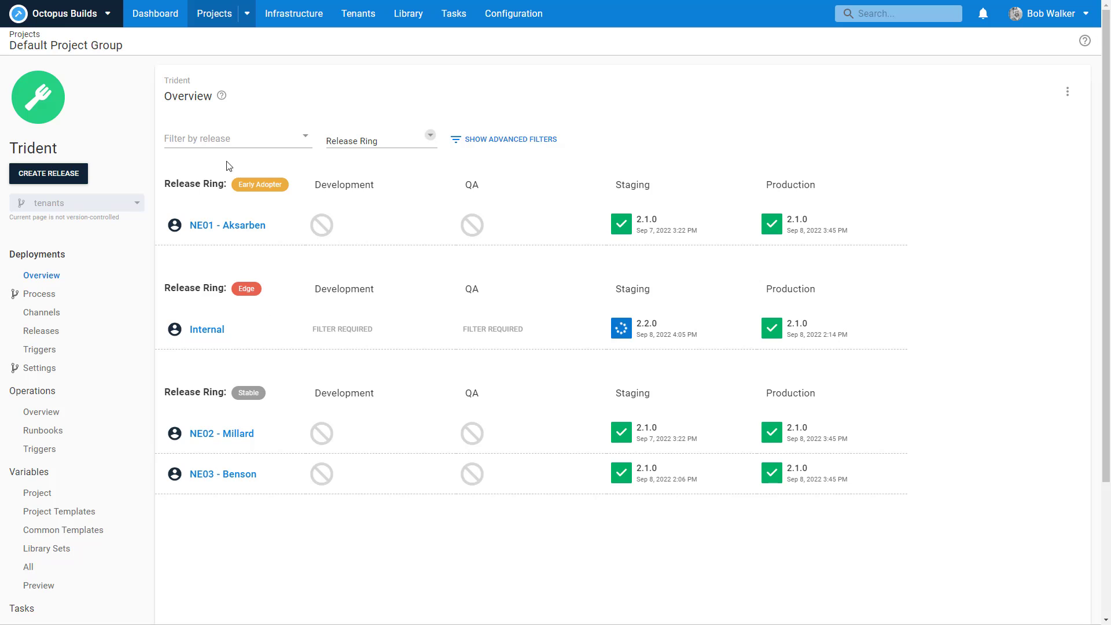
click(237, 138)
text(2.2.0)
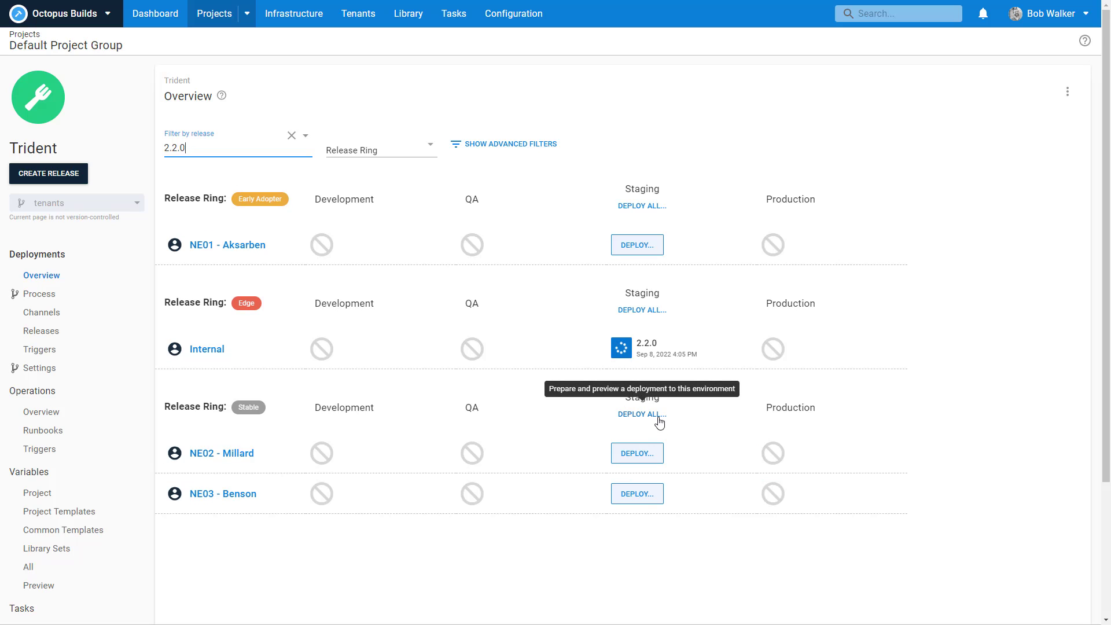
mouse_move(643, 415)
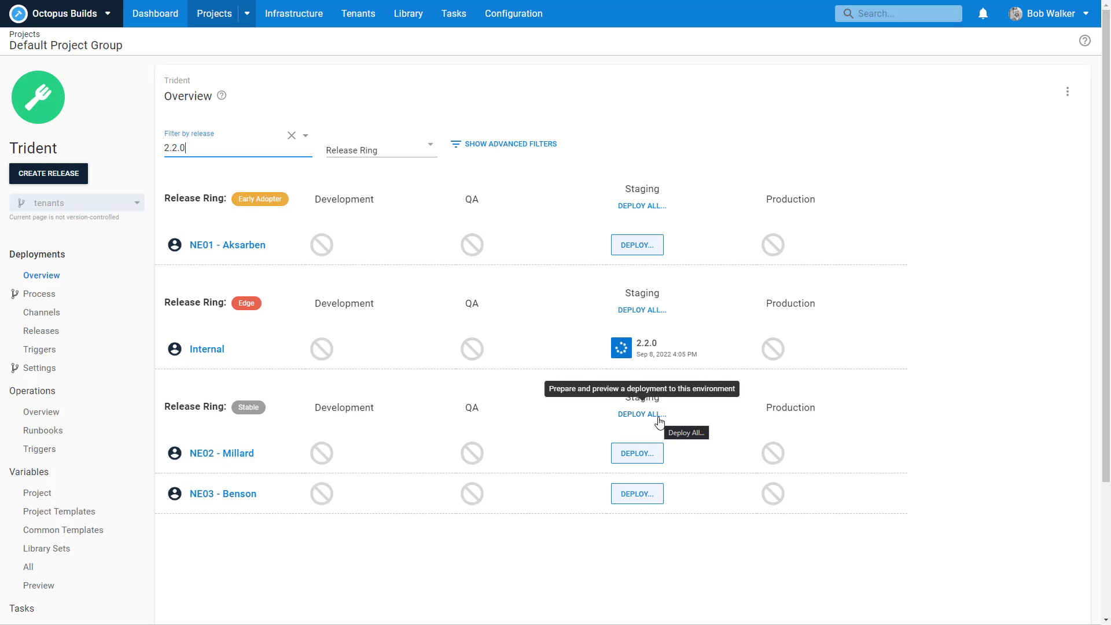
mouse_move(652, 207)
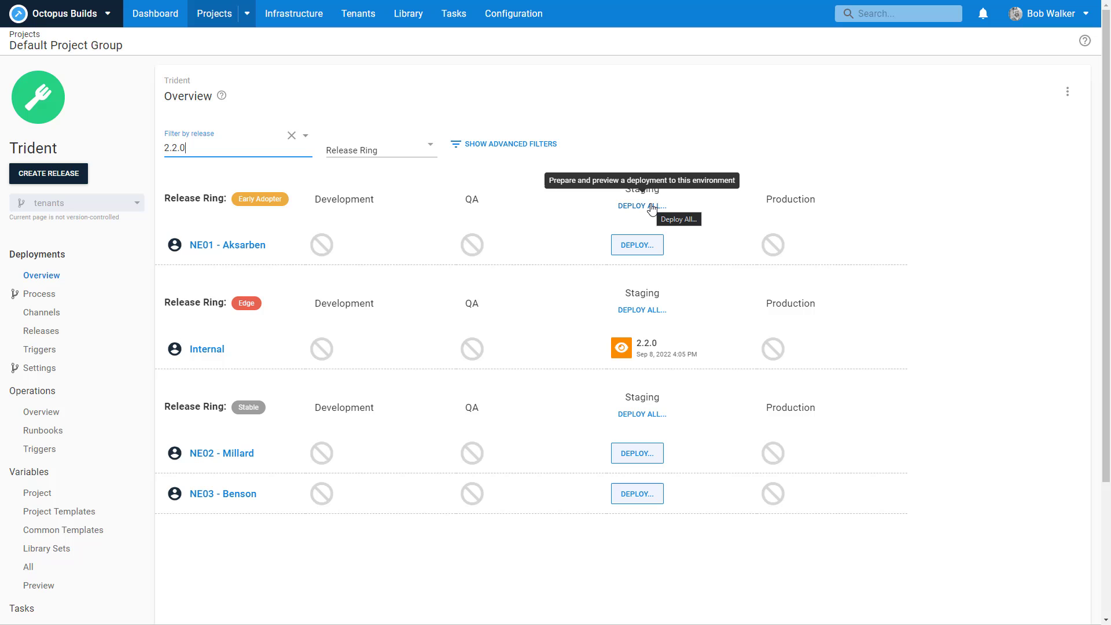
mouse_move(659, 339)
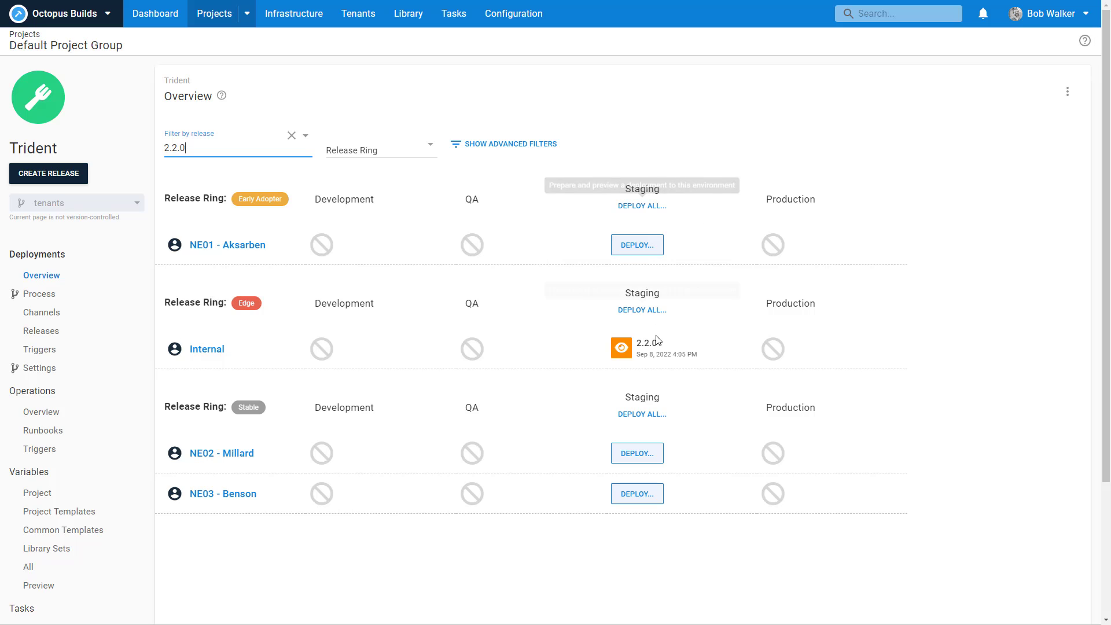
Step: Assign Internal's 2.2.0 Staging Verify Trident Application step to me and proceed with the note 'LGTM'
click(621, 347)
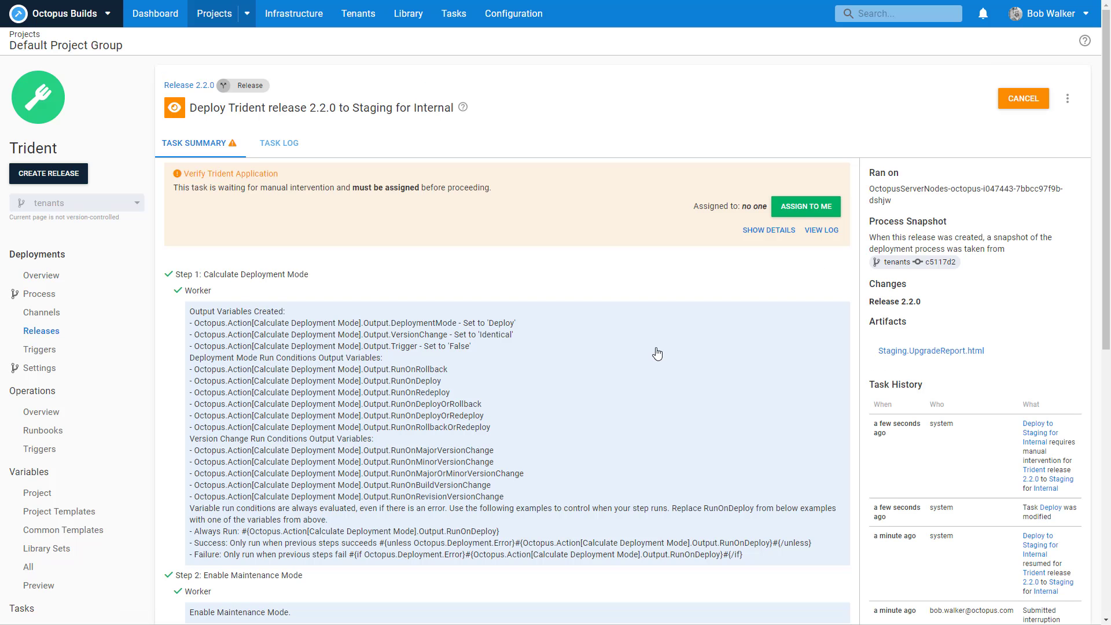
click(805, 206)
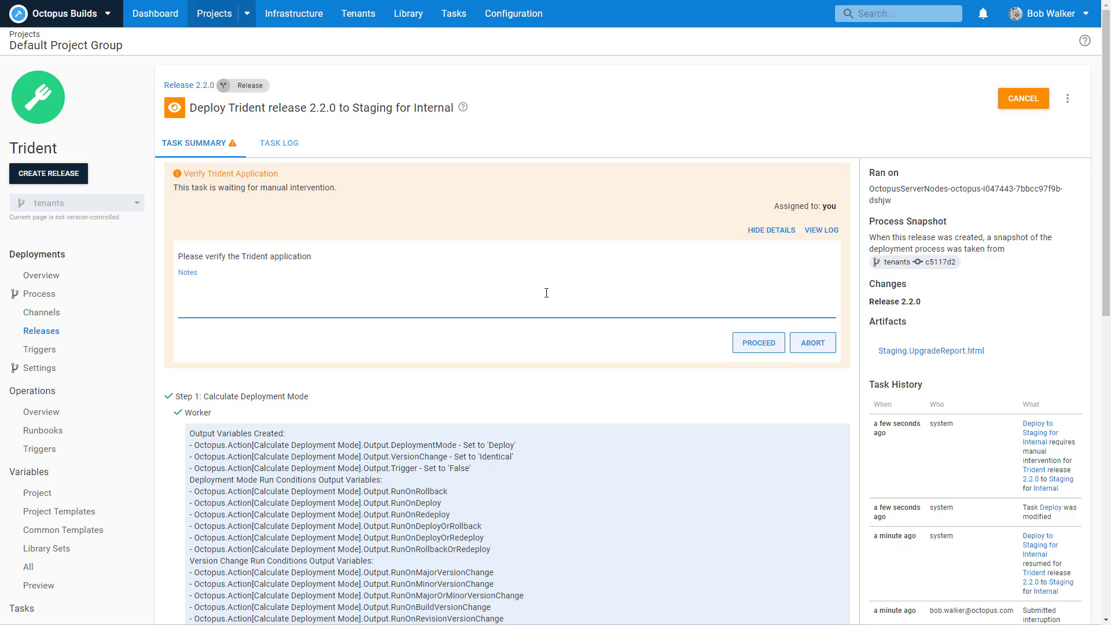
text(LGTM)
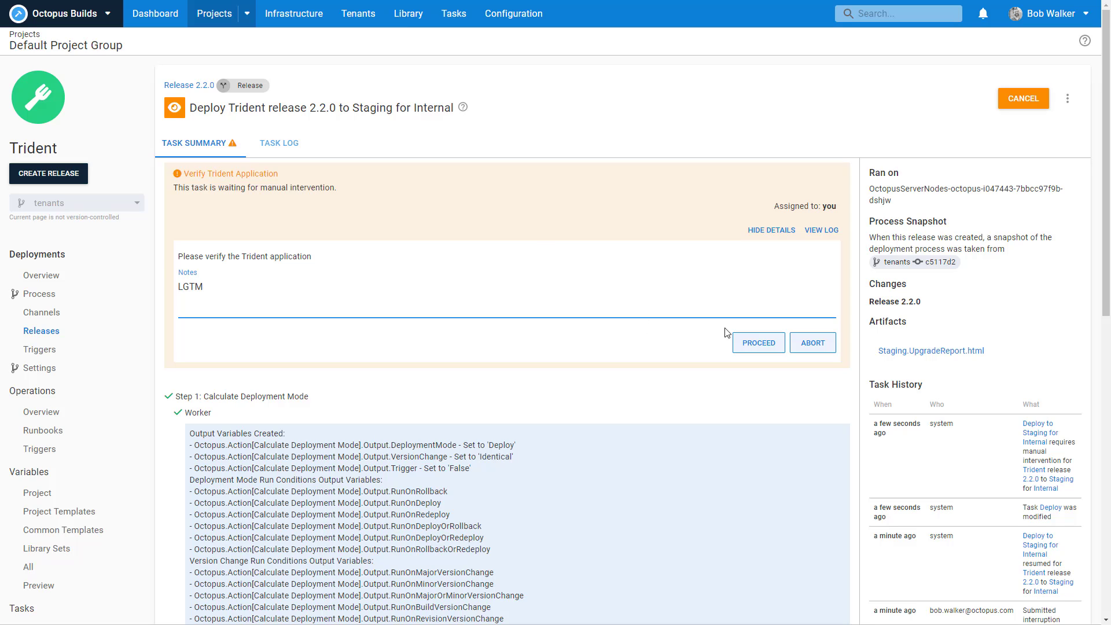
click(757, 342)
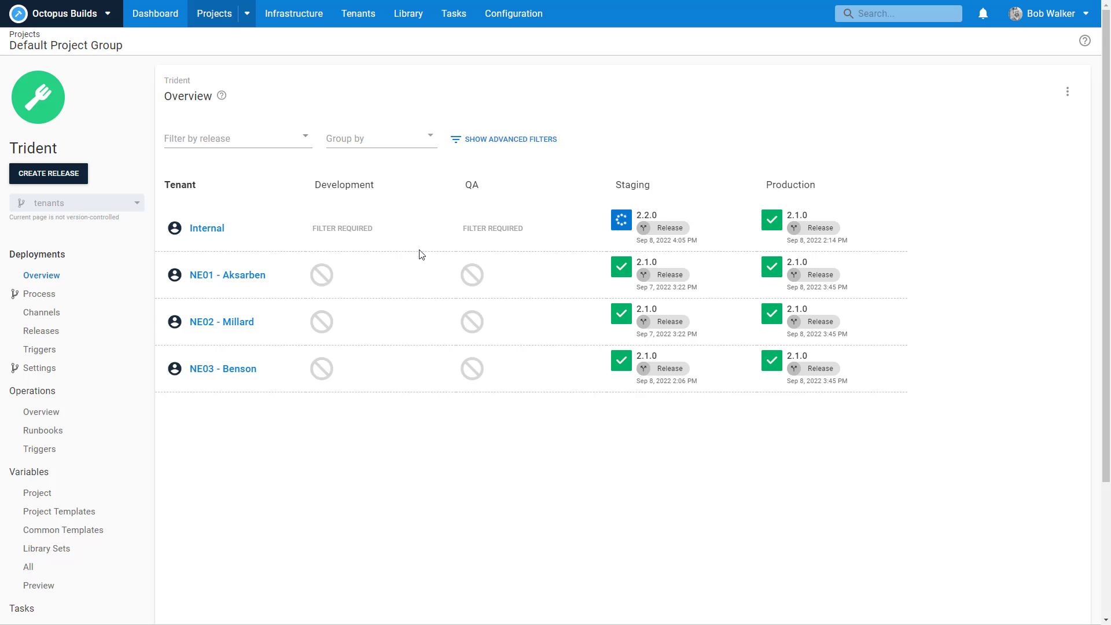
mouse_move(37, 293)
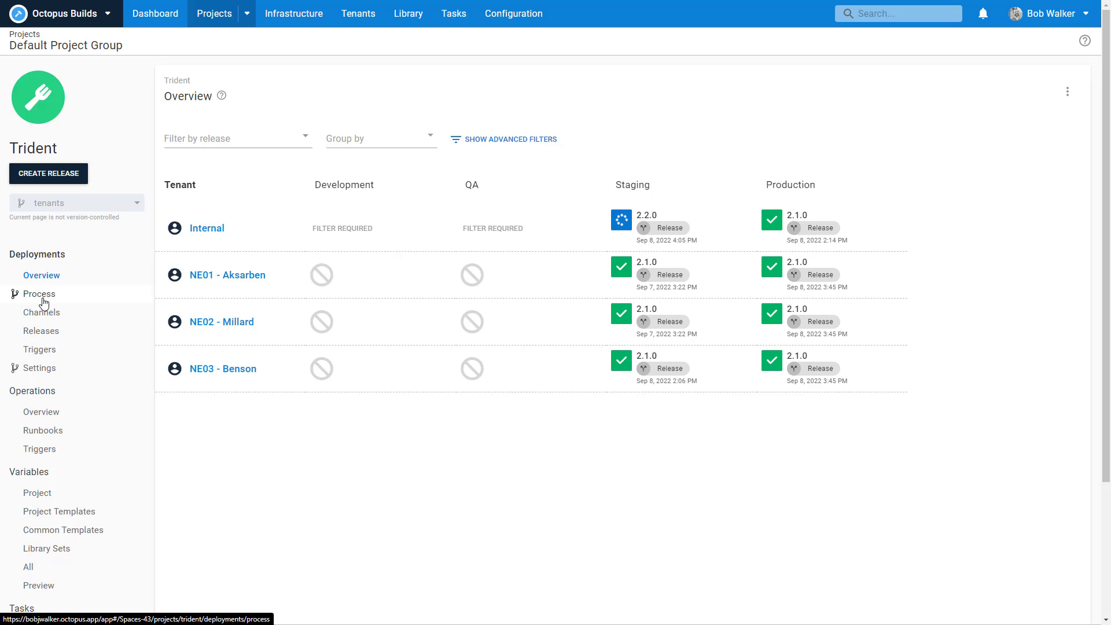
Step: Review the Create Trident Database runbook's steps and tenant condition, then return to the Trident process
click(39, 294)
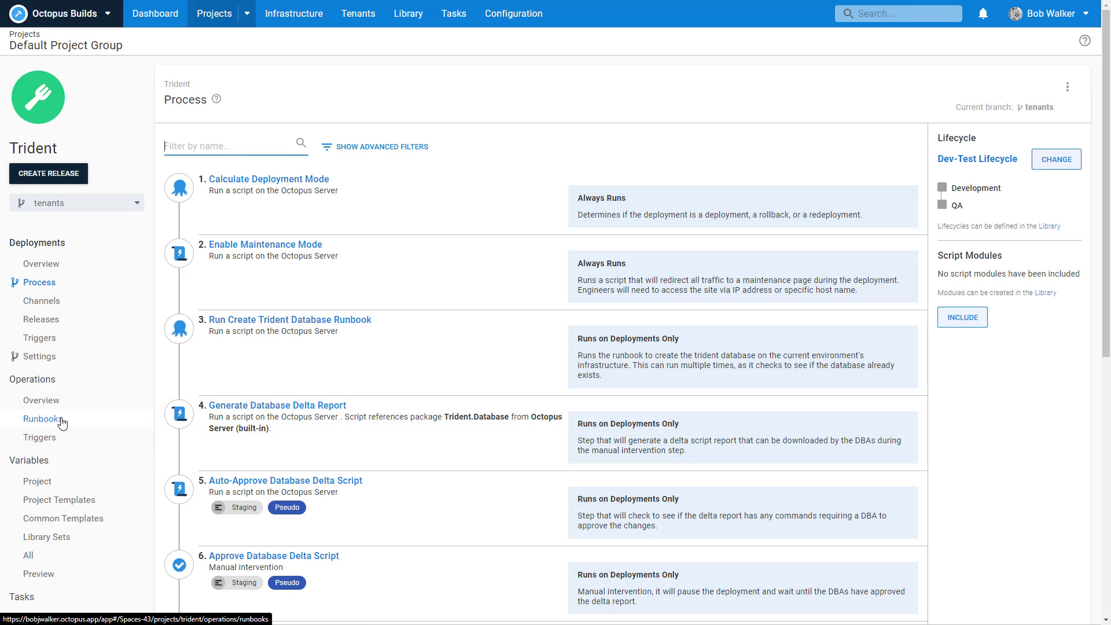
click(43, 419)
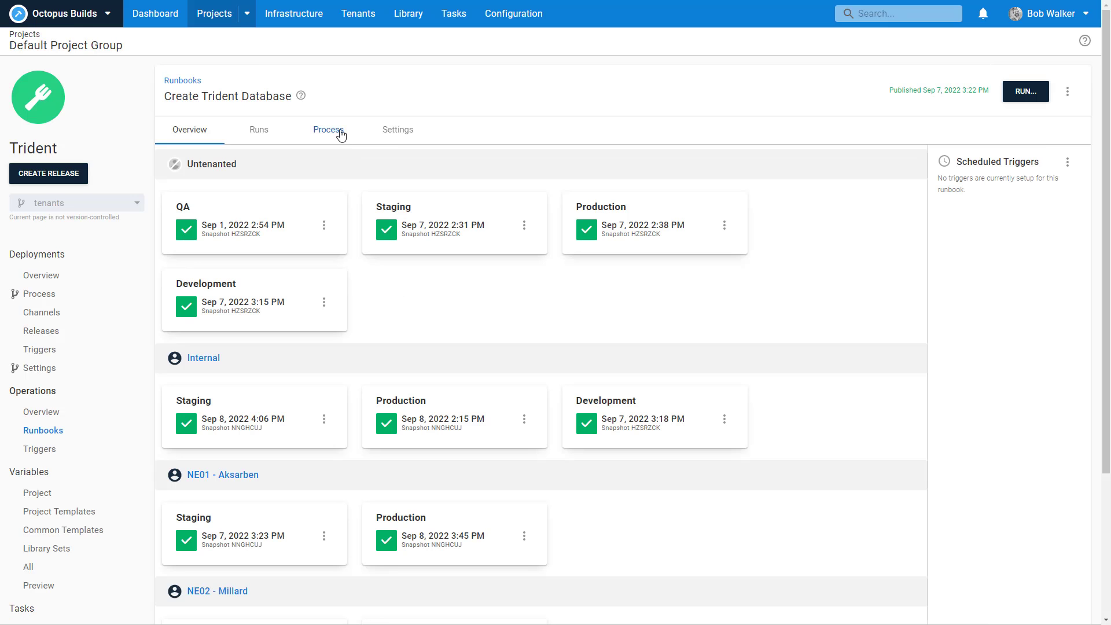
click(328, 130)
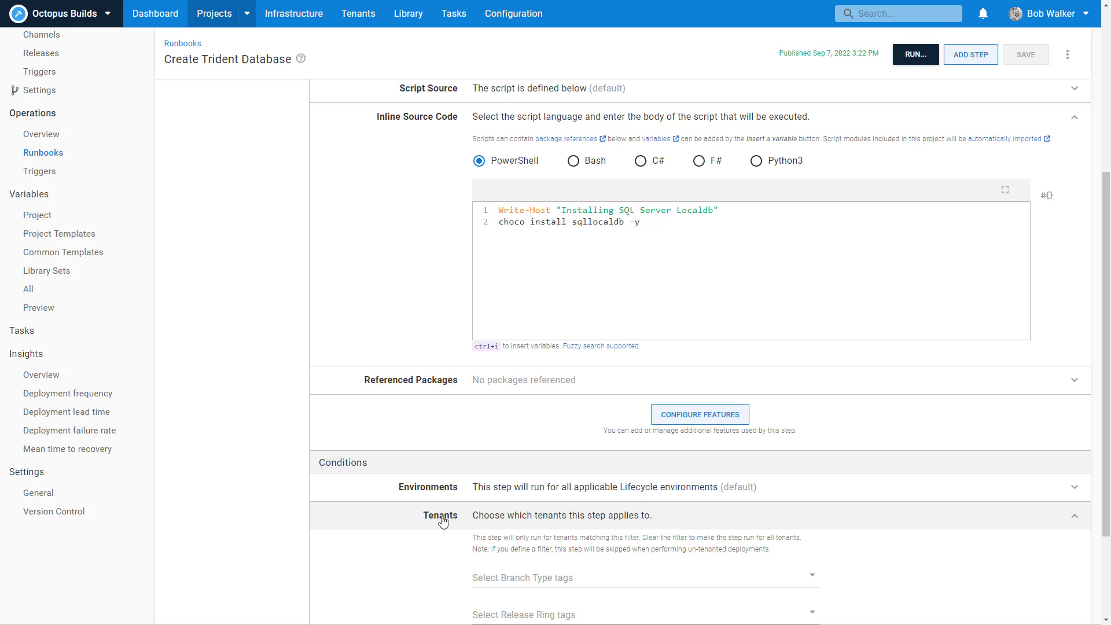
scroll(down, 3)
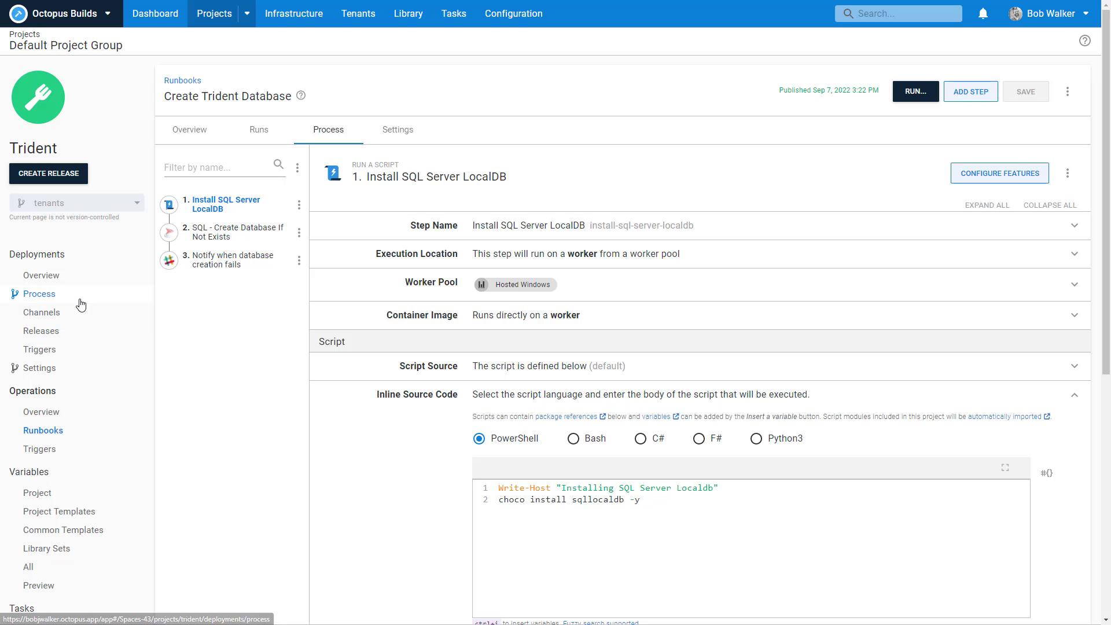
click(213, 14)
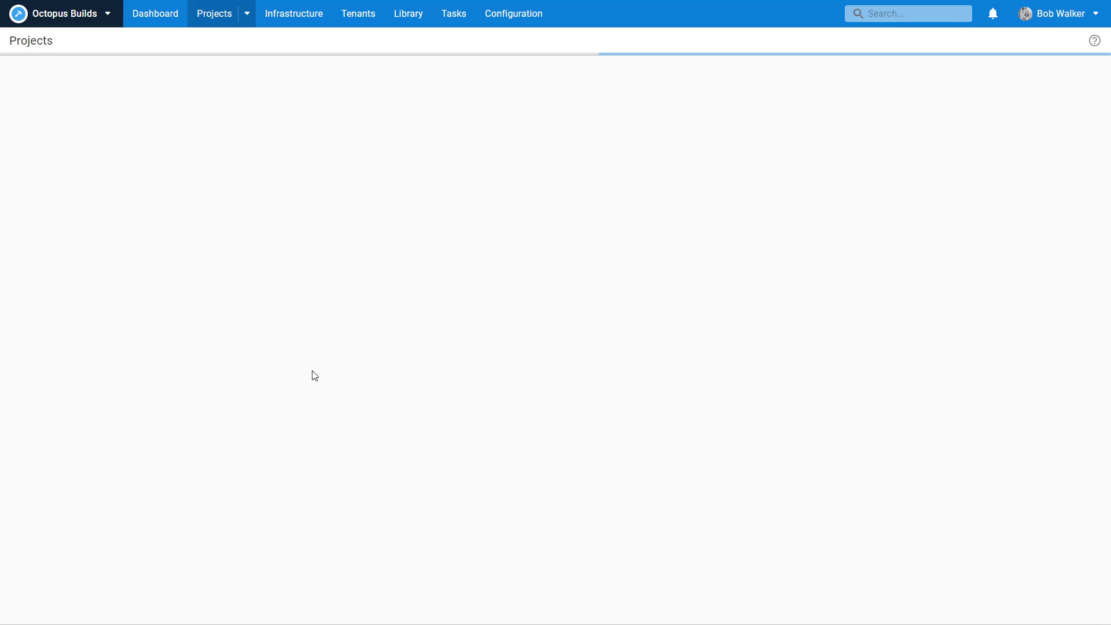